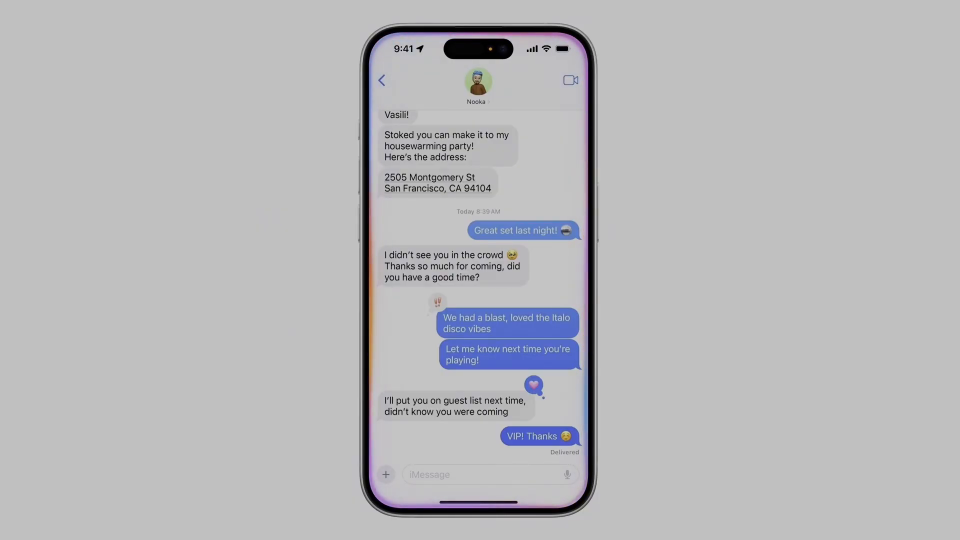
Step: Play the WWDC keynote past the Messages demo to the Apple Intelligence architecture slide
click(477, 86)
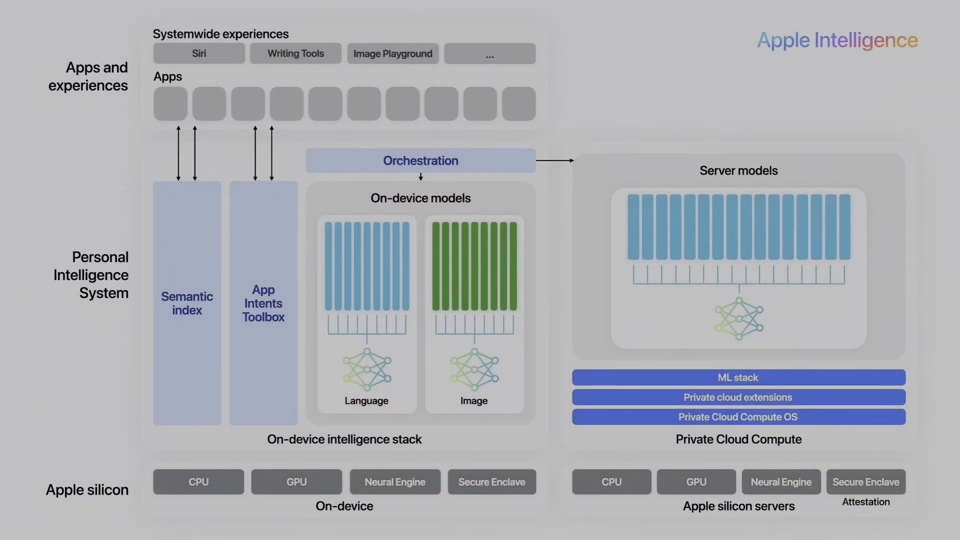
mouse_move(83, 159)
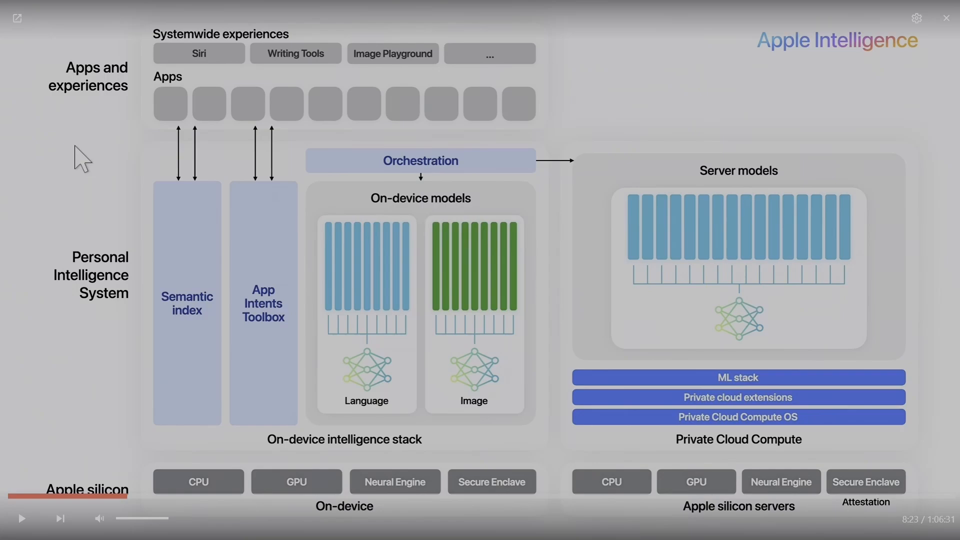
mouse_move(484, 89)
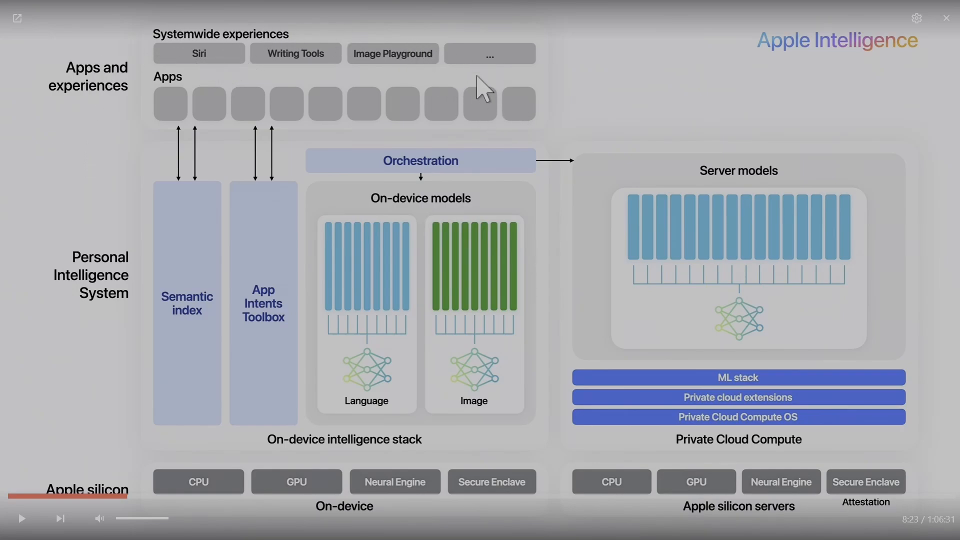
mouse_move(193, 328)
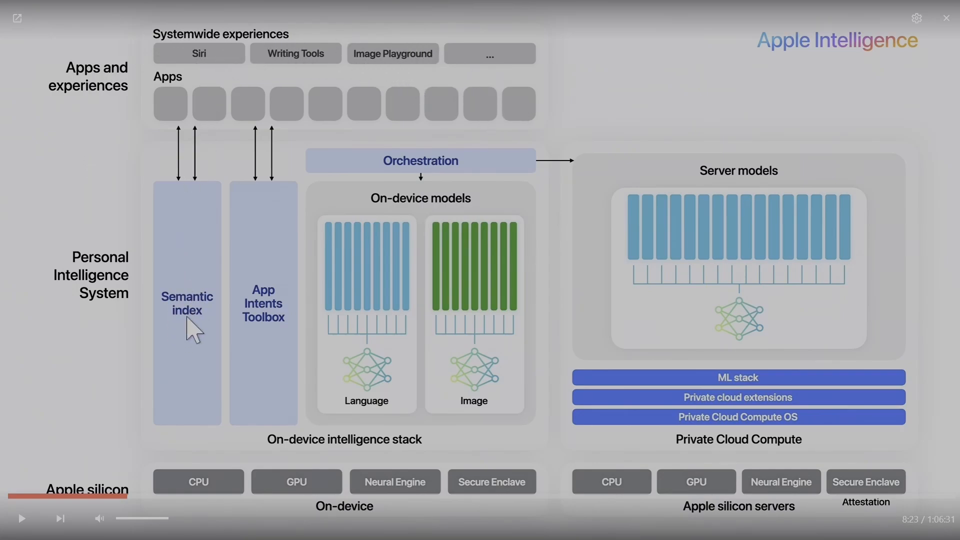
mouse_move(186, 110)
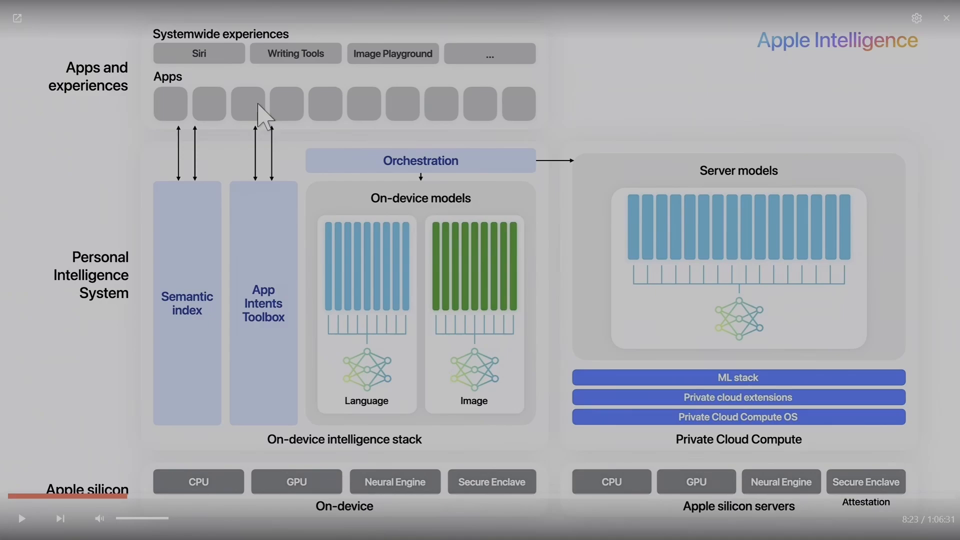
mouse_move(579, 281)
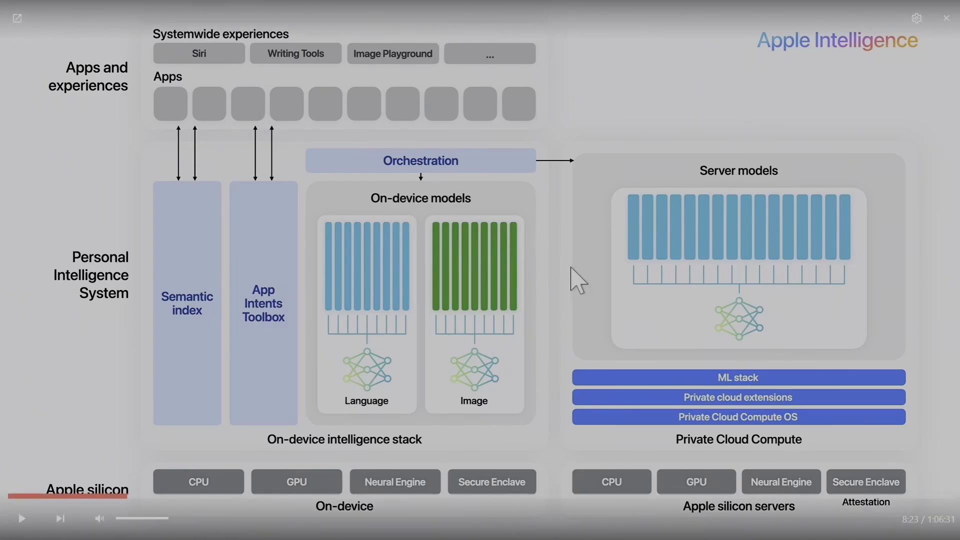
mouse_move(532, 241)
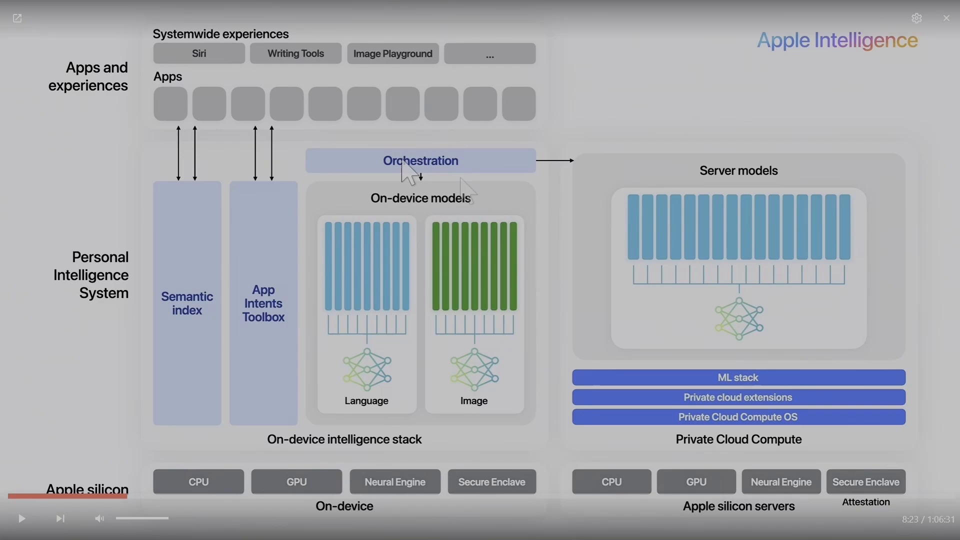
mouse_move(425, 211)
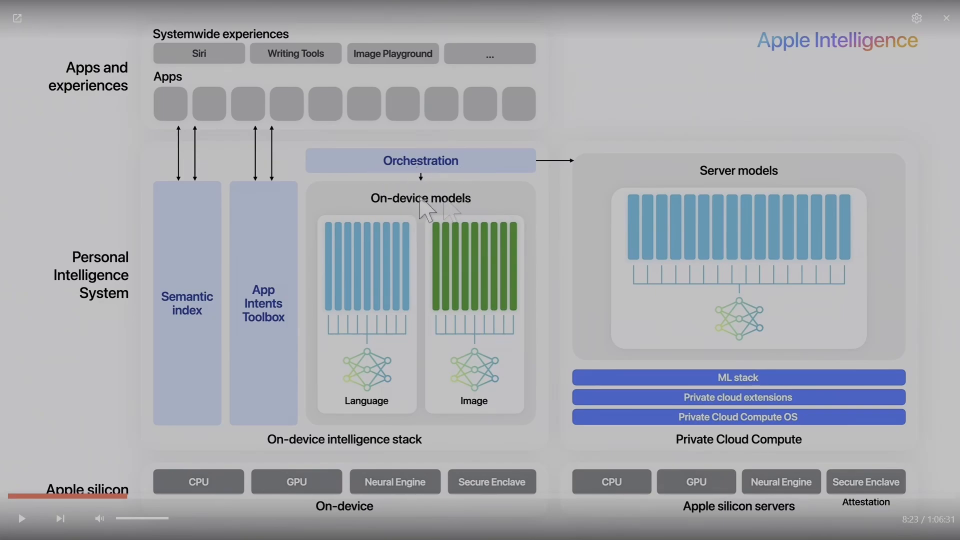
mouse_move(539, 216)
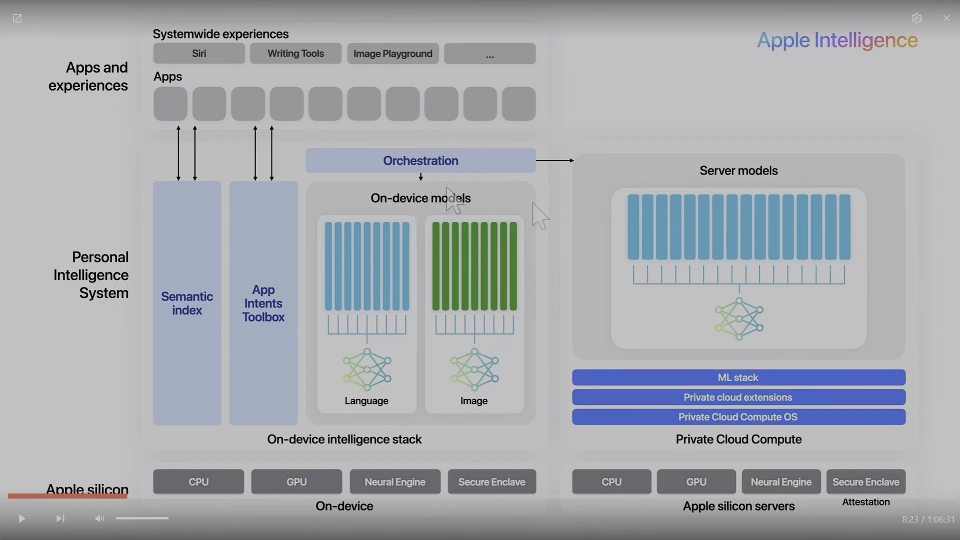
mouse_move(490, 202)
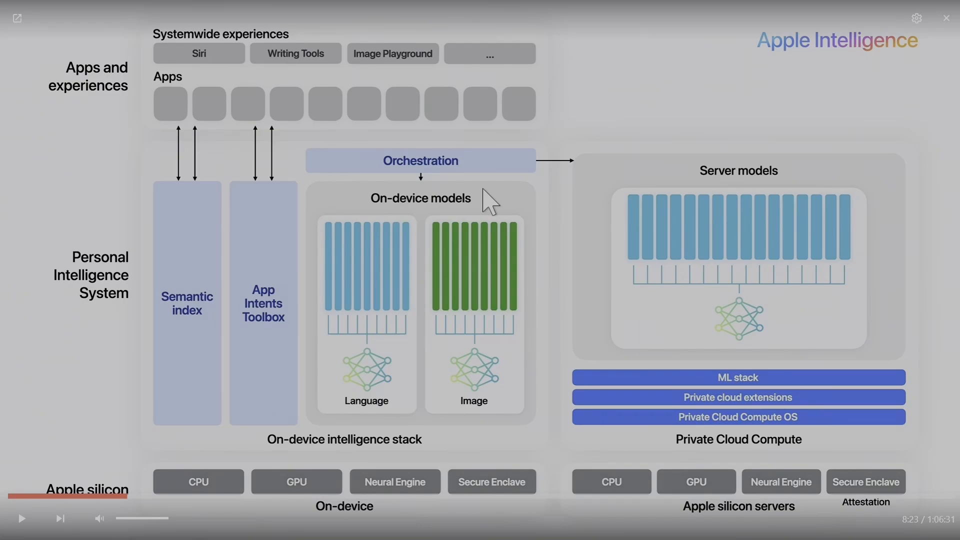
mouse_move(739, 244)
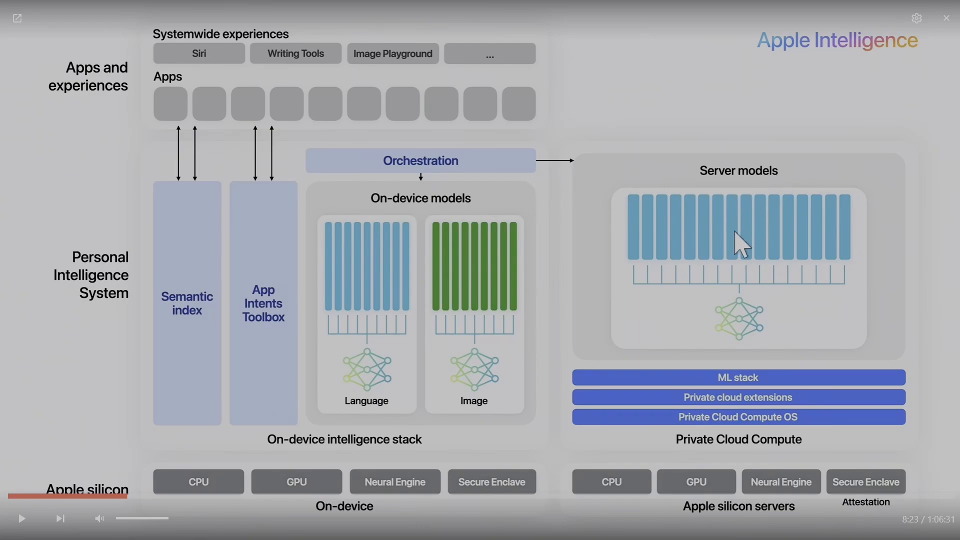
mouse_move(610, 218)
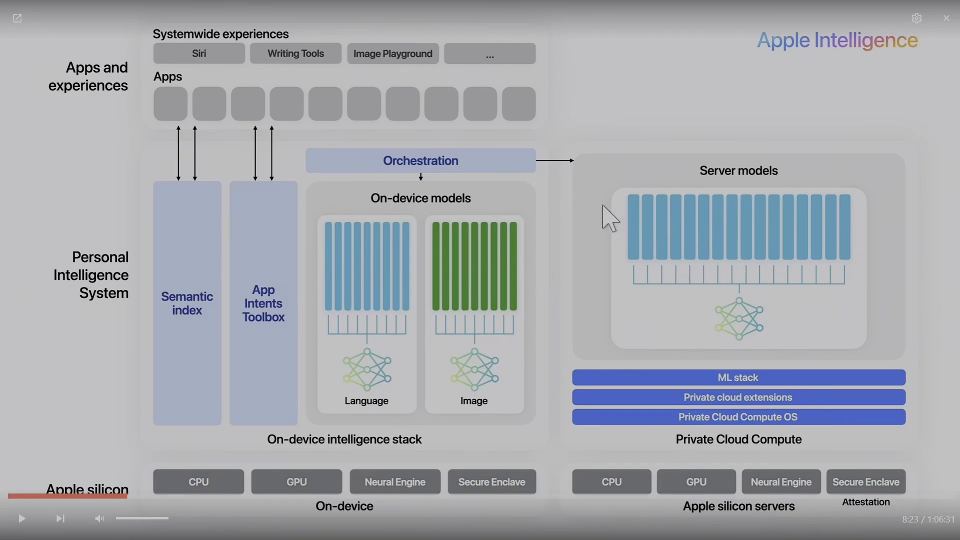
mouse_move(860, 251)
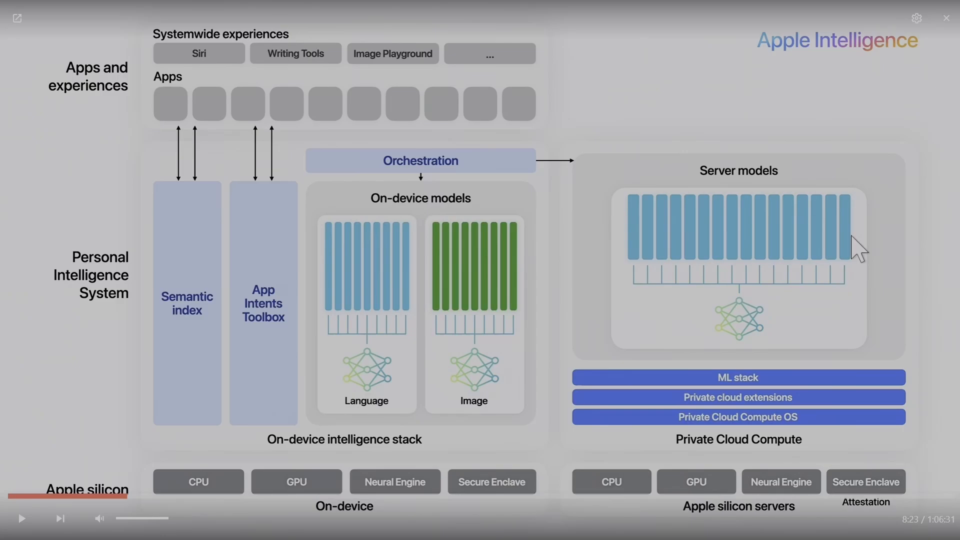
mouse_move(595, 249)
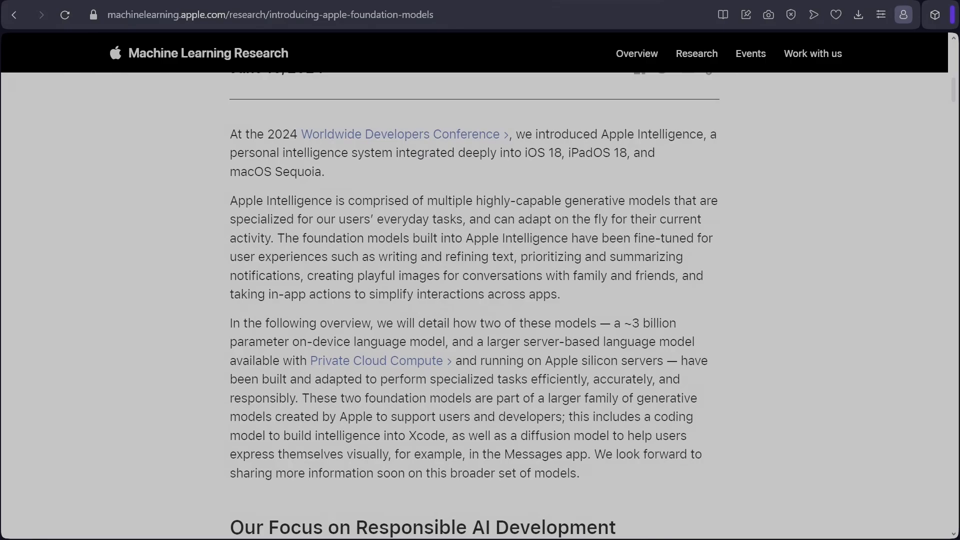
mouse_move(620, 341)
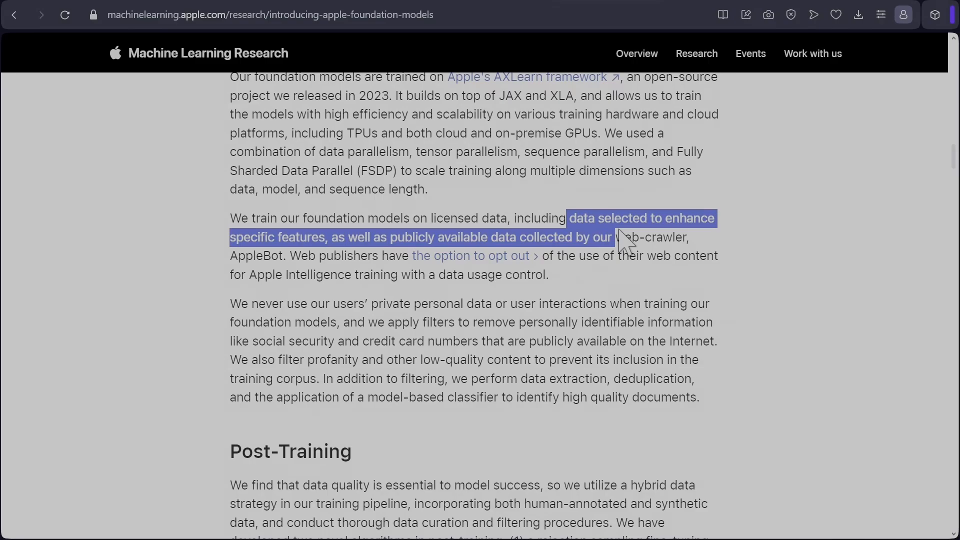
Step: Deselect the highlighted sentence about licensed training data in the pre-training section
click(275, 314)
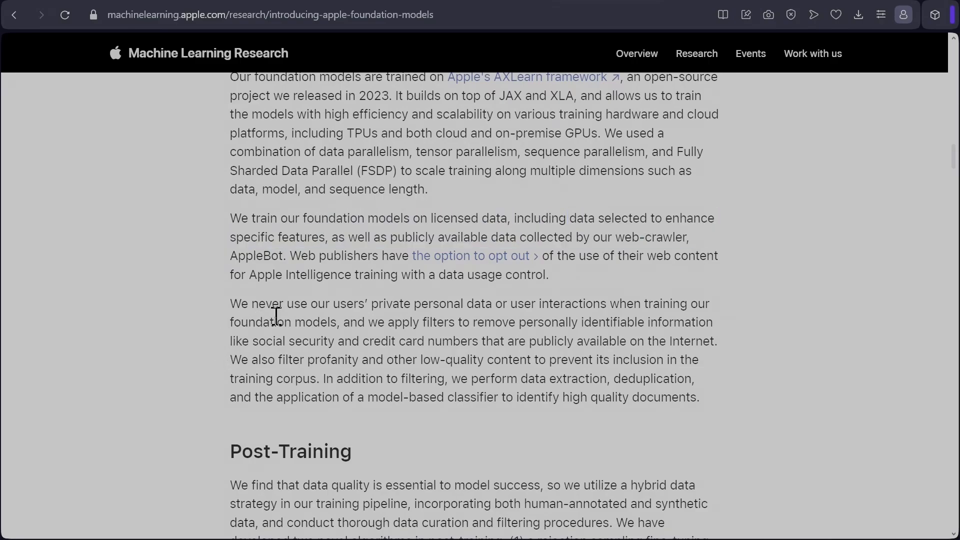
mouse_move(585, 326)
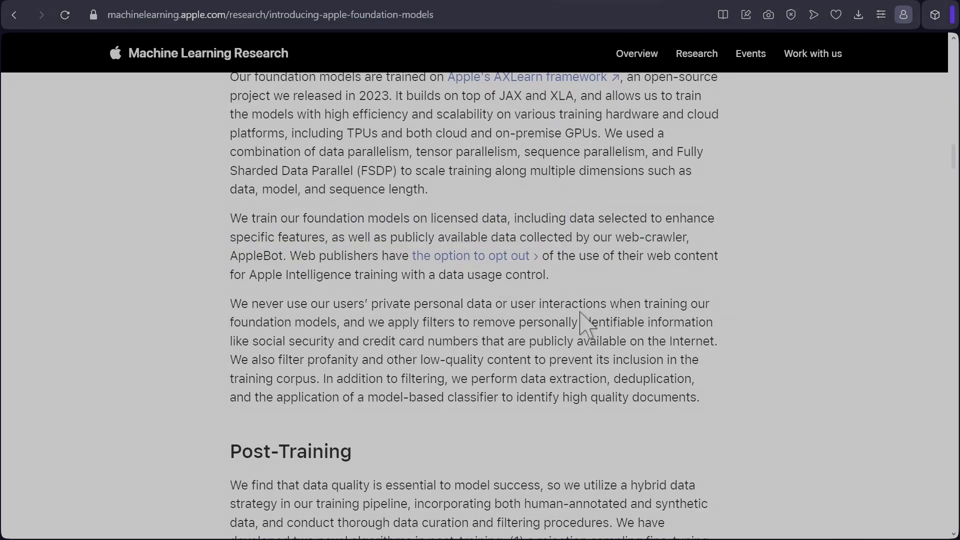
mouse_move(483, 328)
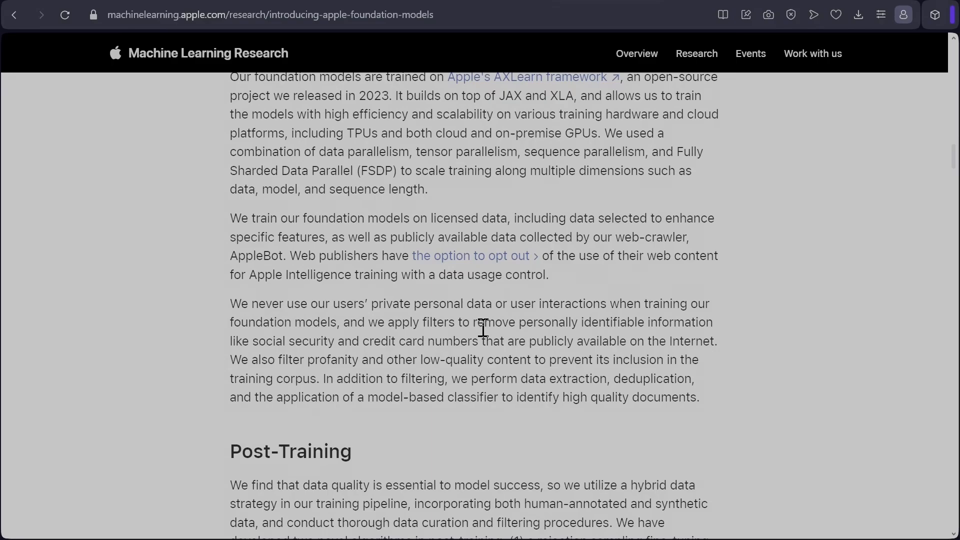
mouse_move(528, 442)
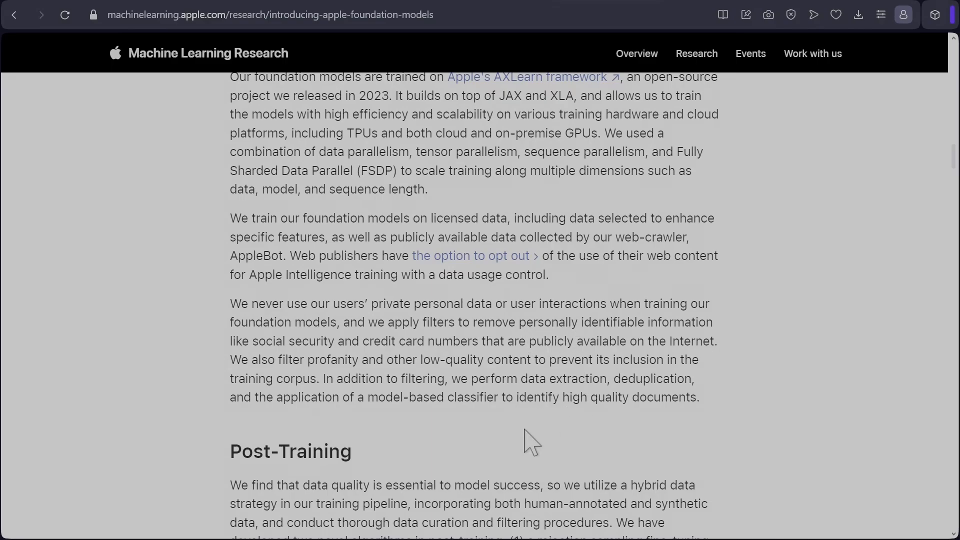
scroll(down, 3)
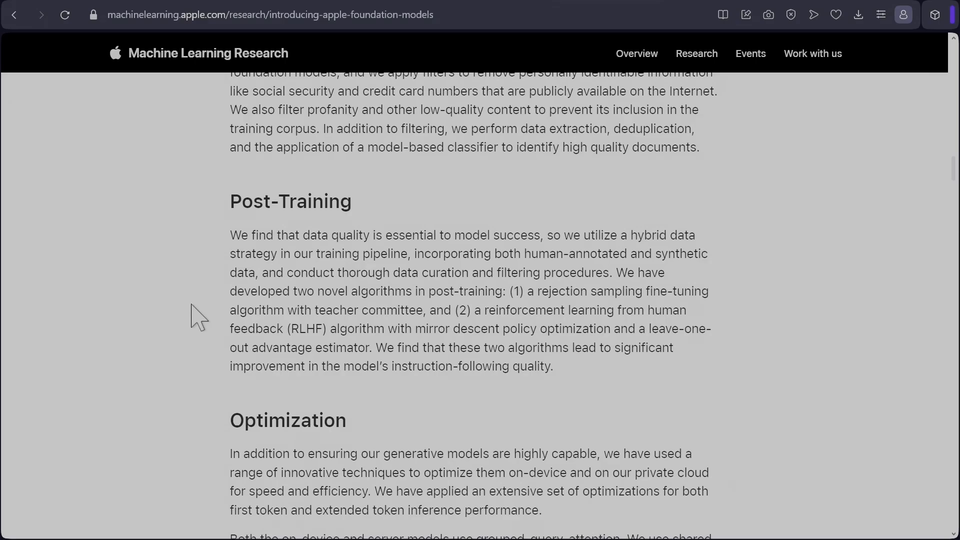
mouse_move(527, 290)
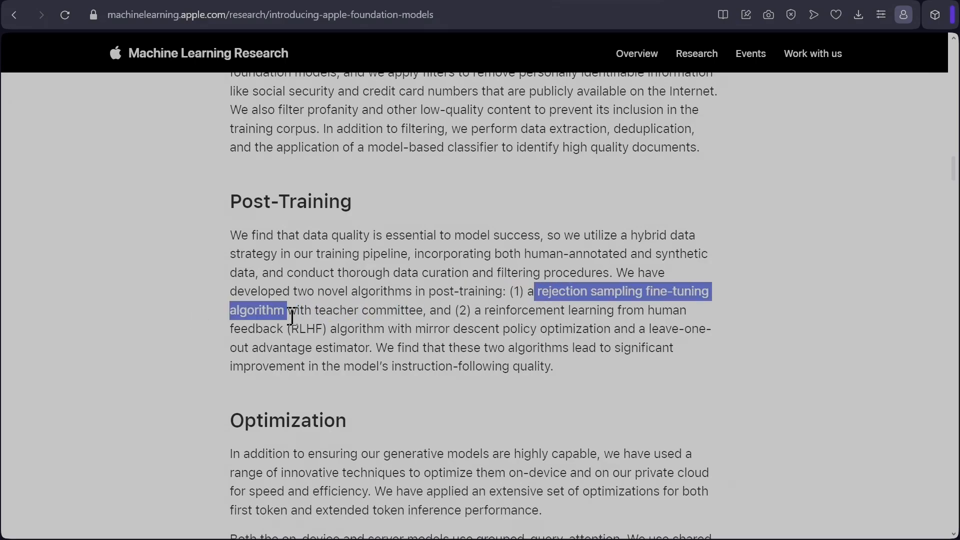
click(174, 313)
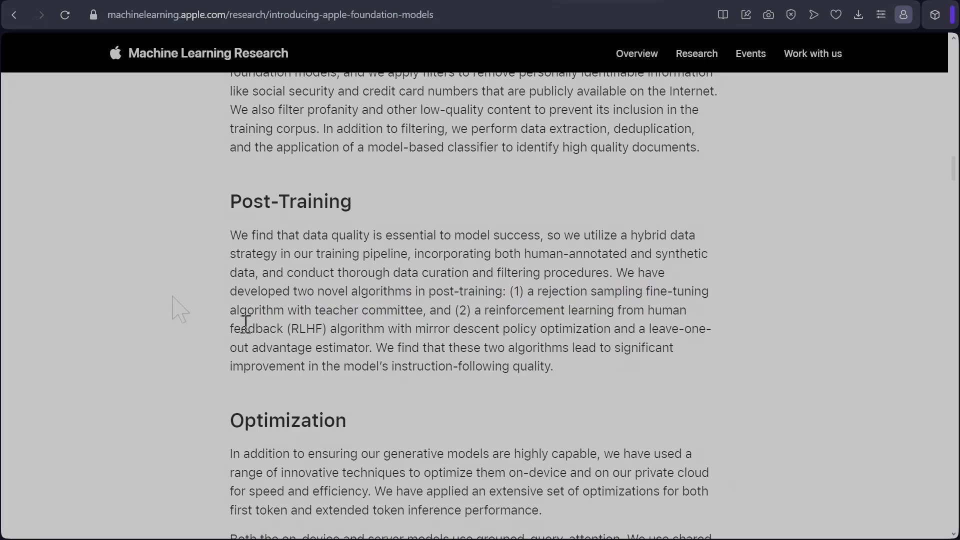
mouse_move(464, 333)
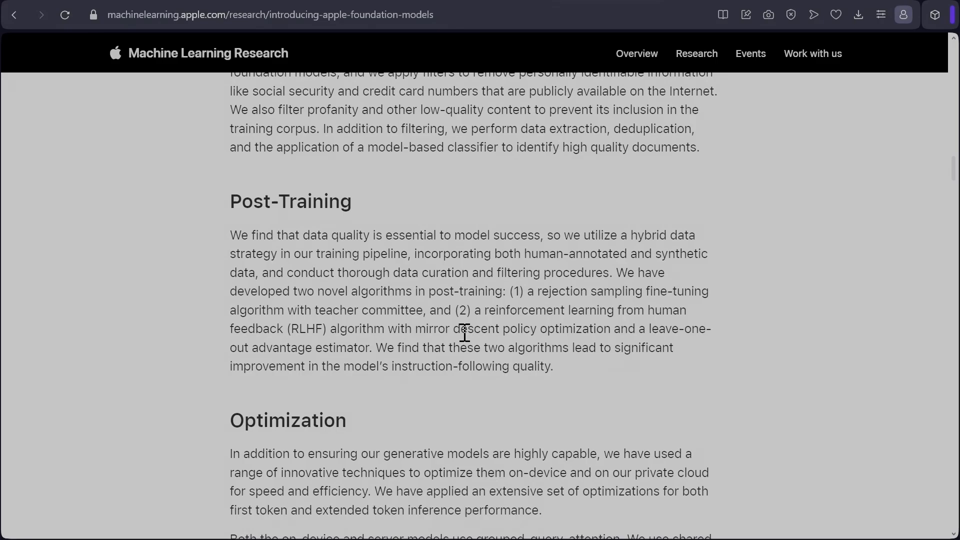
mouse_move(684, 336)
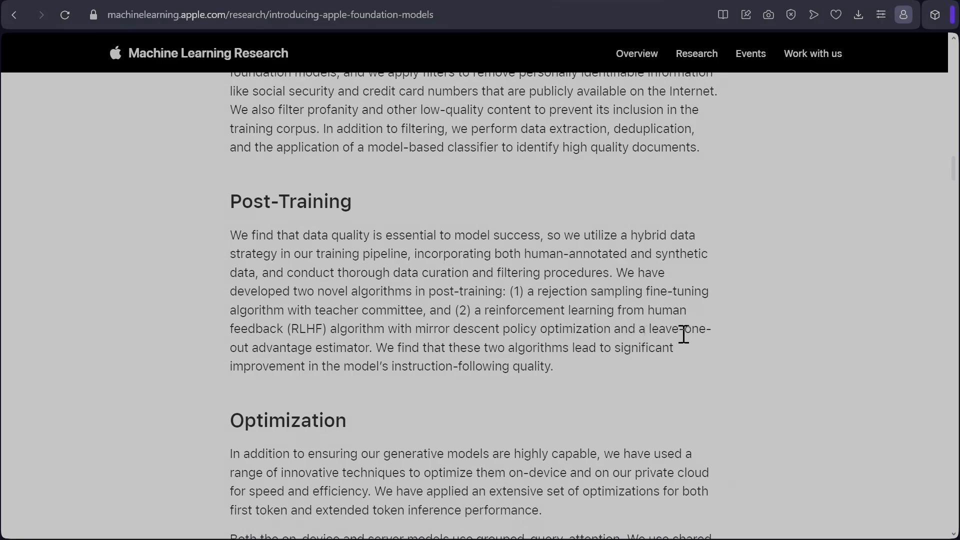
mouse_move(643, 376)
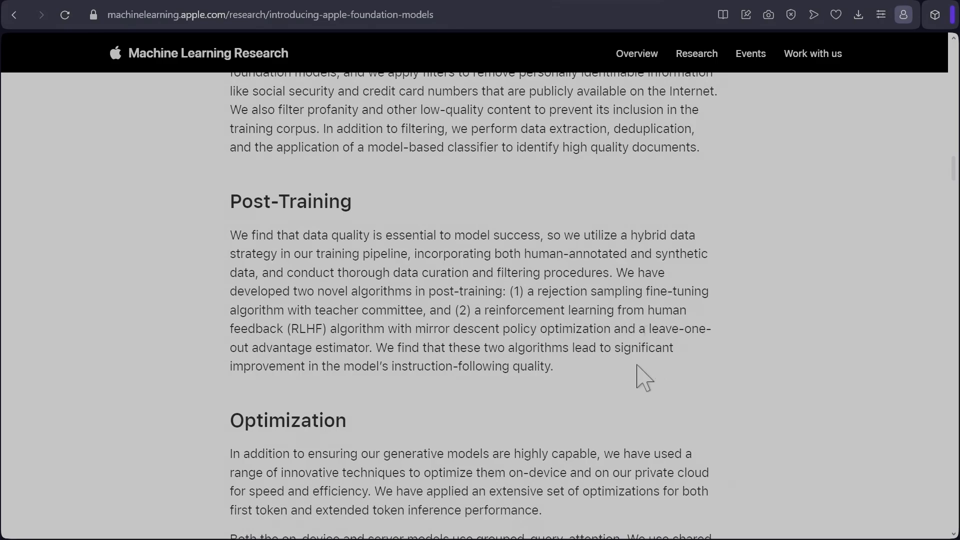
scroll(down, 3)
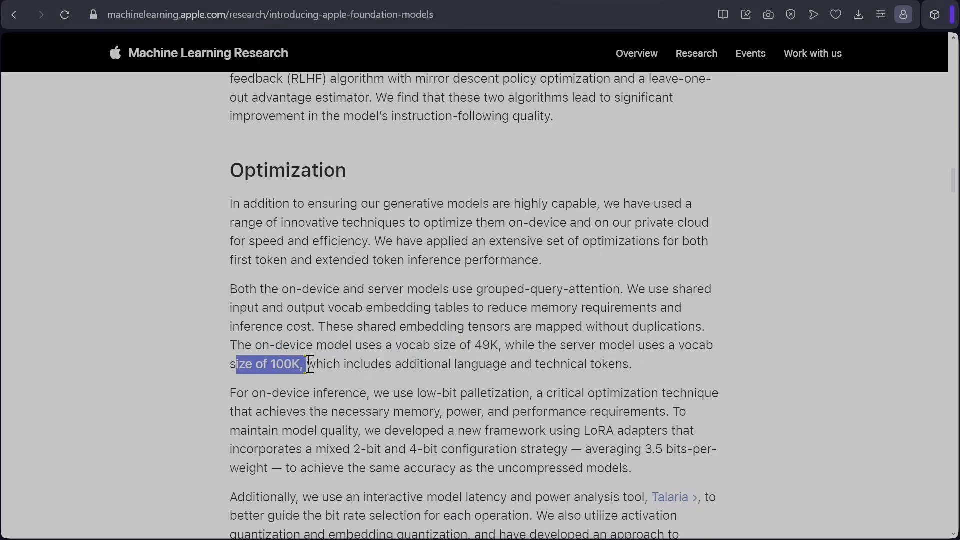
scroll(down, 3)
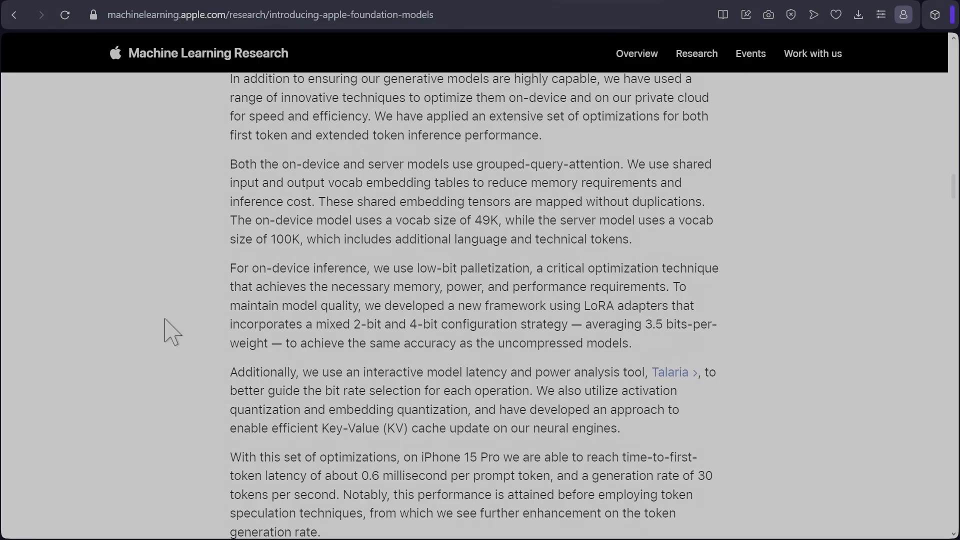
mouse_move(332, 276)
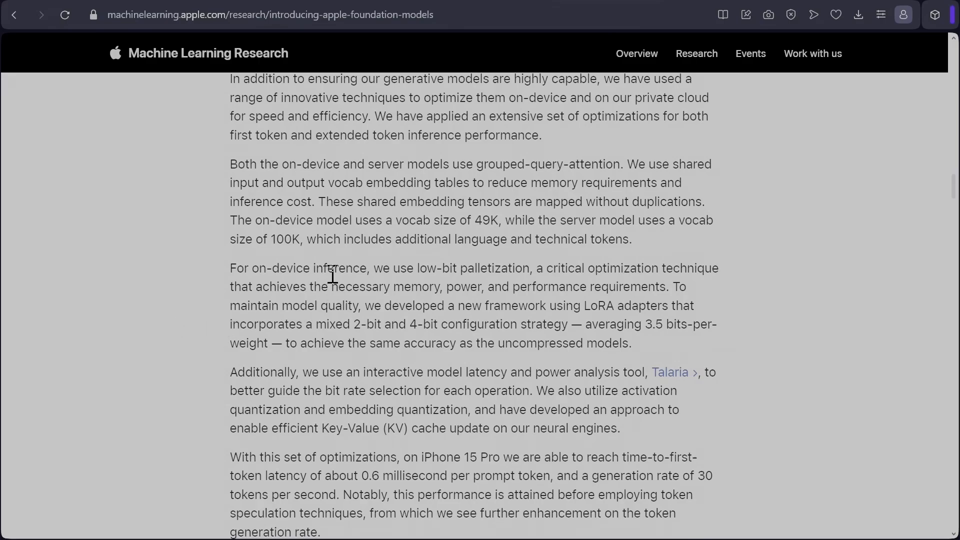
mouse_move(376, 270)
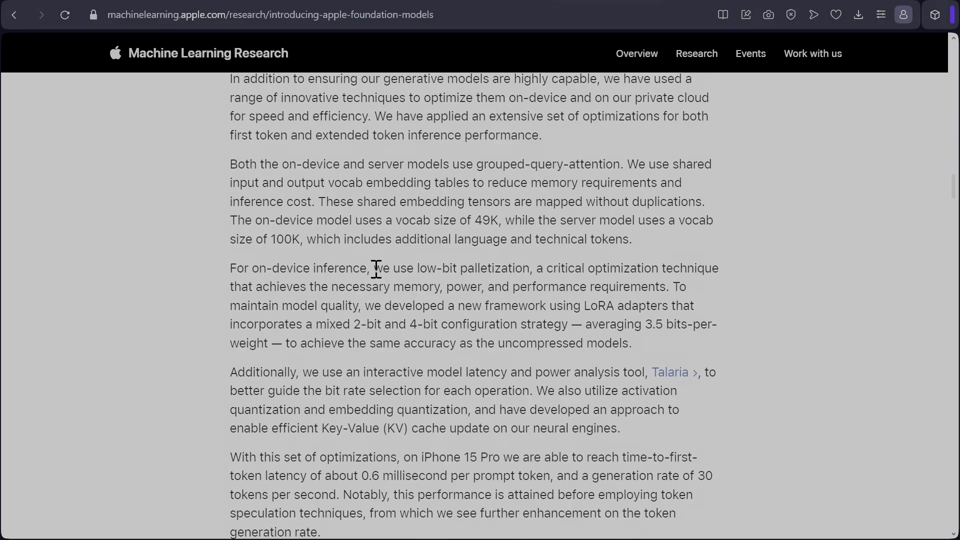
mouse_move(275, 285)
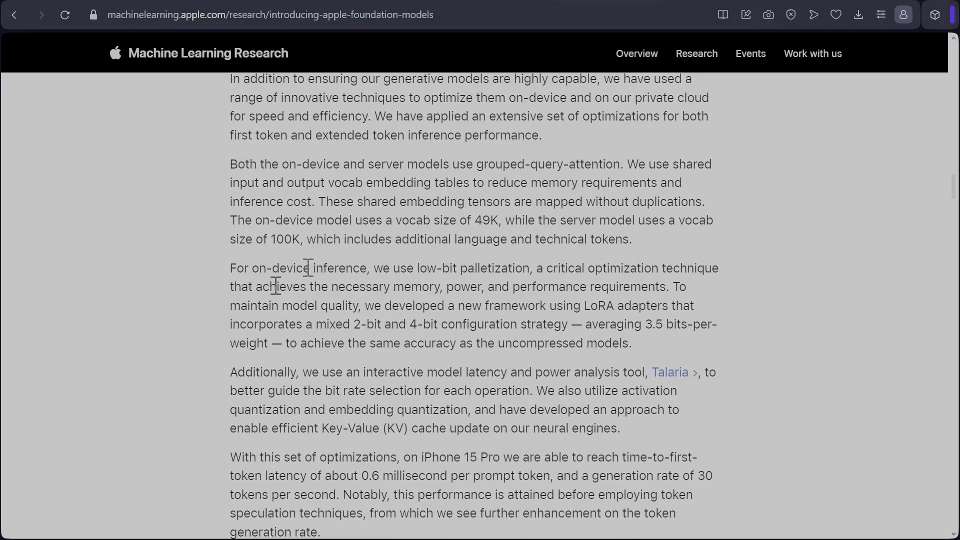
mouse_move(496, 291)
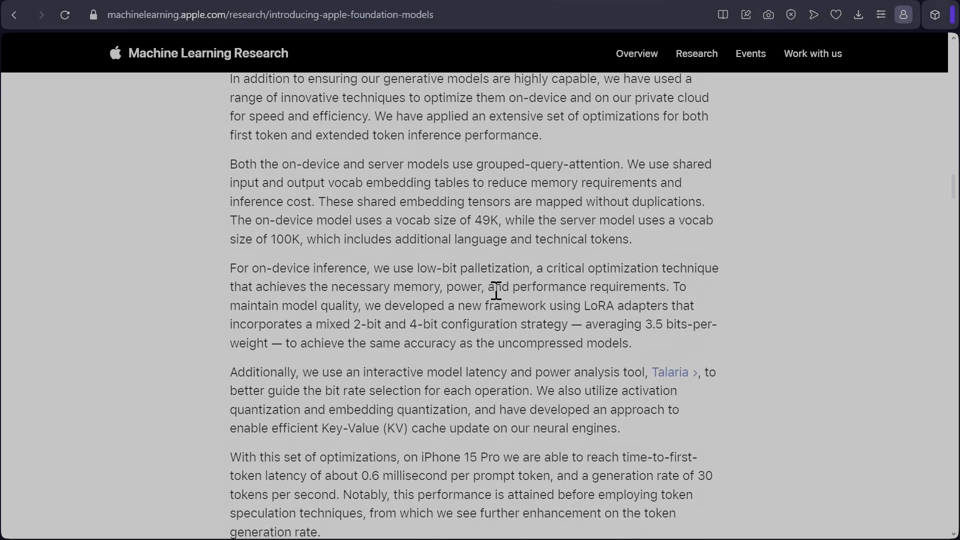
mouse_move(674, 288)
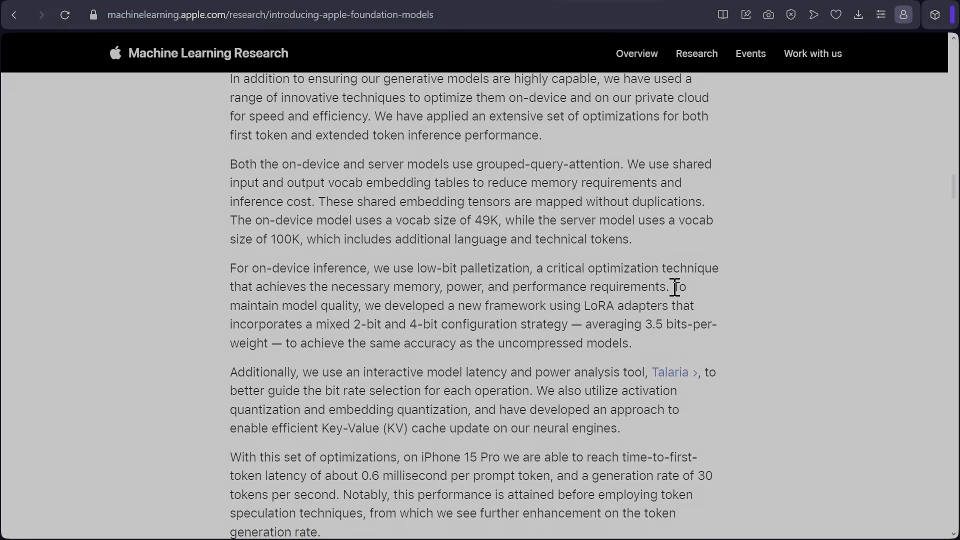
mouse_move(674, 293)
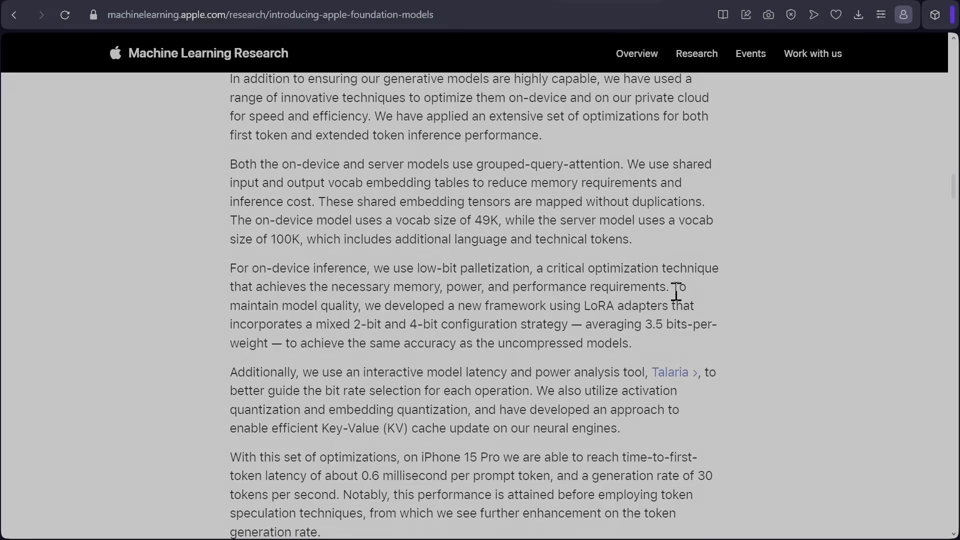
mouse_move(447, 328)
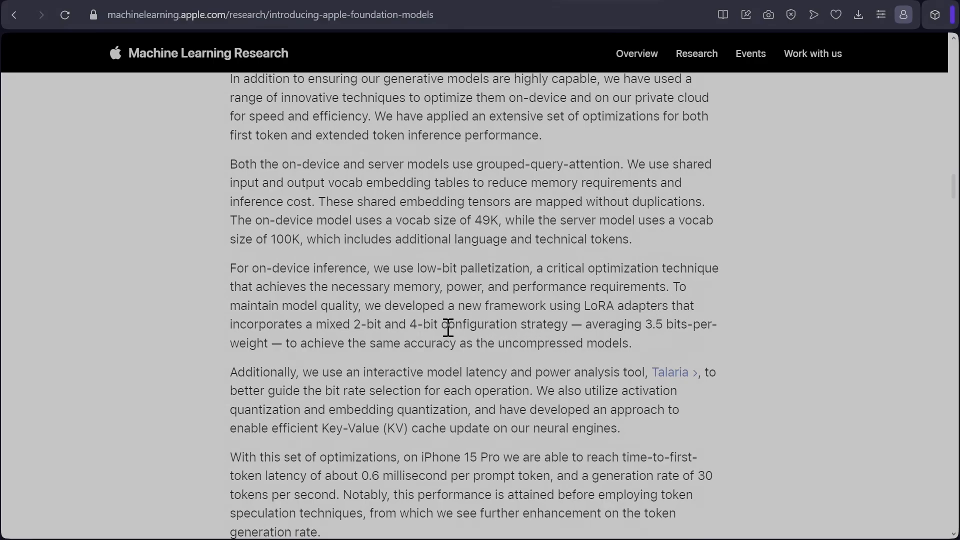
mouse_move(333, 326)
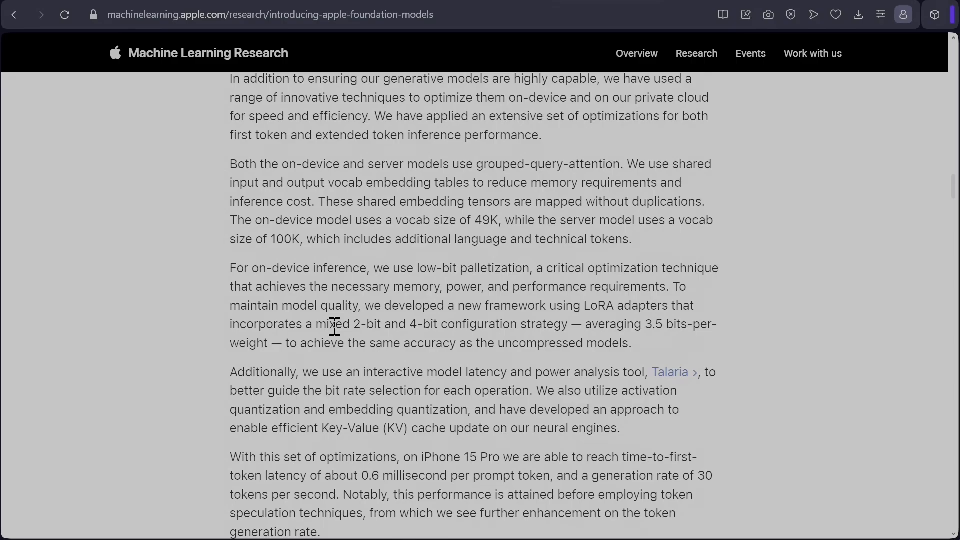
mouse_move(548, 360)
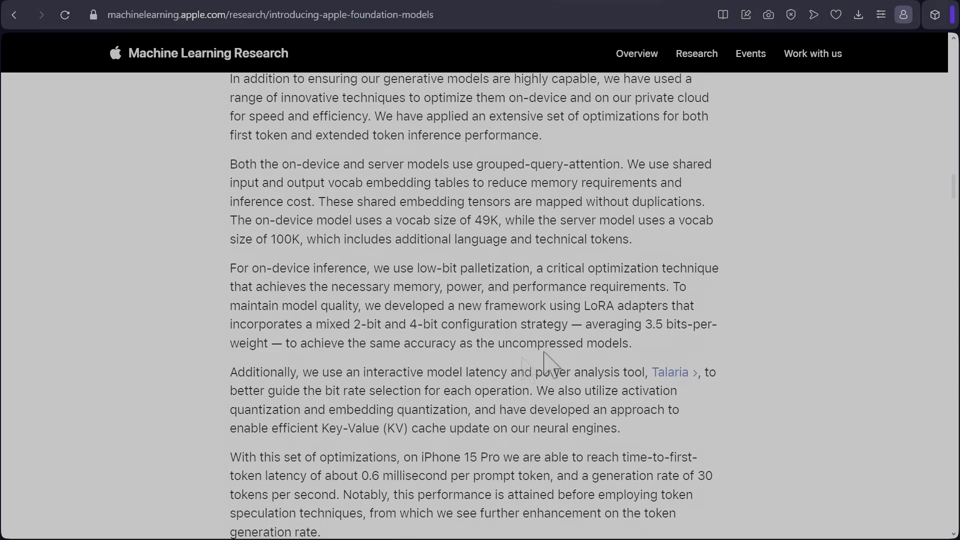
mouse_move(725, 345)
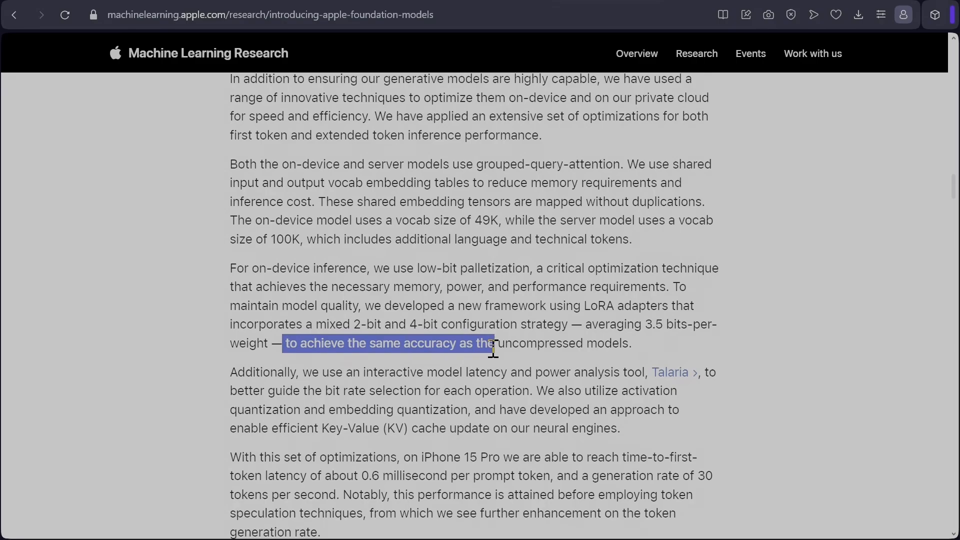
Step: Scroll into Model Adaptation, highlighting and then clearing the time-to-first-token latency claim
scroll(down, 3)
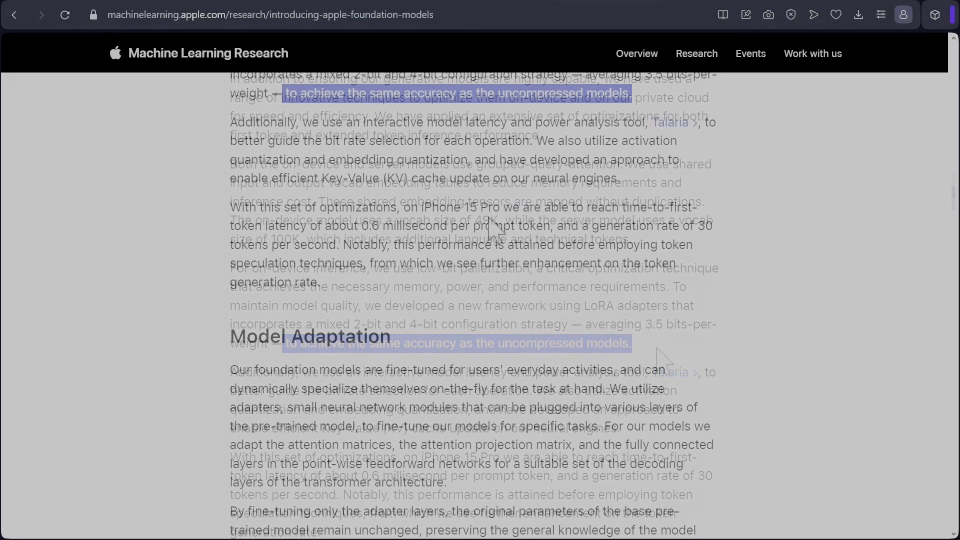
double_click(435, 207)
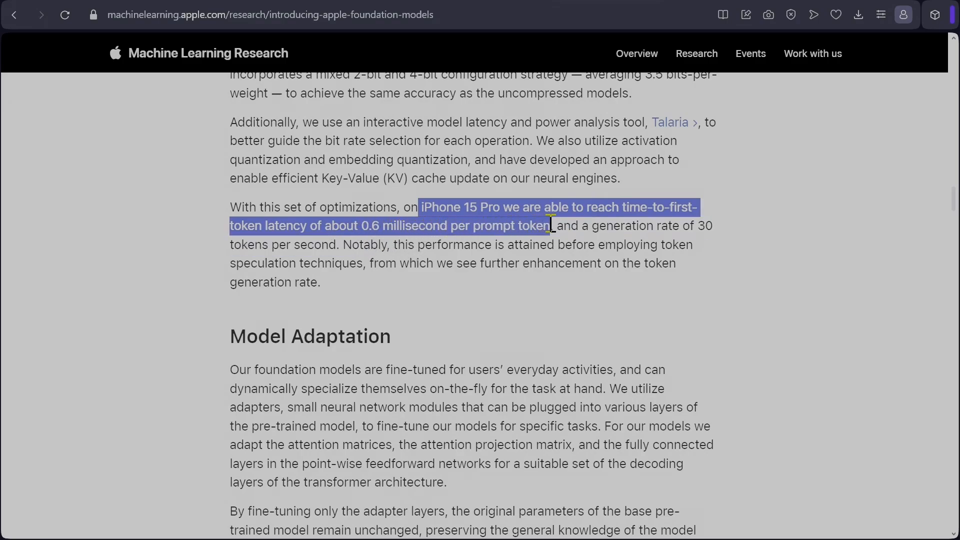
click(73, 68)
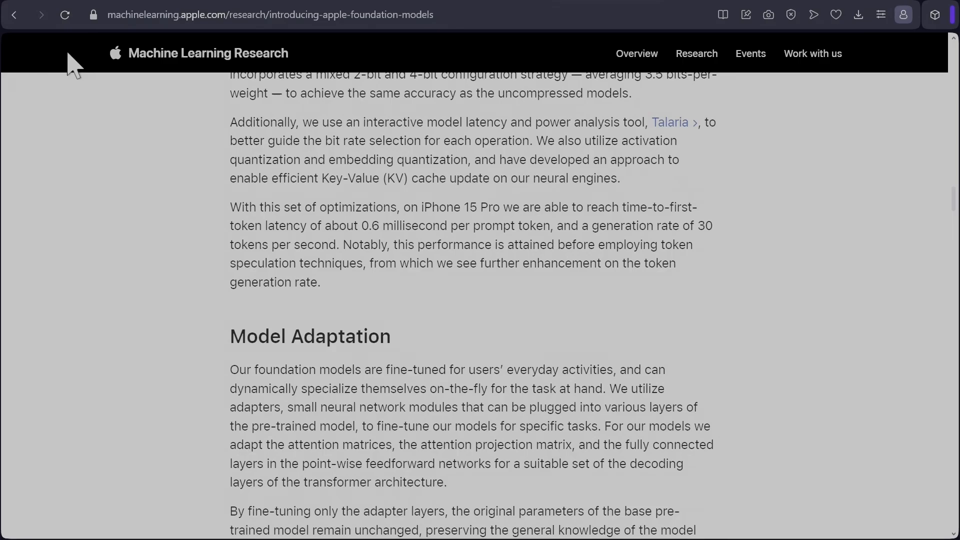
mouse_move(146, 327)
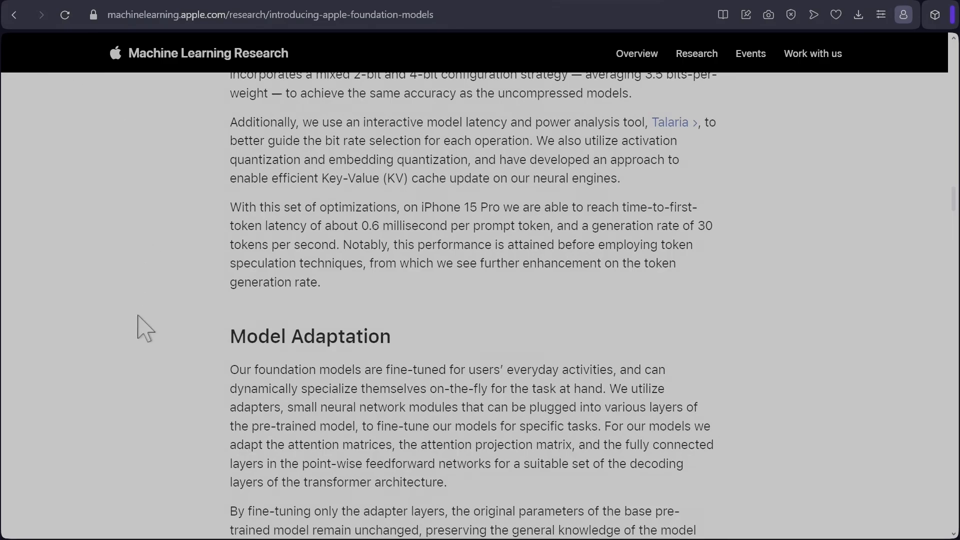
mouse_move(614, 250)
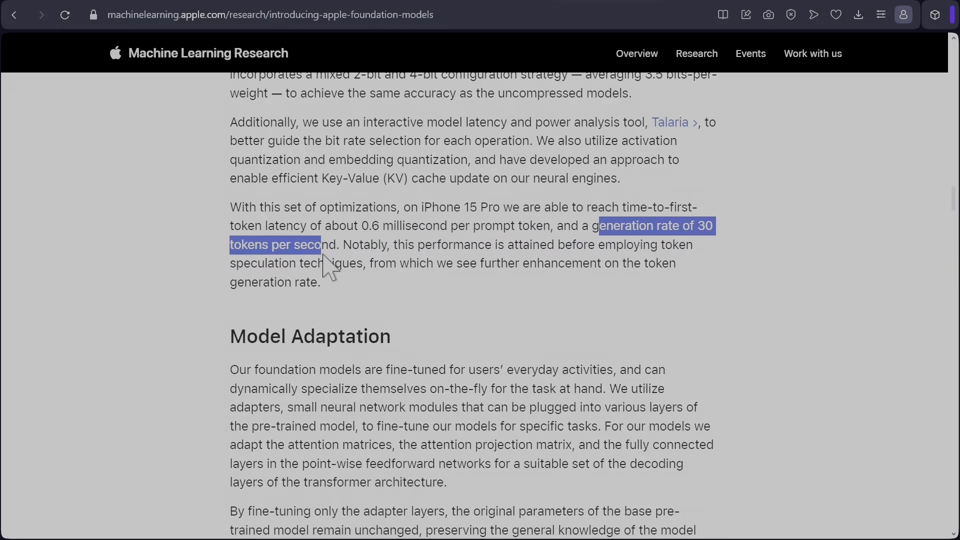
Step: Continue past the summarization chart to the human evaluation comparison, highlighting 'brainstorming'
scroll(down, 3)
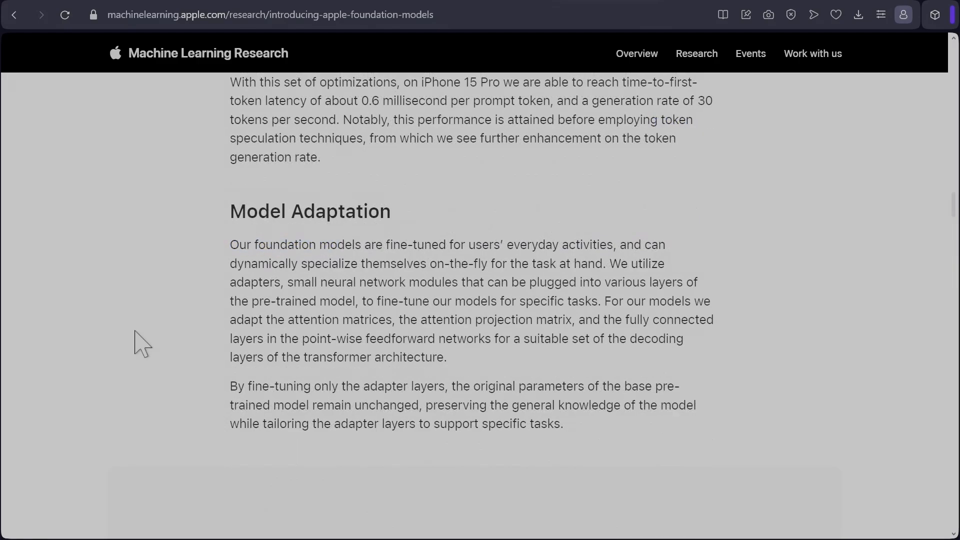
mouse_move(151, 342)
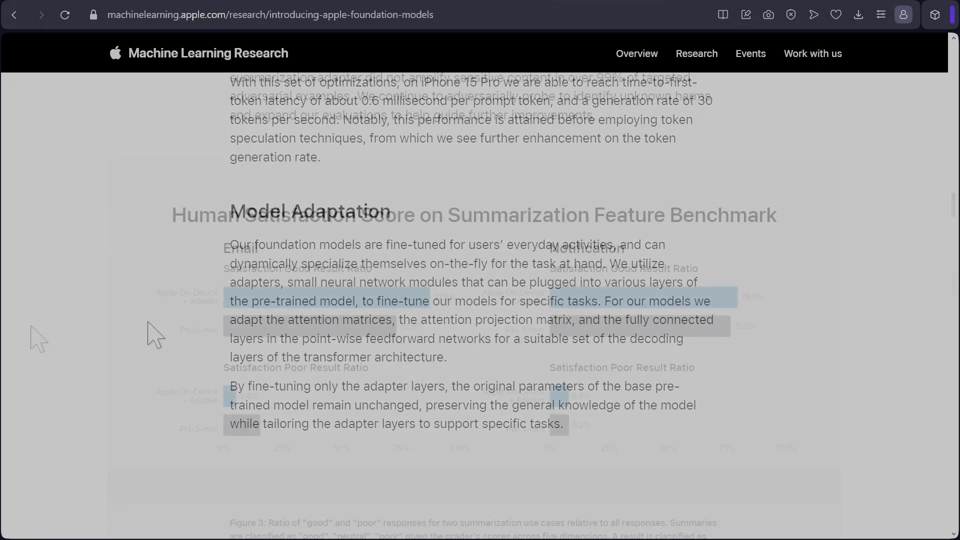
scroll(up, 3)
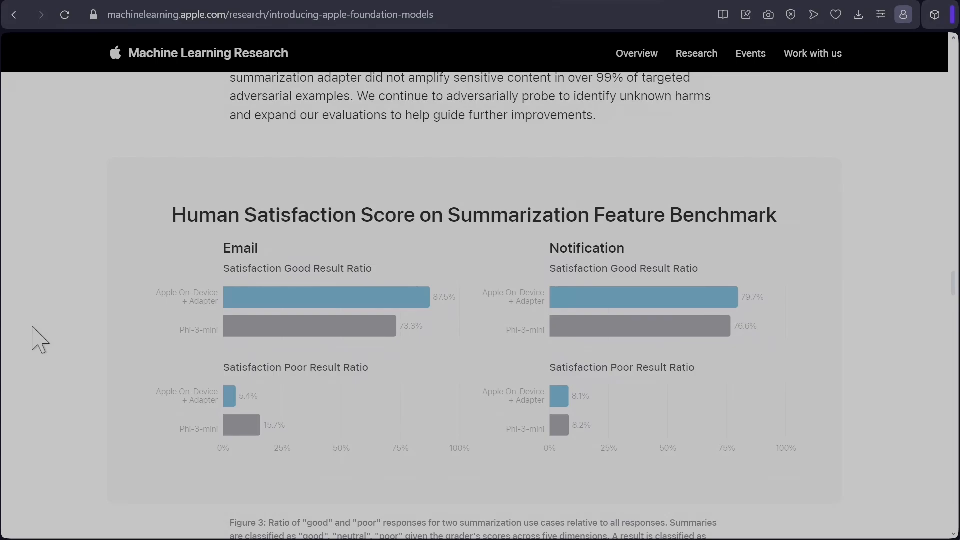
mouse_move(210, 306)
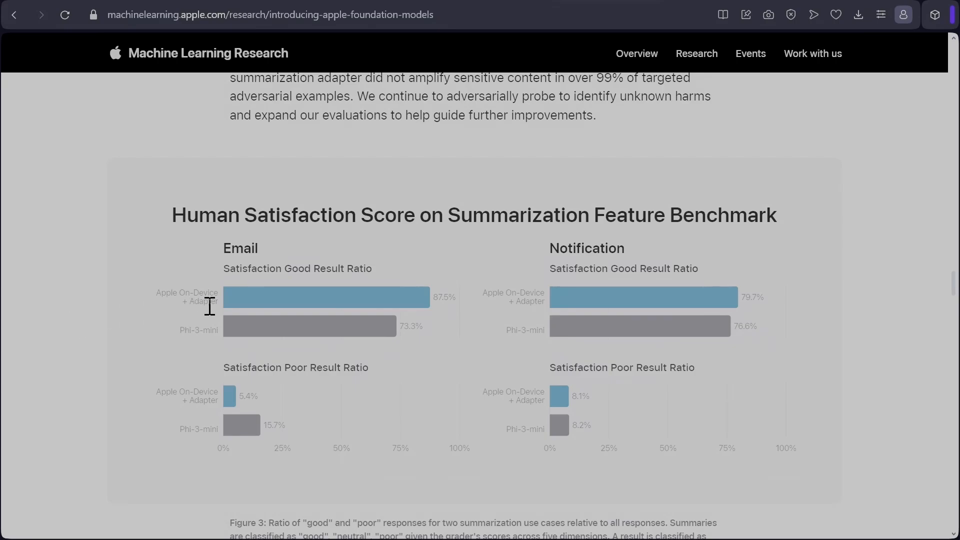
mouse_move(417, 358)
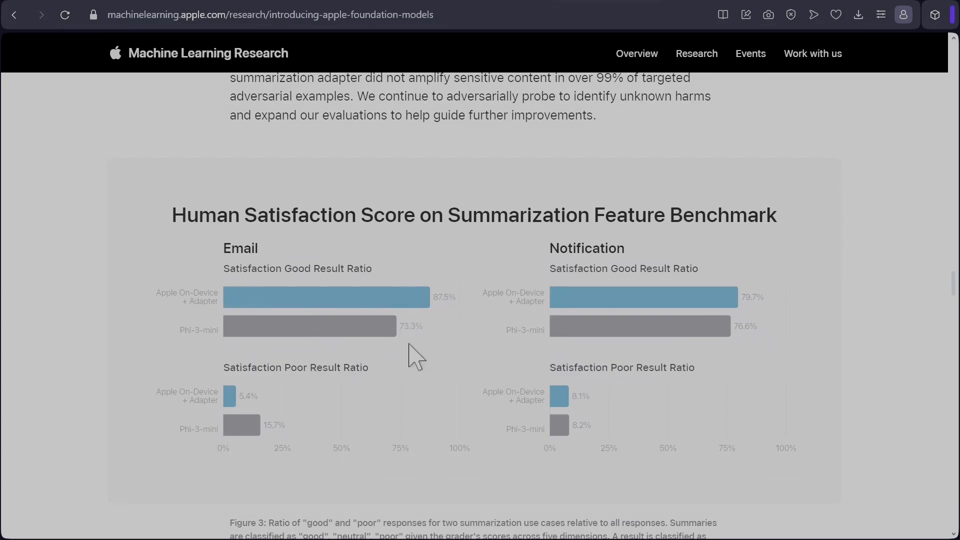
mouse_move(766, 291)
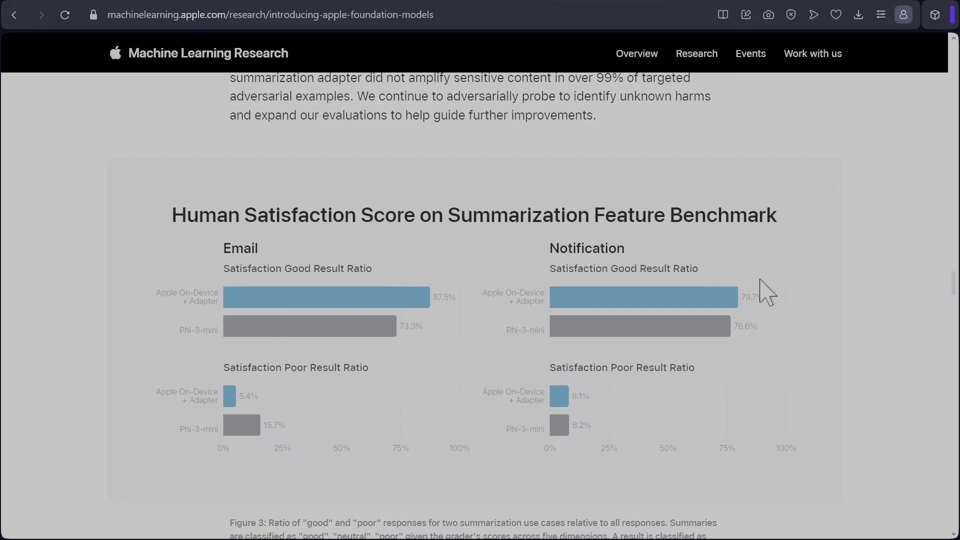
mouse_move(766, 316)
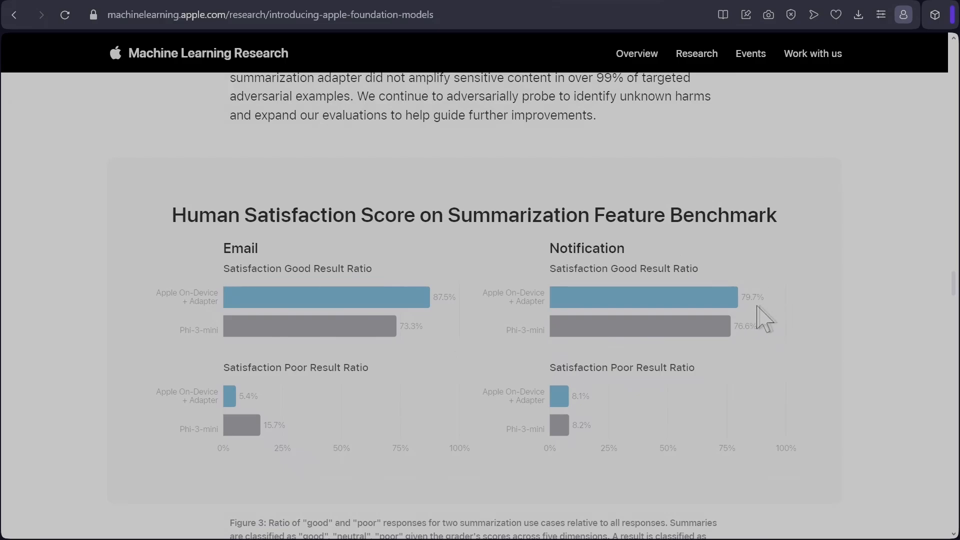
mouse_move(765, 343)
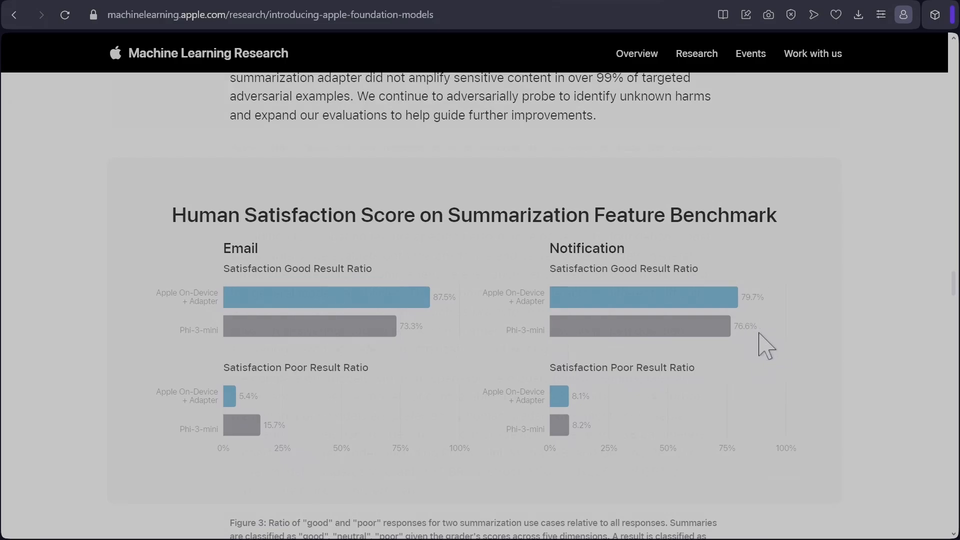
scroll(down, 3)
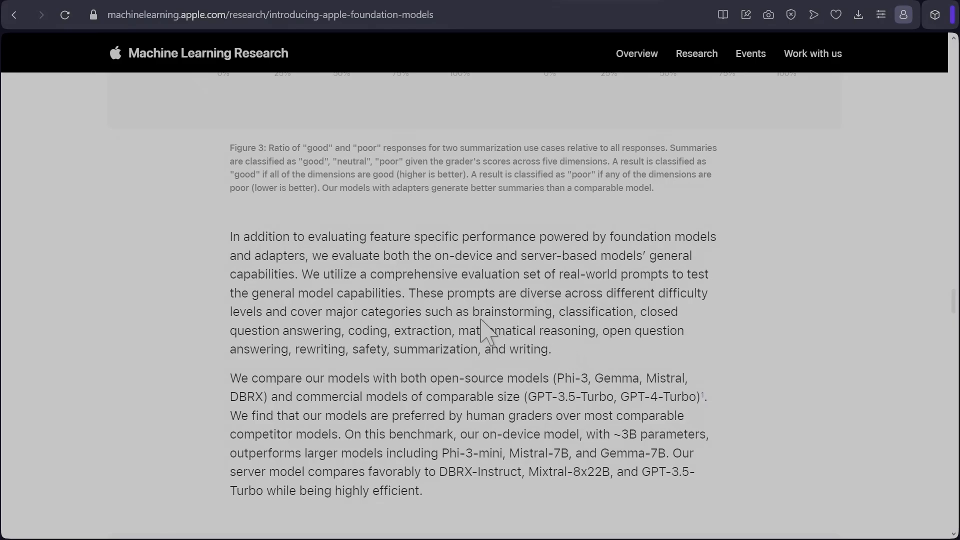
double_click(511, 311)
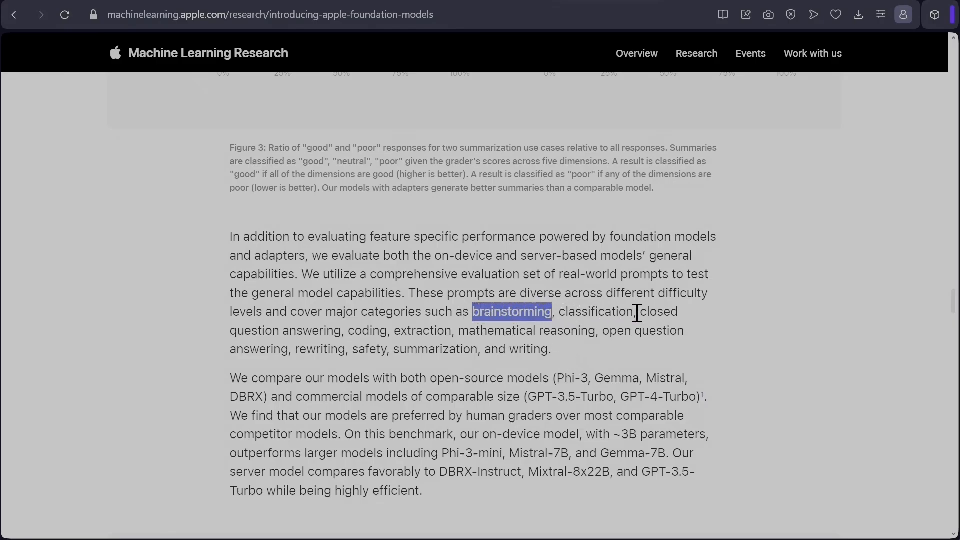
mouse_move(469, 334)
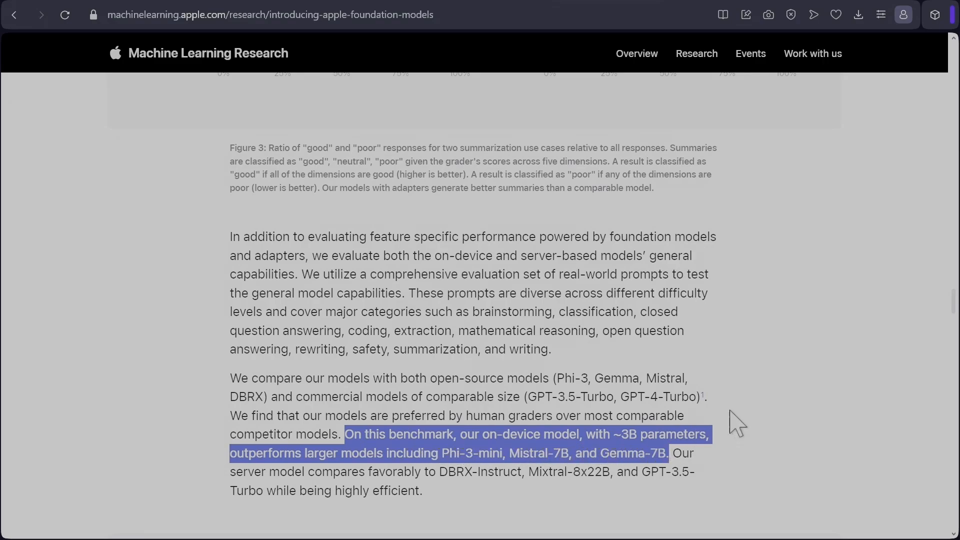
scroll(down, 3)
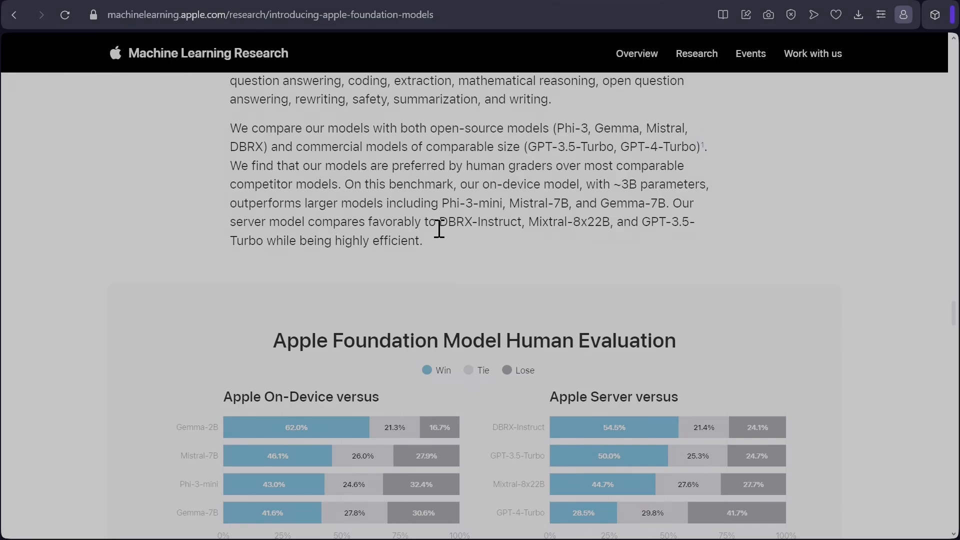
Step: Highlight the model name Mixtral-8x22B beside the human evaluation chart
double_click(557, 221)
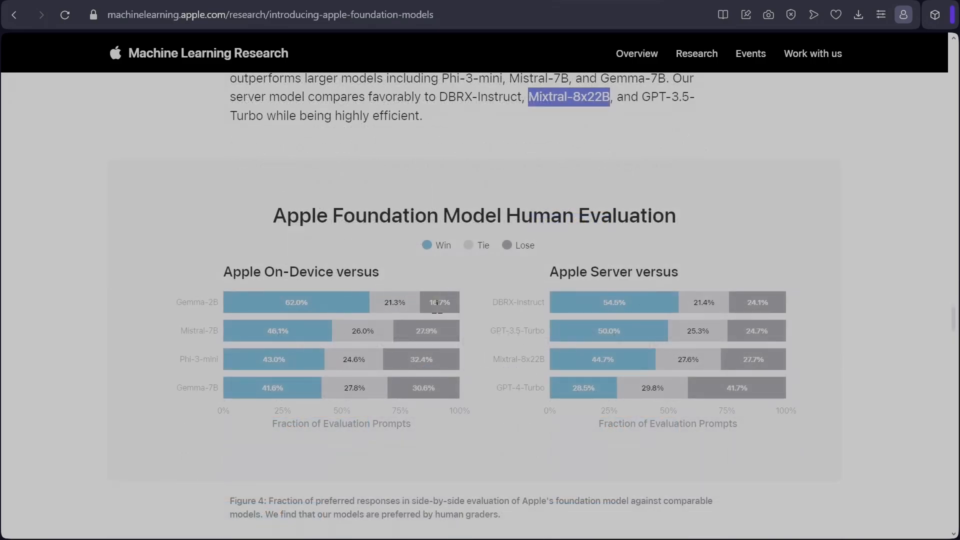
mouse_move(453, 322)
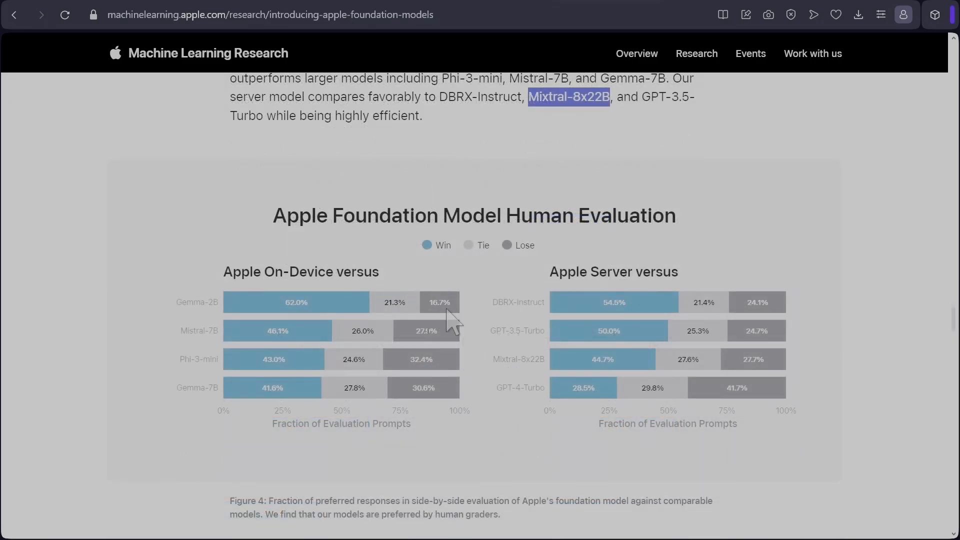
mouse_move(420, 367)
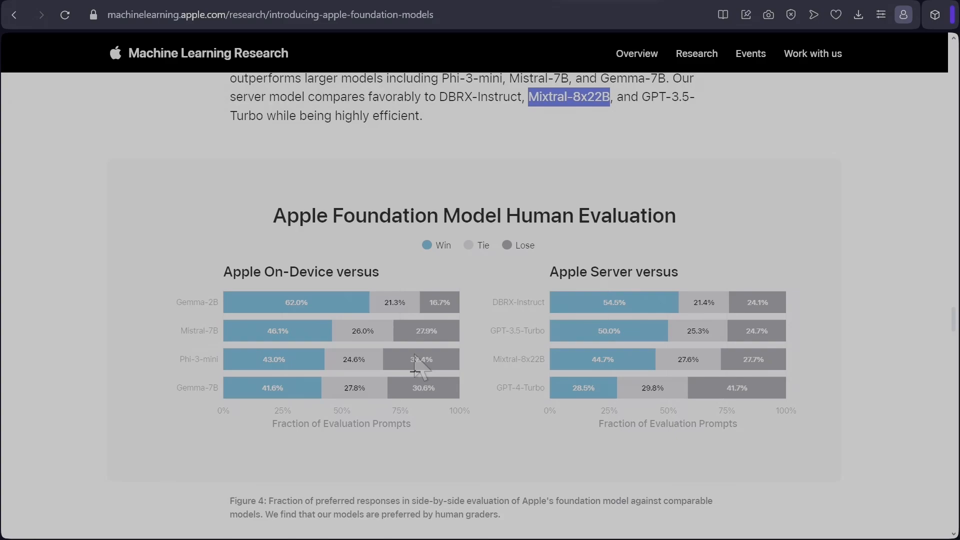
mouse_move(433, 367)
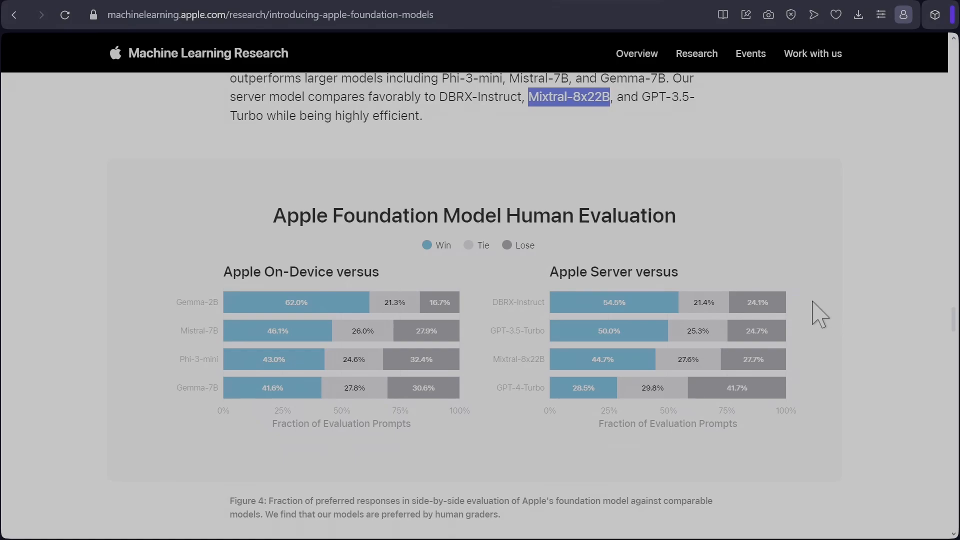
mouse_move(817, 312)
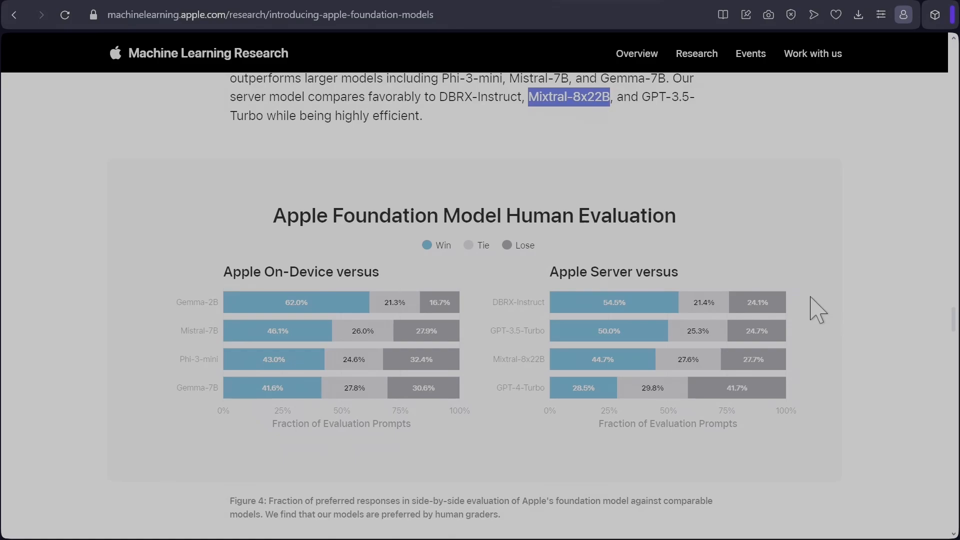
mouse_move(793, 352)
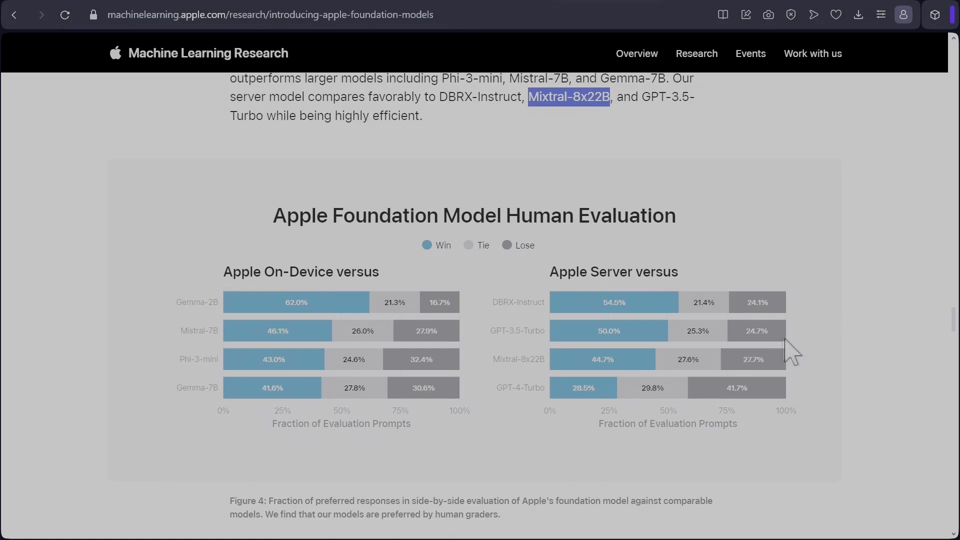
mouse_move(785, 371)
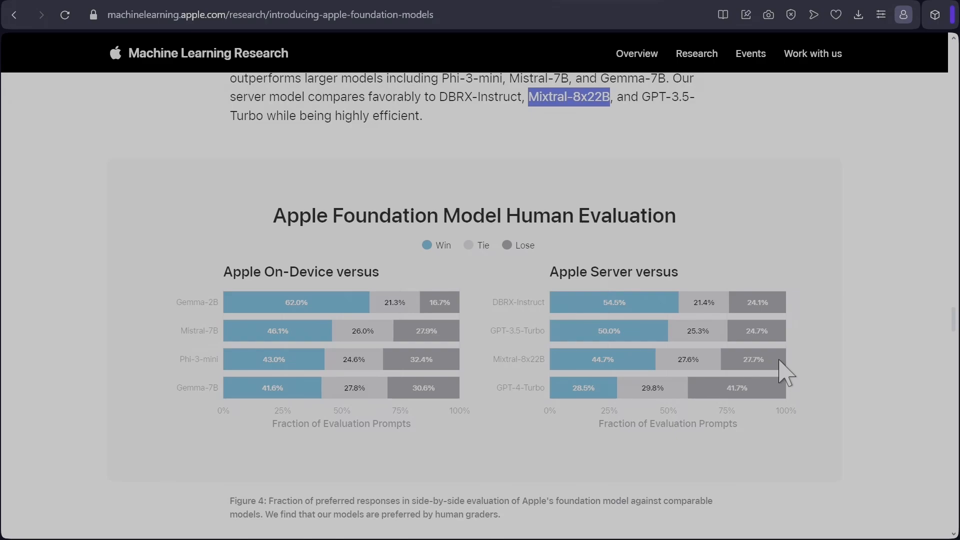
mouse_move(770, 374)
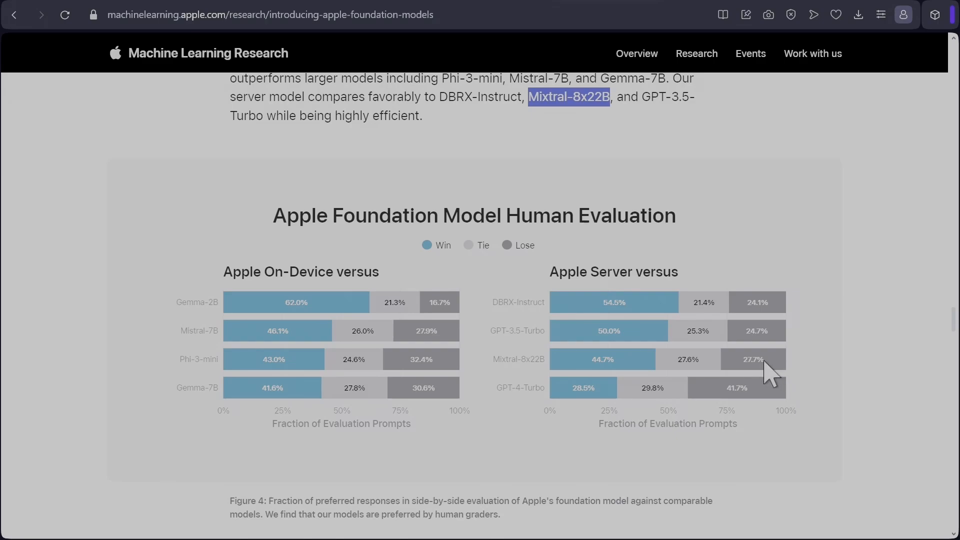
mouse_move(766, 410)
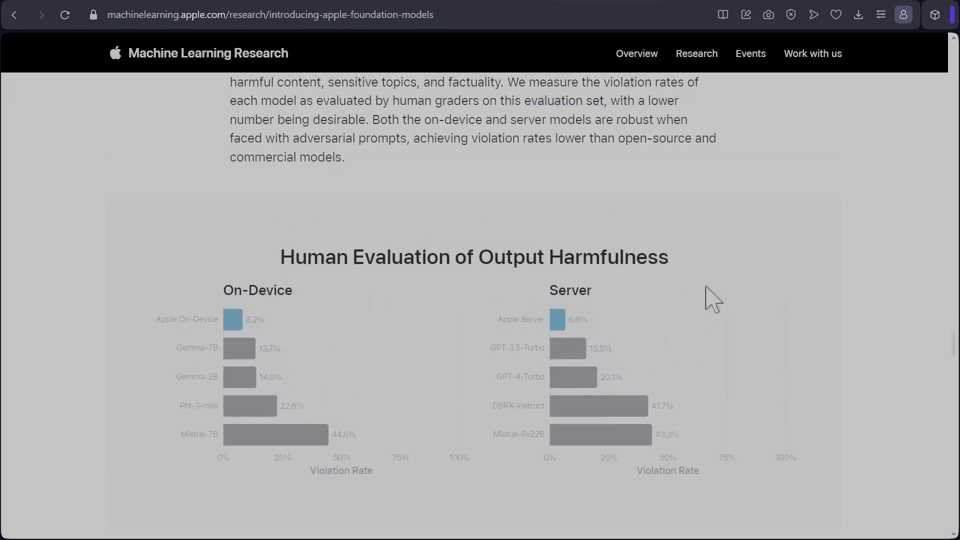
mouse_move(594, 270)
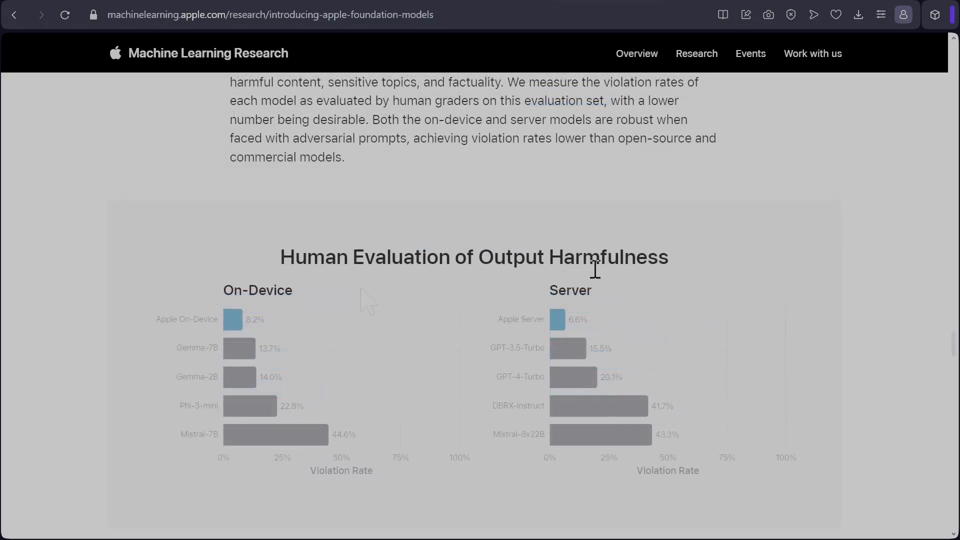
mouse_move(398, 324)
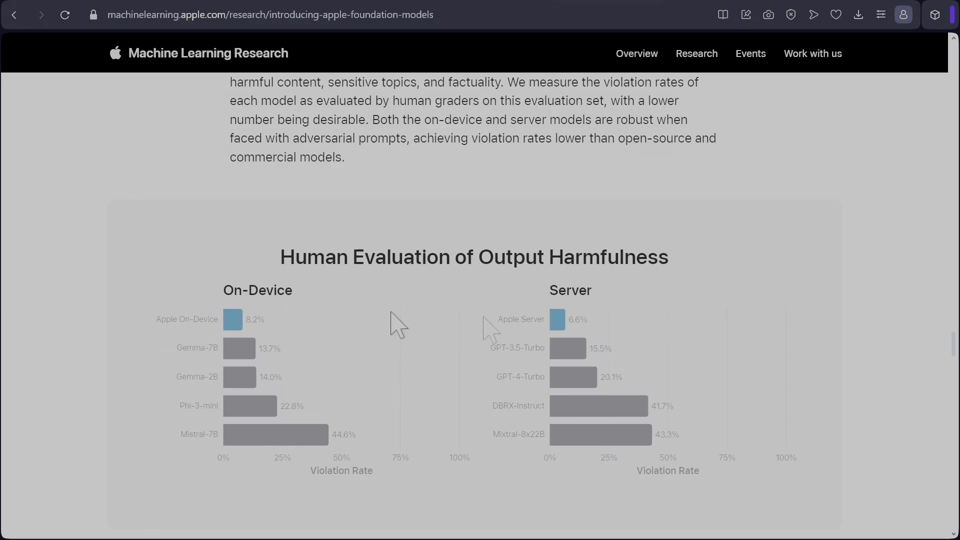
mouse_move(657, 331)
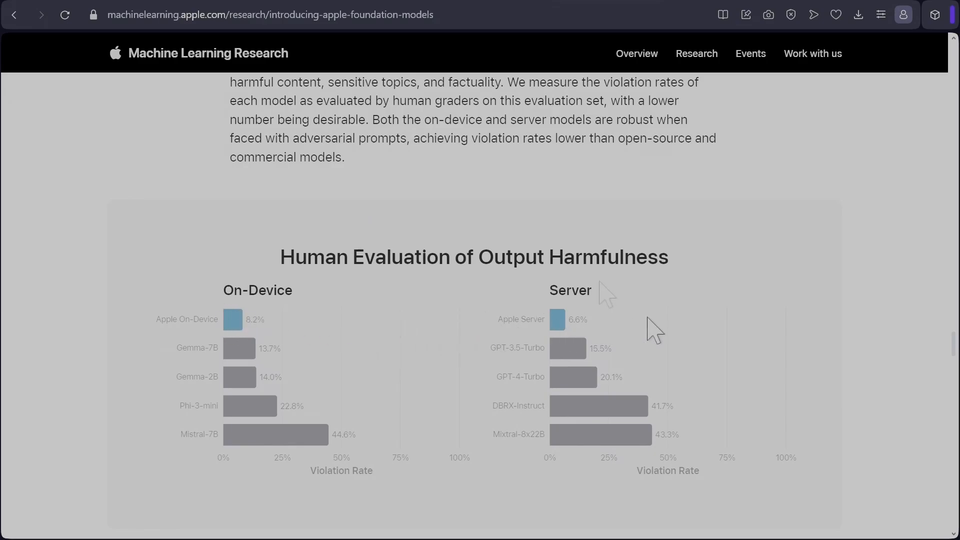
mouse_move(254, 314)
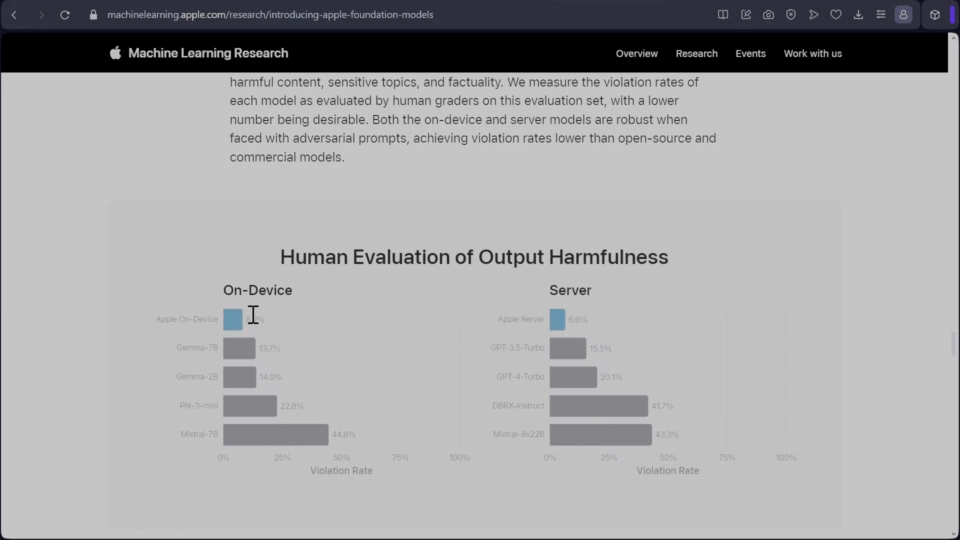
mouse_move(475, 358)
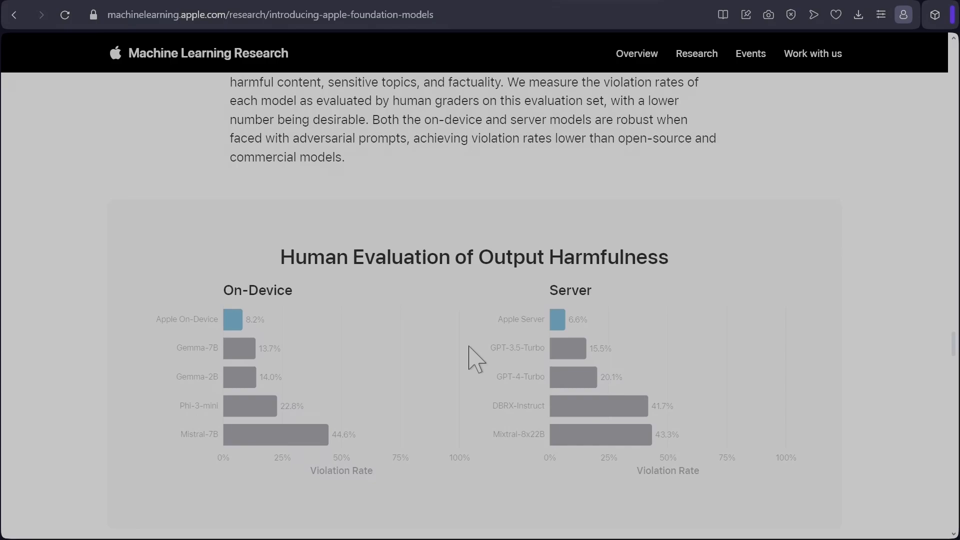
mouse_move(731, 348)
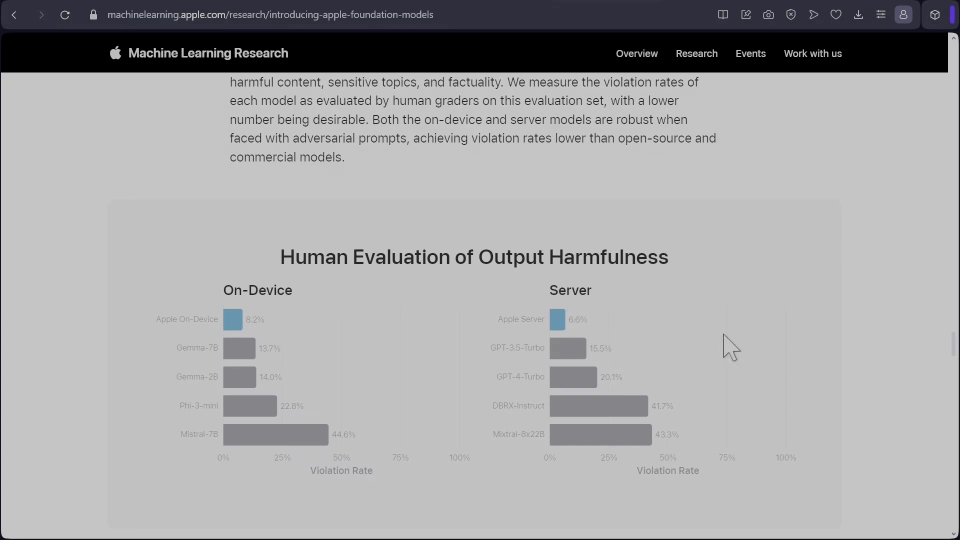
Step: Scroll past the safety prompts preference chart to the IFEval accuracy charts
scroll(down, 3)
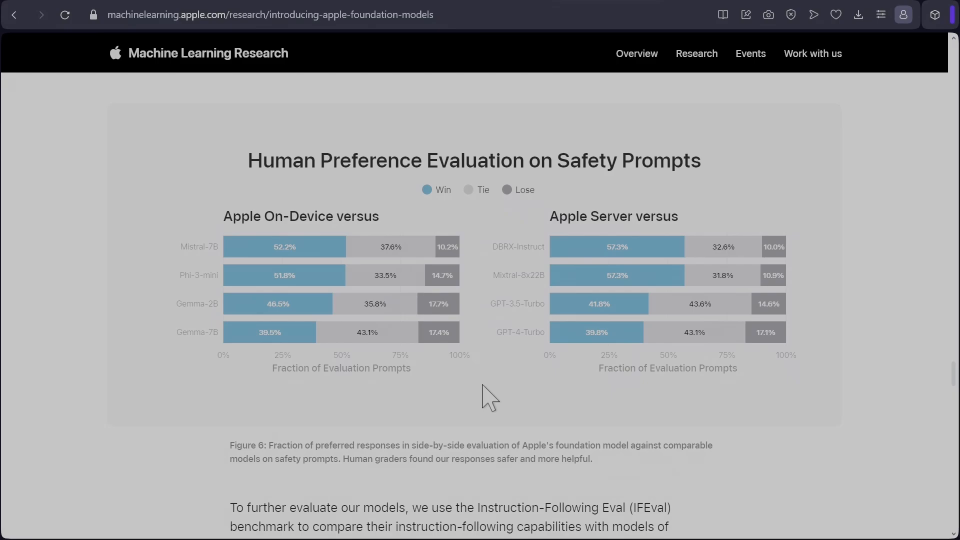
mouse_move(522, 398)
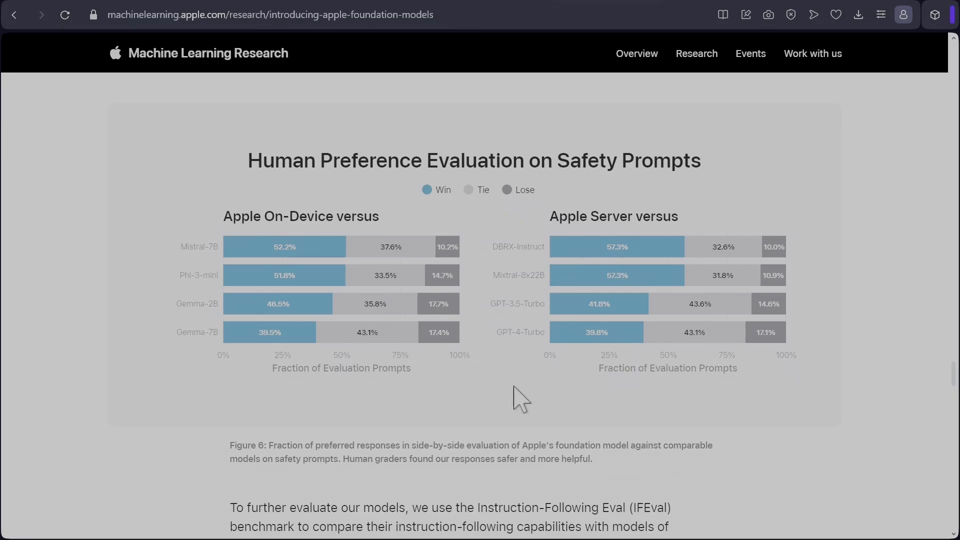
mouse_move(564, 401)
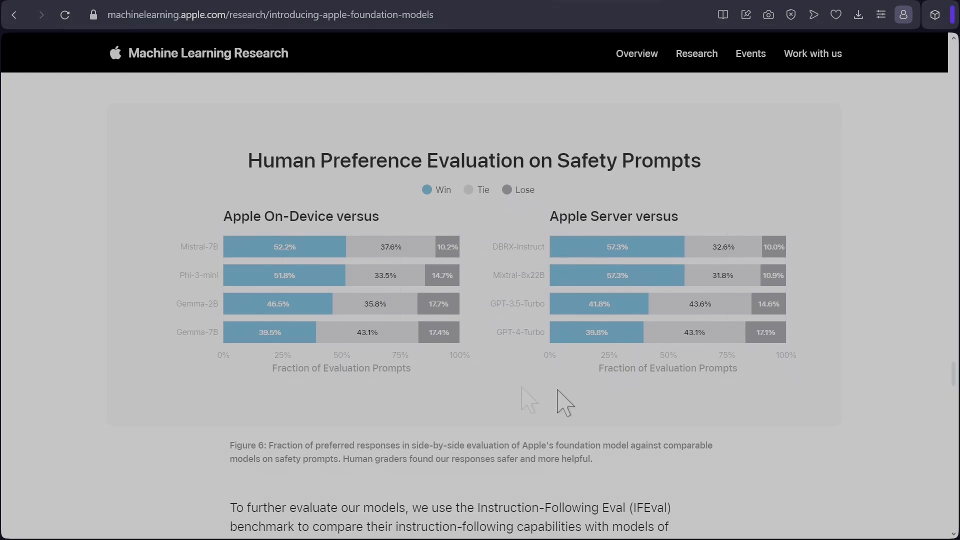
scroll(down, 3)
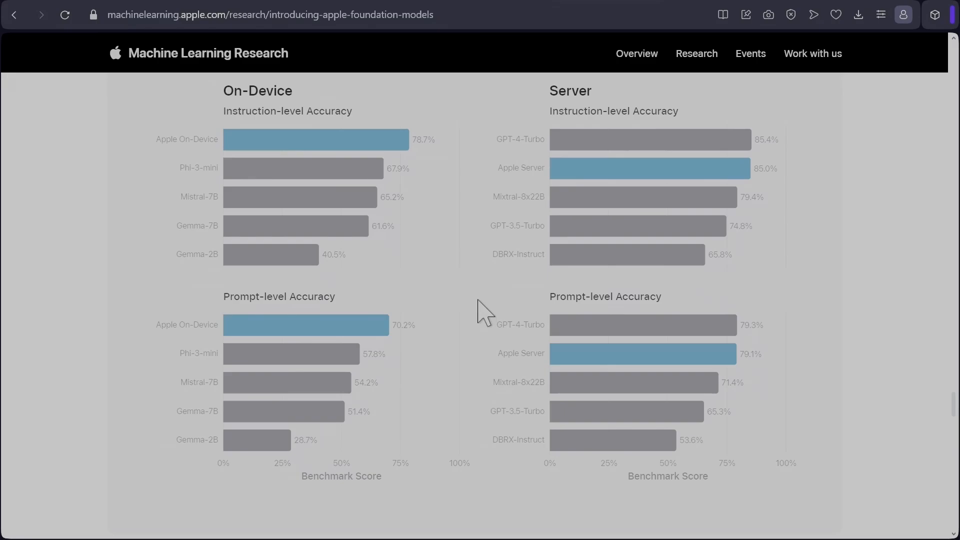
mouse_move(436, 139)
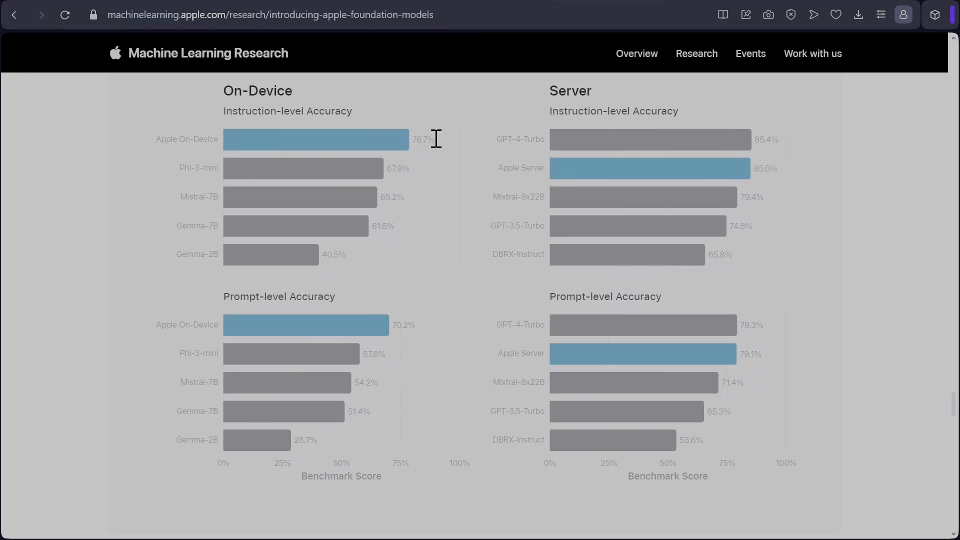
mouse_move(476, 187)
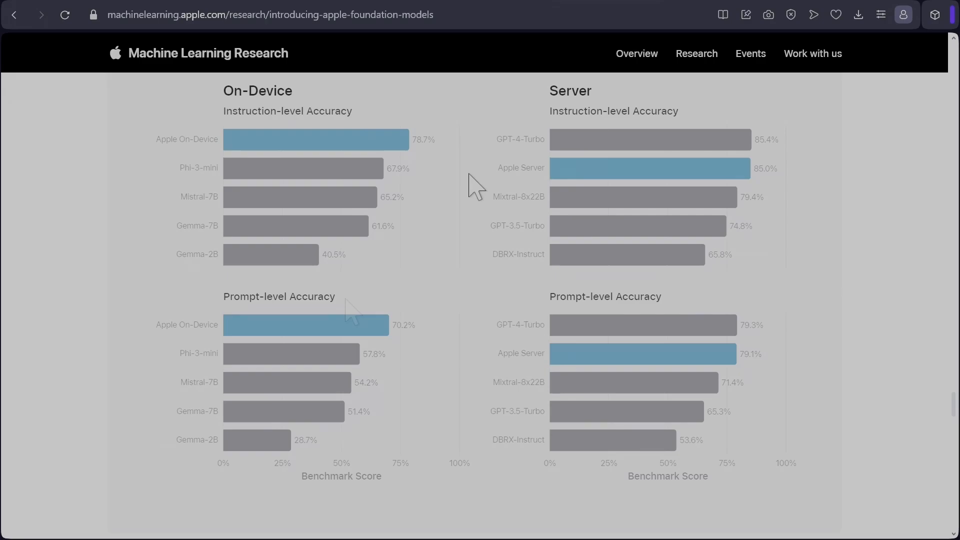
mouse_move(354, 312)
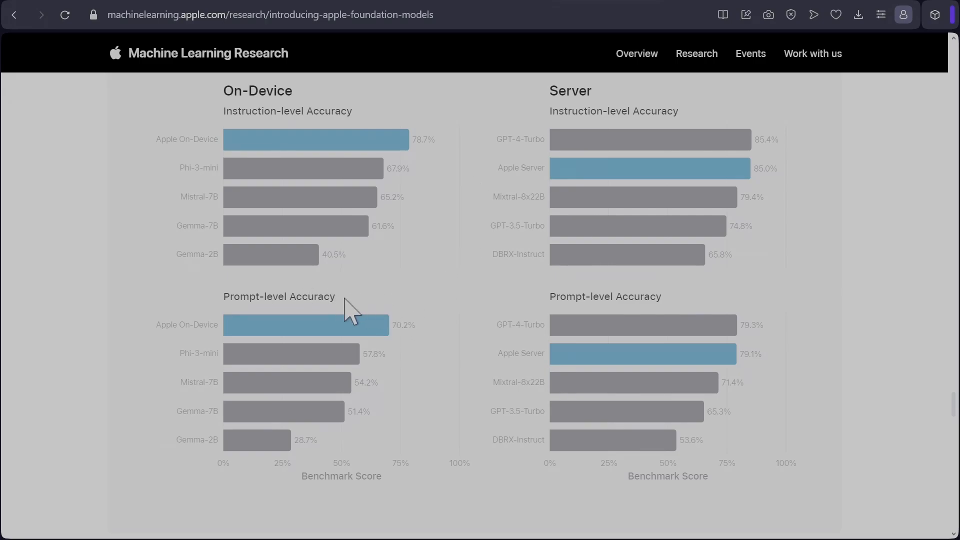
mouse_move(789, 196)
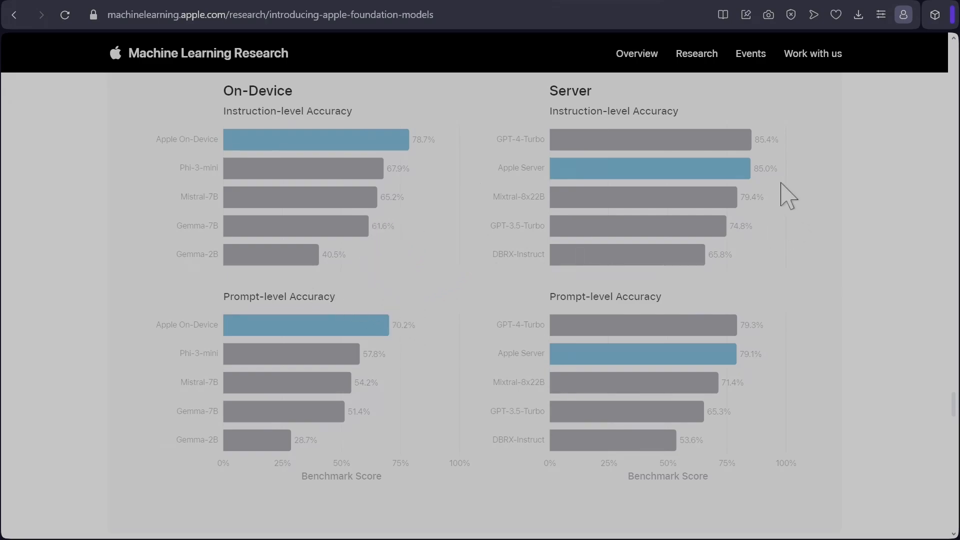
mouse_move(786, 165)
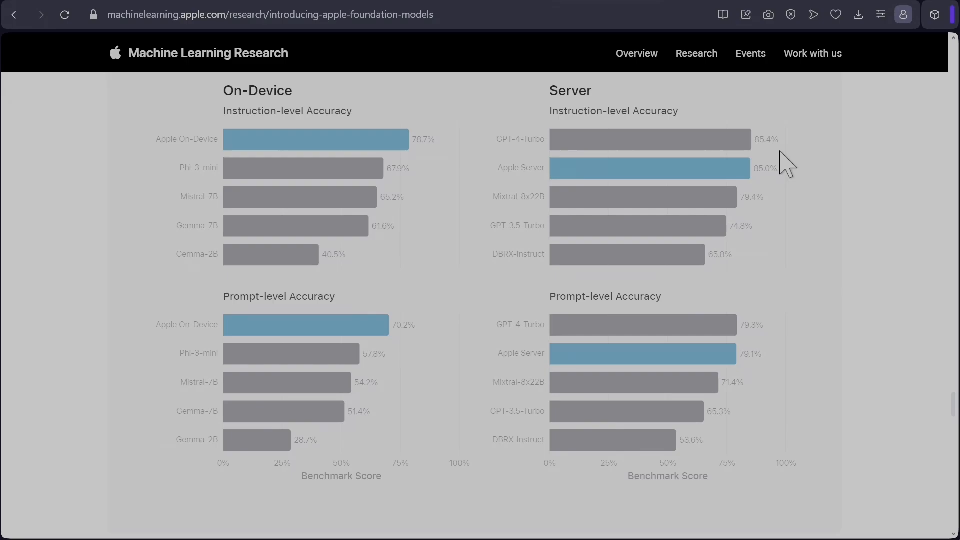
mouse_move(799, 171)
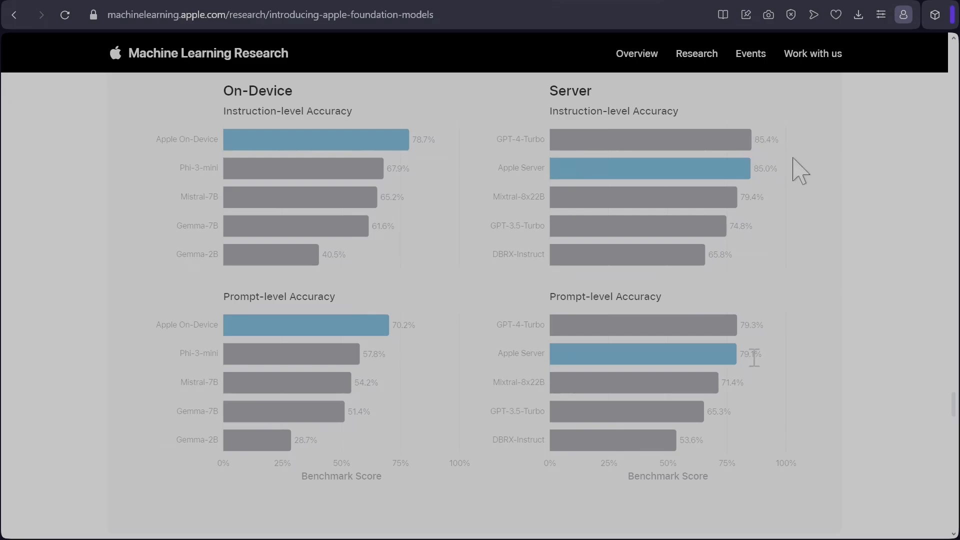
mouse_move(789, 359)
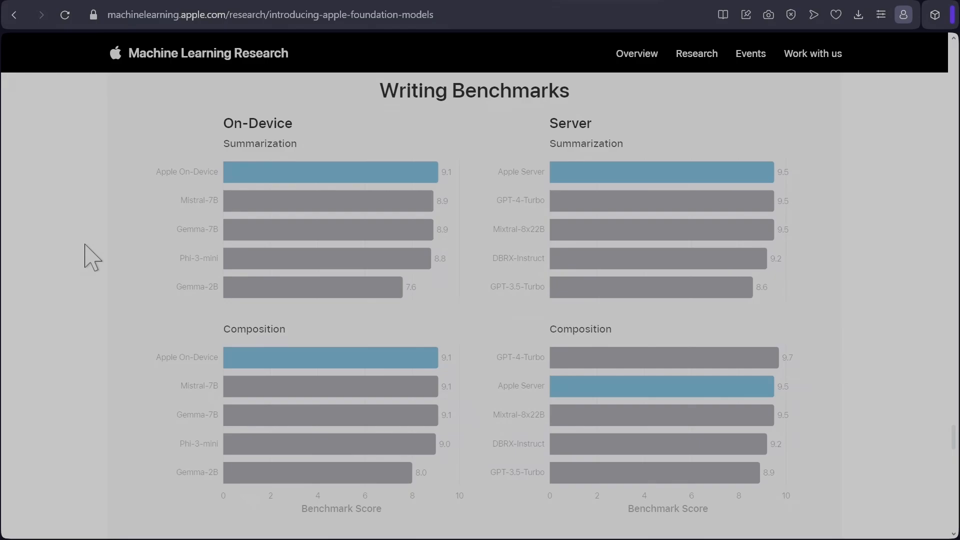
mouse_move(387, 303)
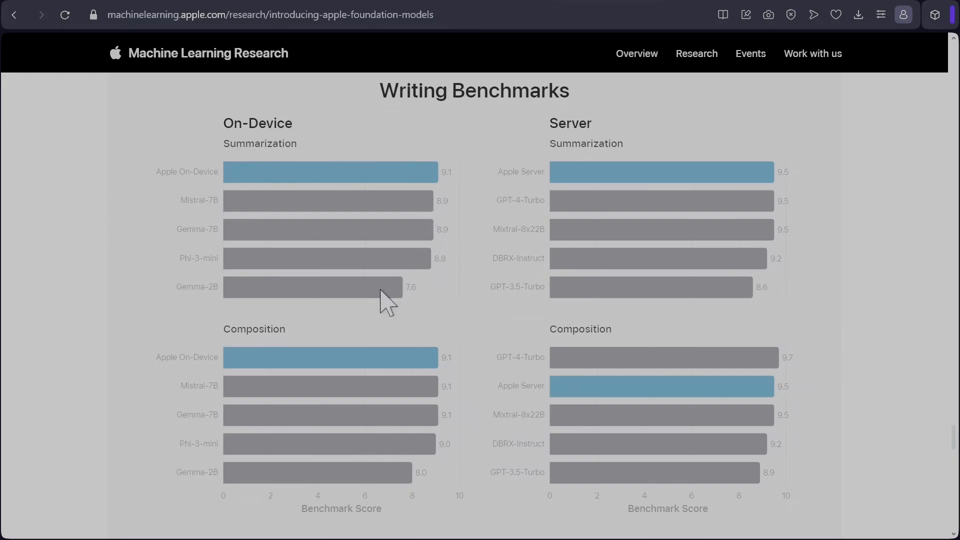
mouse_move(351, 414)
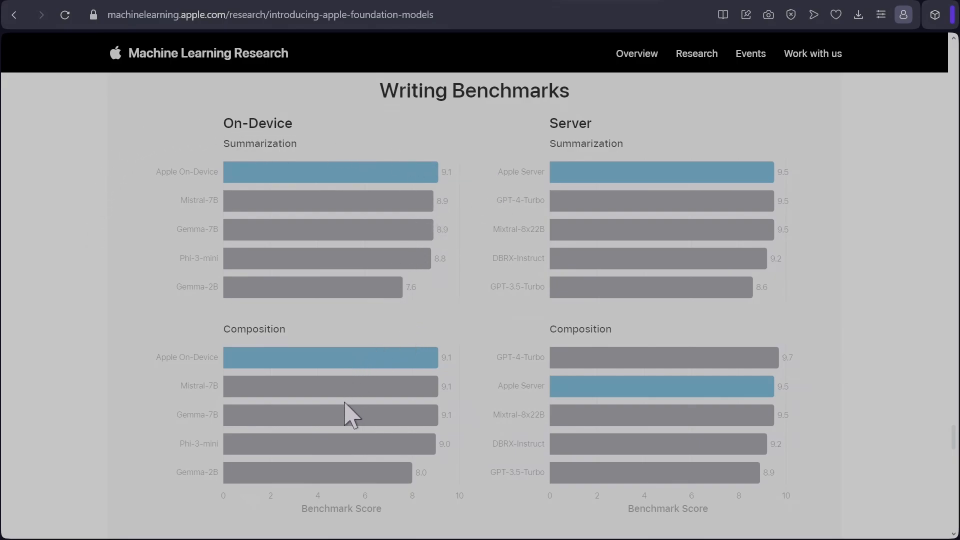
mouse_move(502, 208)
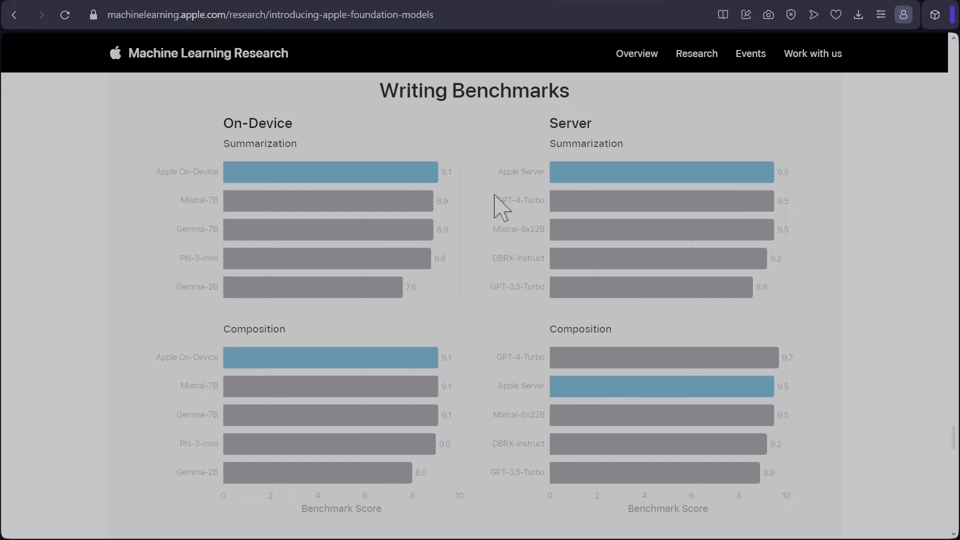
mouse_move(733, 267)
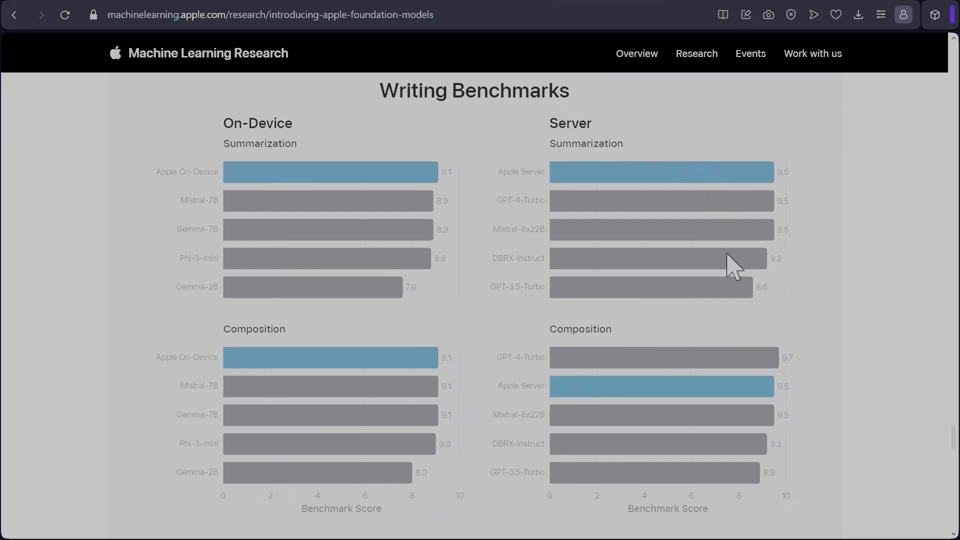
mouse_move(813, 355)
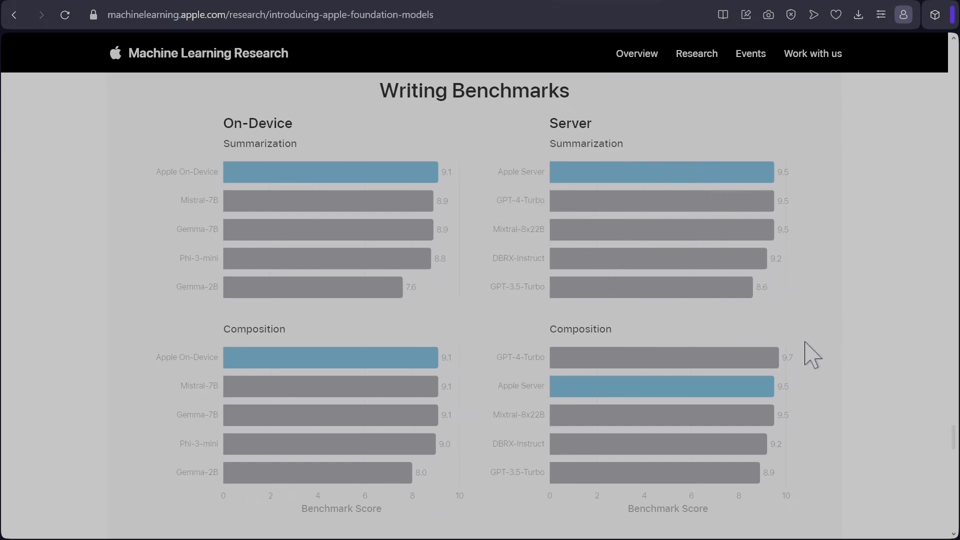
mouse_move(819, 376)
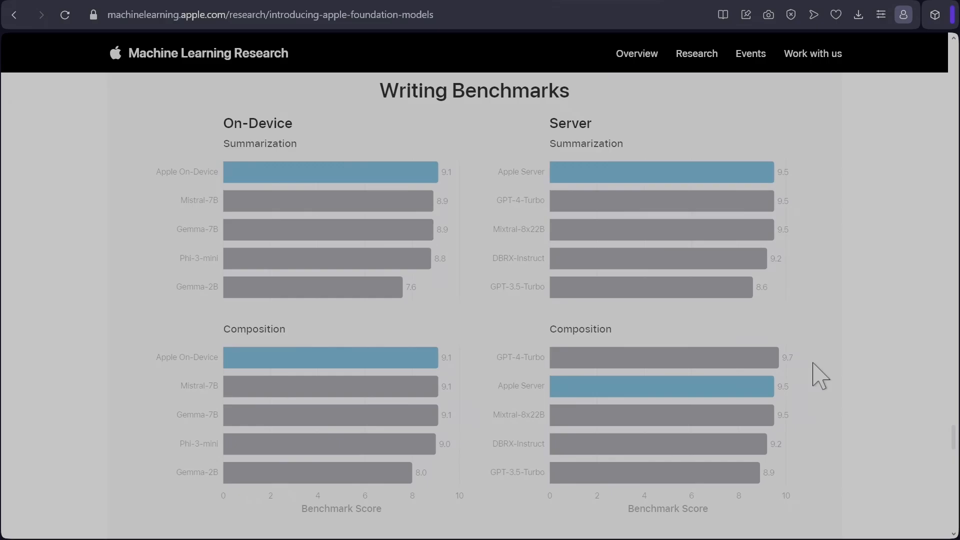
Step: Scroll past the Writing Benchmarks charts toward the Conclusion and Footnotes
scroll(down, 3)
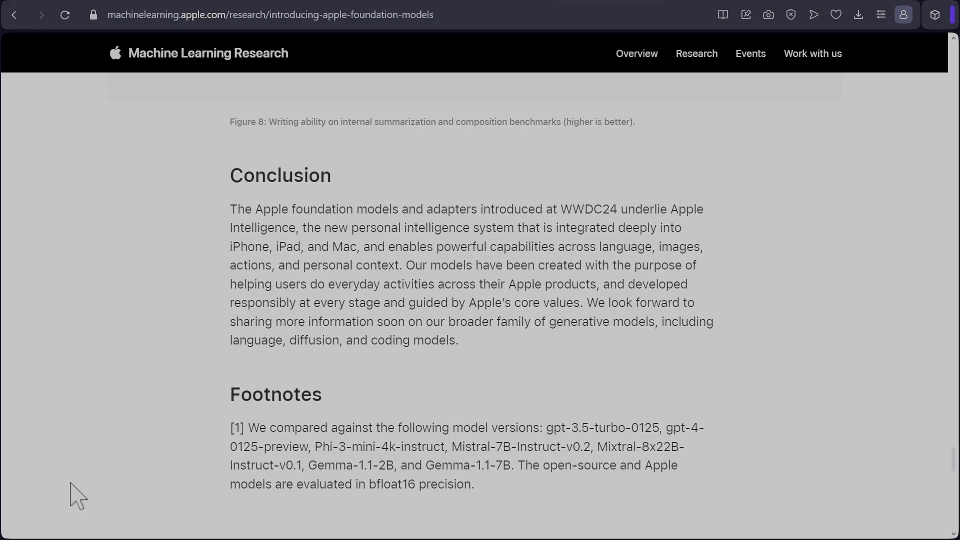
mouse_move(100, 470)
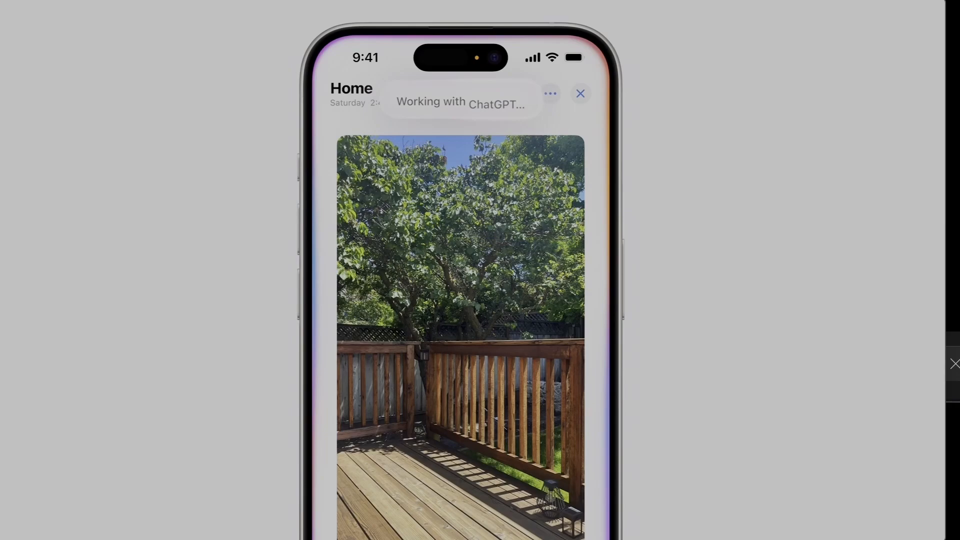
Step: Scroll back up slightly near the article's Conclusion and Footnotes
scroll(up, 3)
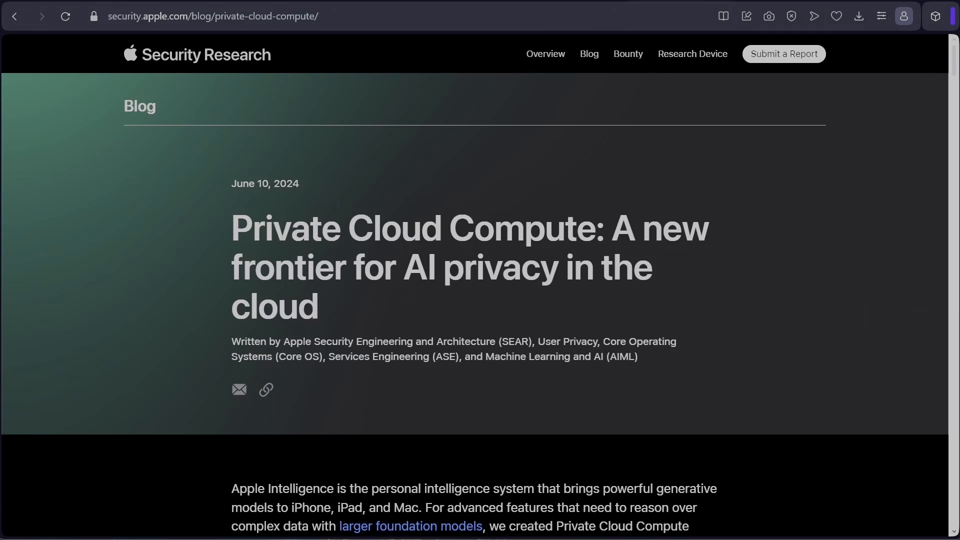
Step: Scroll through the Designing Private Cloud Compute requirements down to Verifiable transparency
scroll(down, 3)
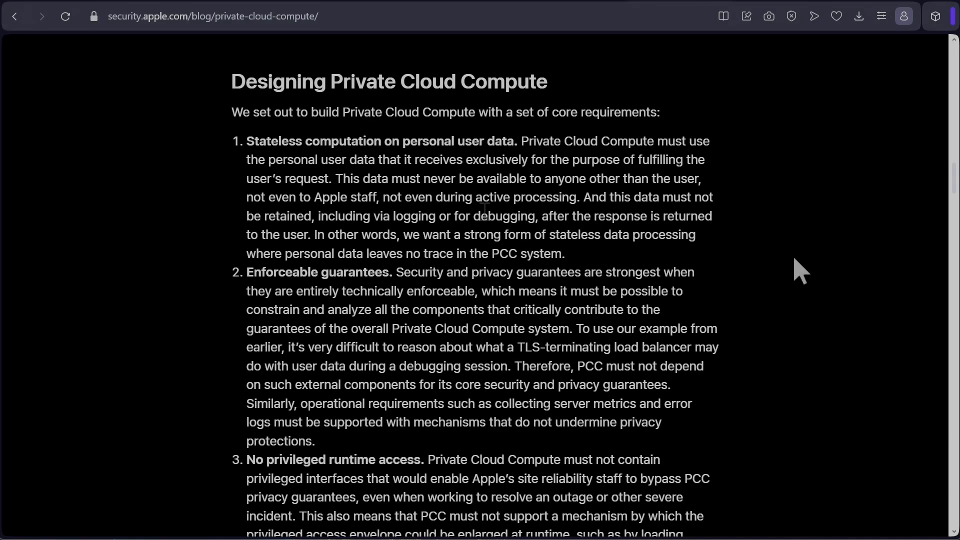
mouse_move(475, 182)
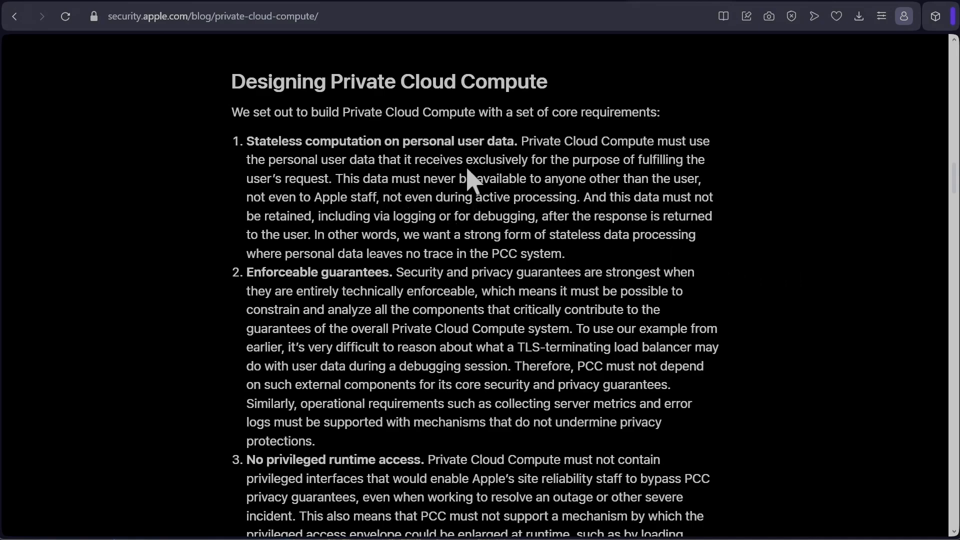
mouse_move(184, 191)
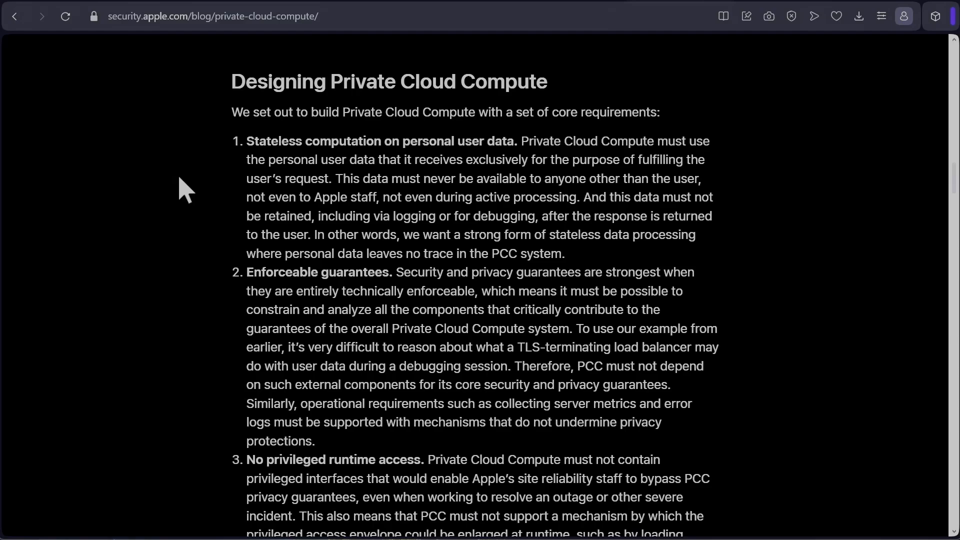
mouse_move(193, 202)
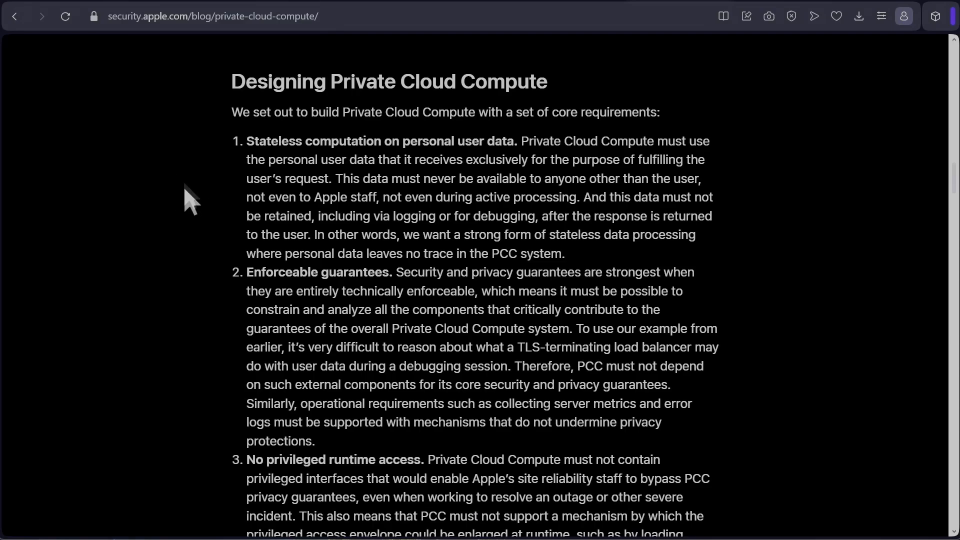
mouse_move(177, 190)
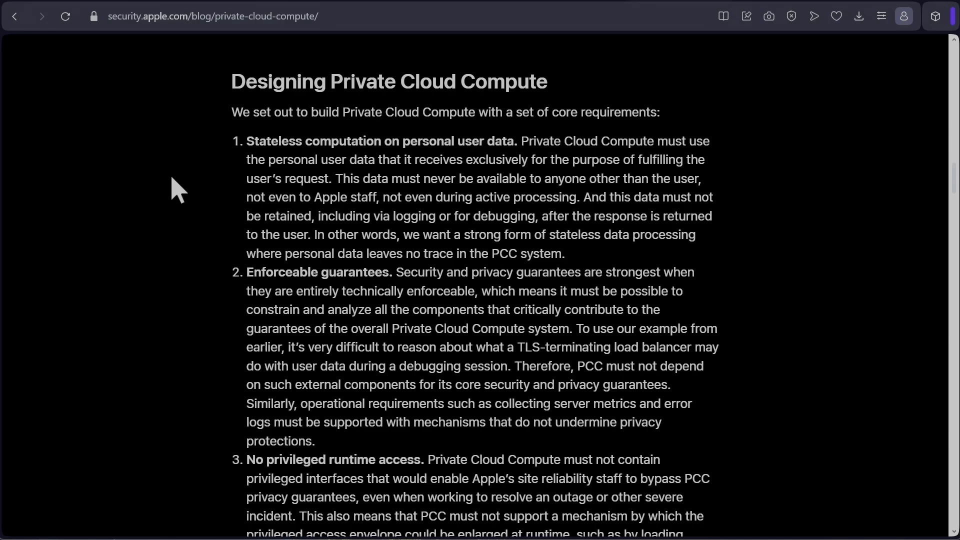
scroll(down, 3)
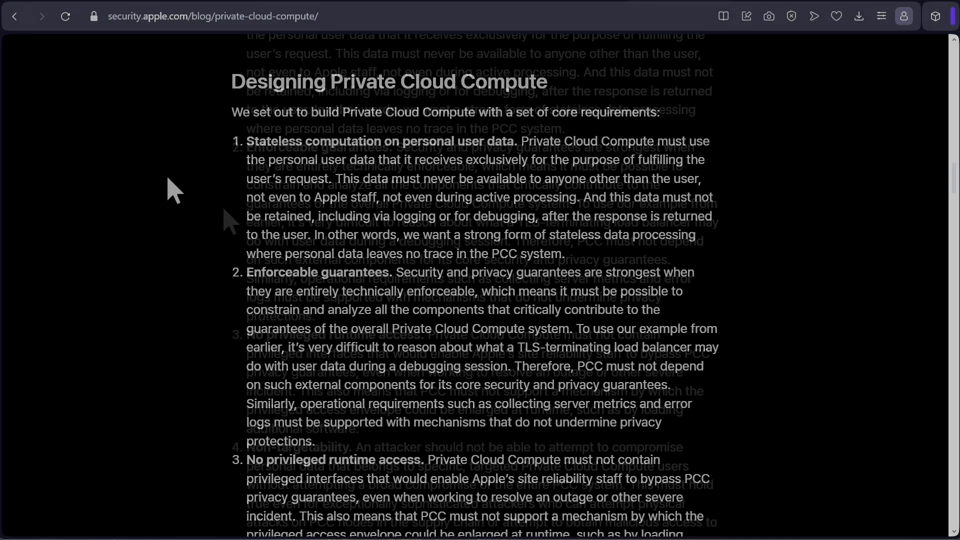
scroll(down, 3)
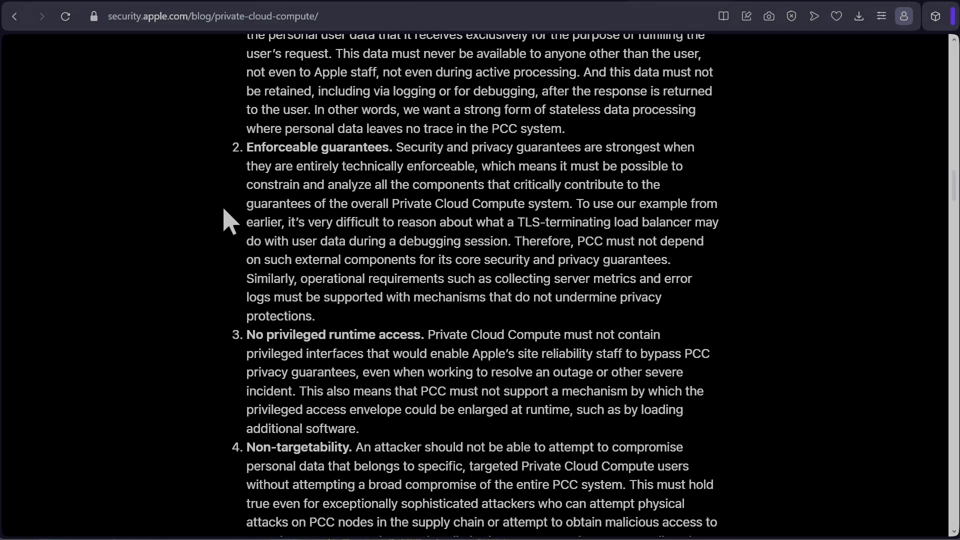
scroll(down, 3)
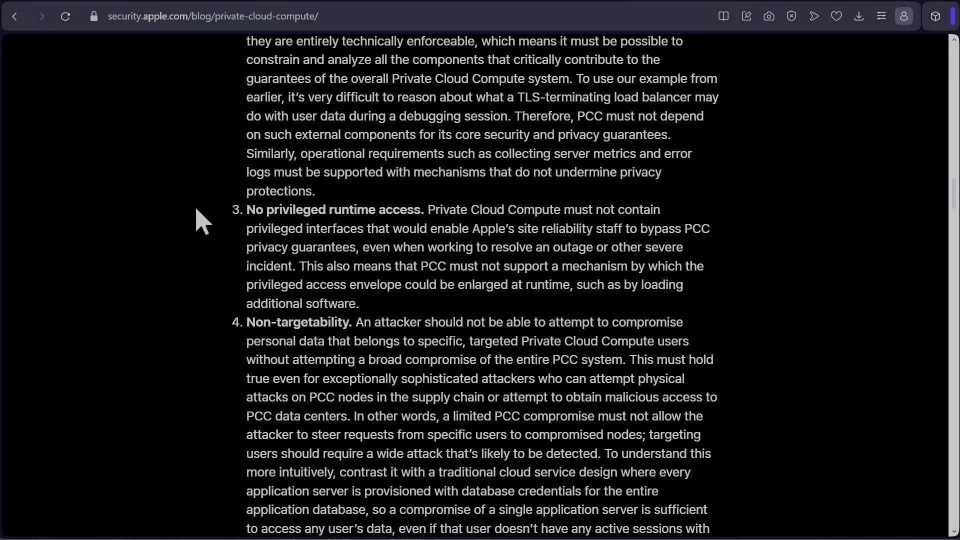
mouse_move(161, 245)
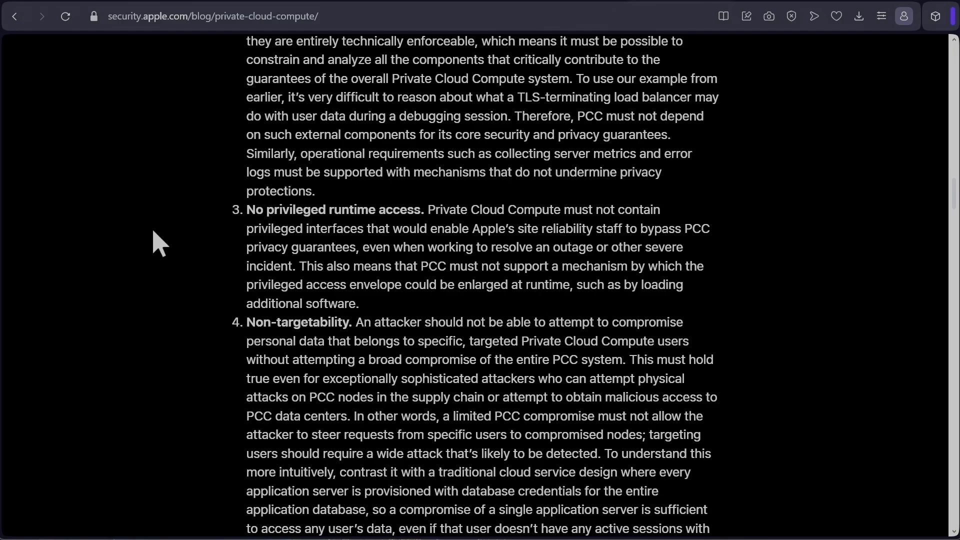
scroll(down, 3)
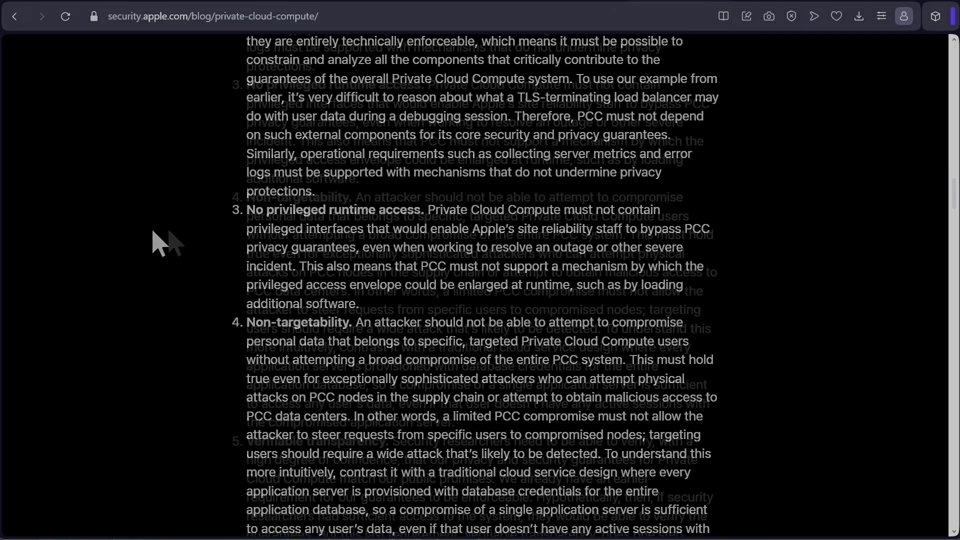
scroll(down, 3)
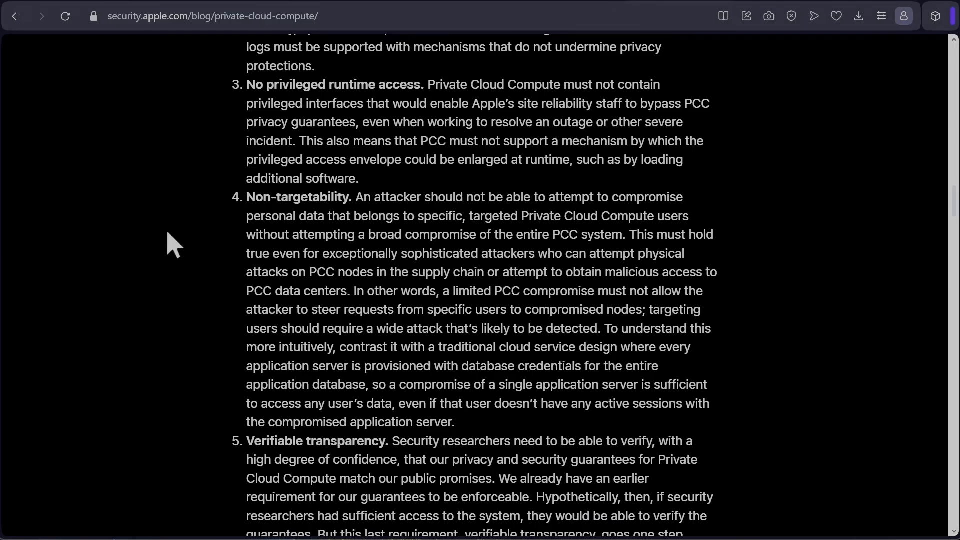
mouse_move(385, 253)
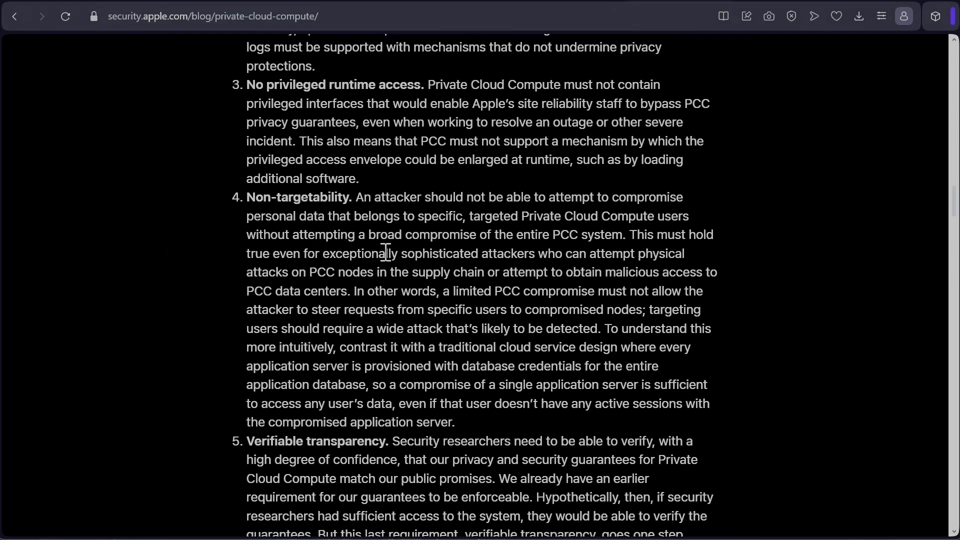
mouse_move(582, 235)
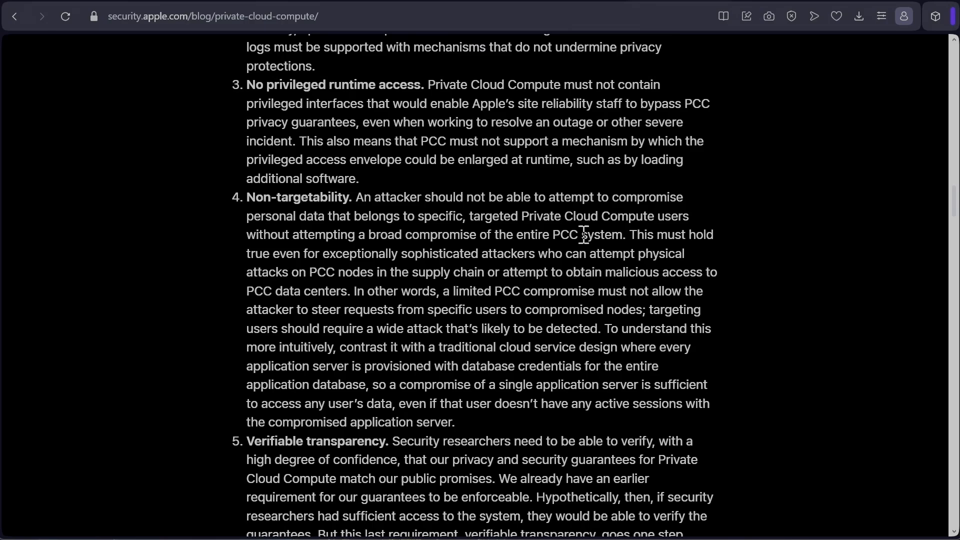
mouse_move(531, 258)
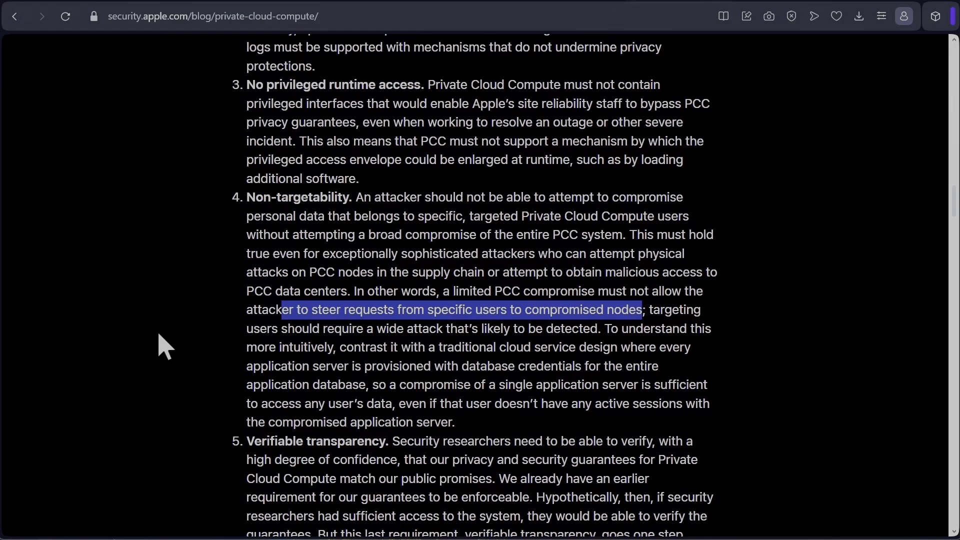
scroll(down, 3)
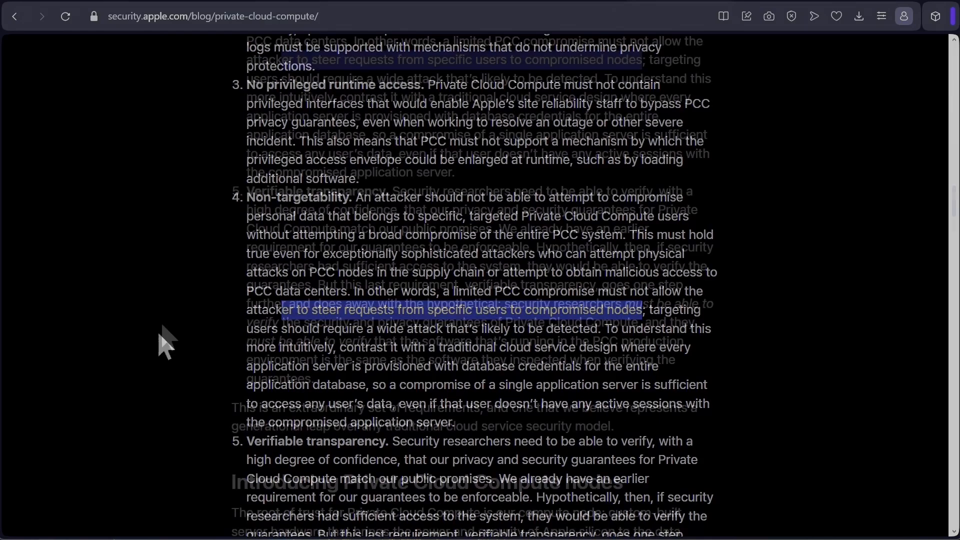
scroll(down, 3)
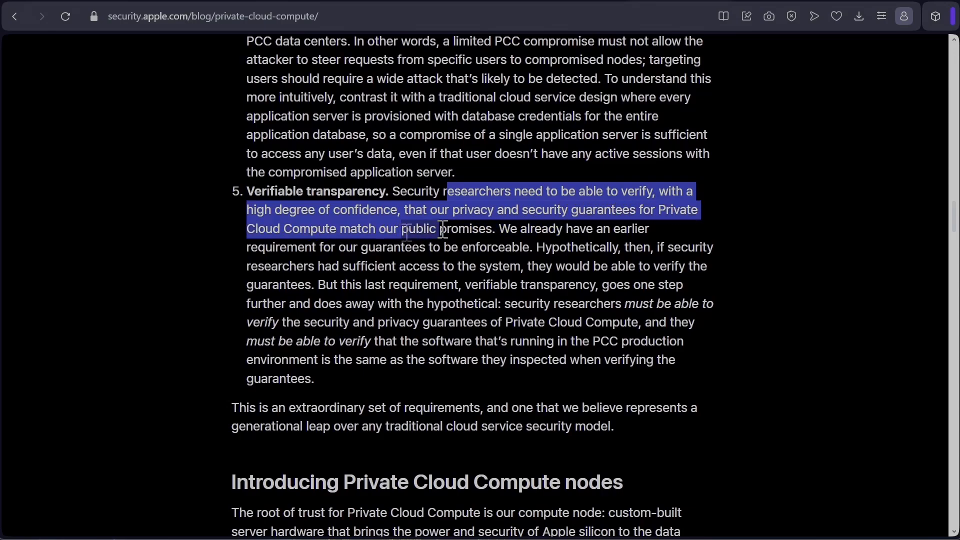
Step: Scroll to Introducing Private Cloud Compute nodes and deselect the passage about the new operating system
scroll(down, 3)
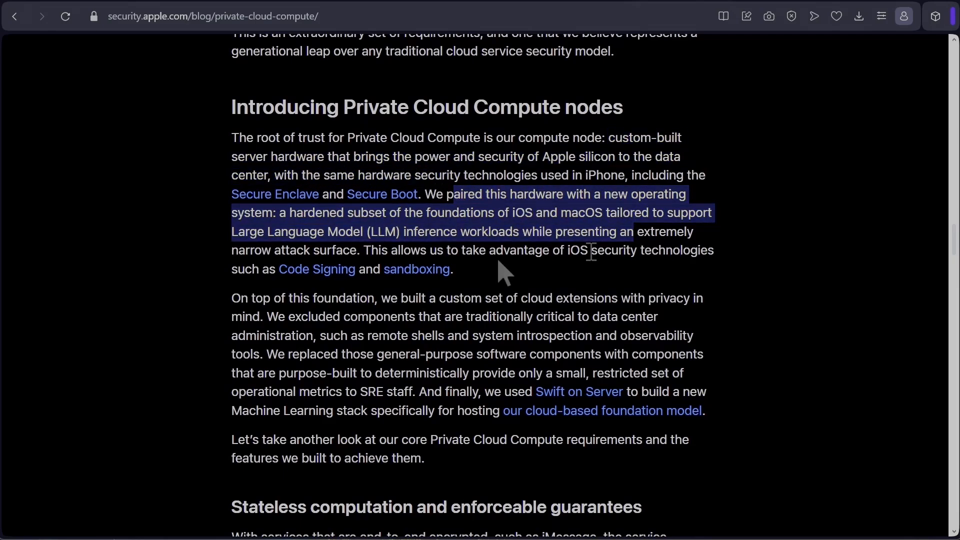
click(586, 251)
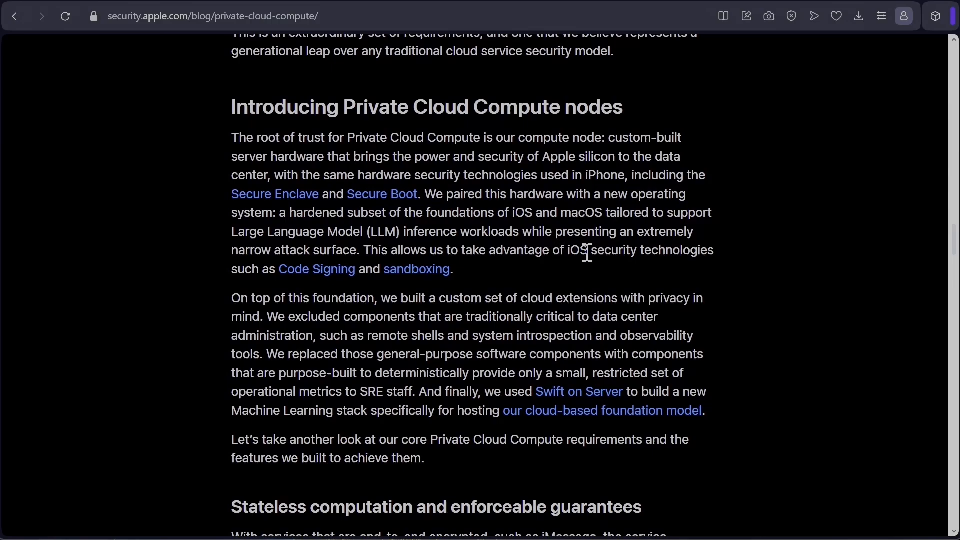
mouse_move(436, 313)
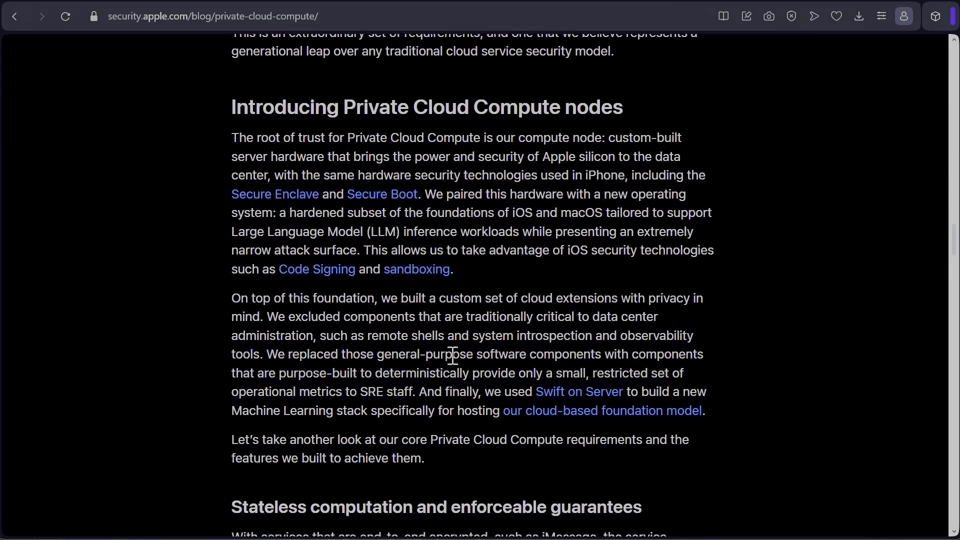
mouse_move(334, 377)
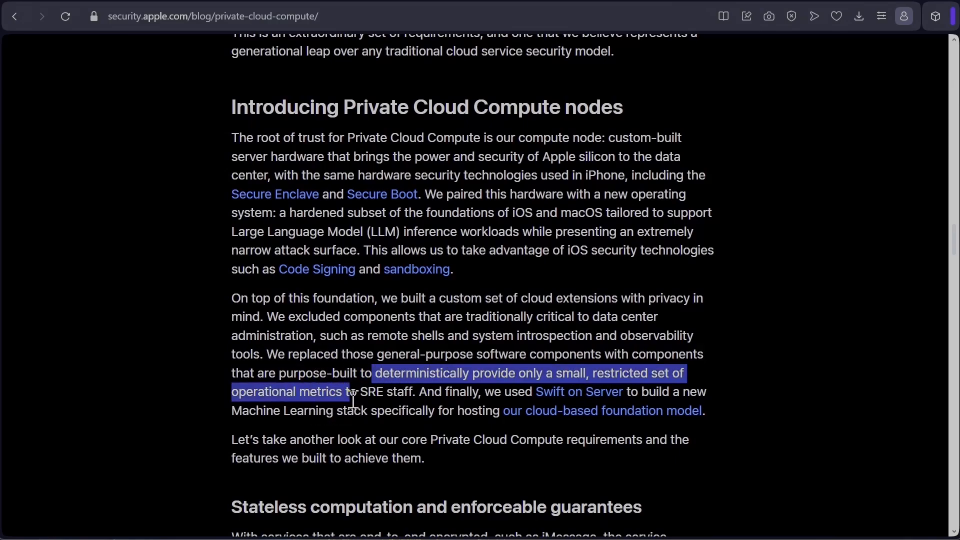
mouse_move(578, 391)
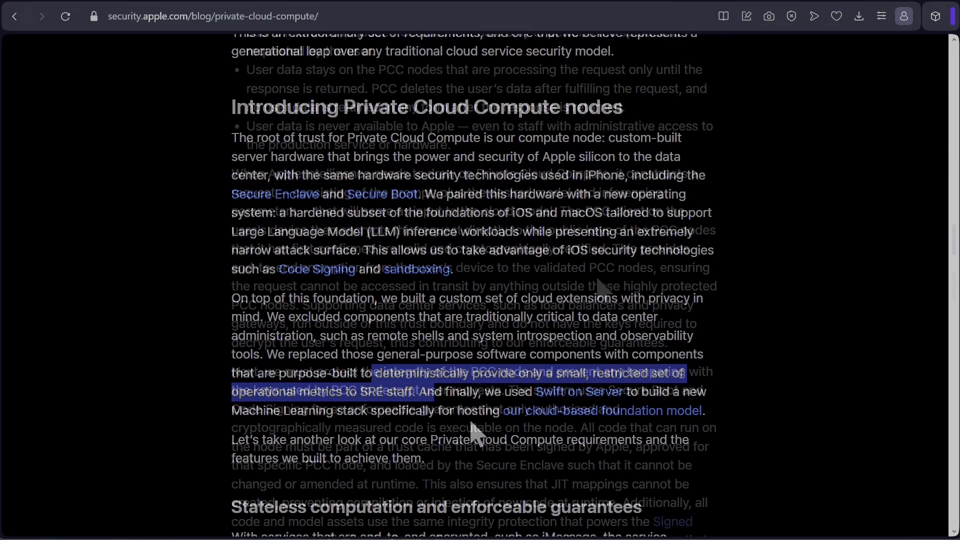
Step: Scroll past the stateless computation paragraphs to No privileged runtime access
scroll(up, 3)
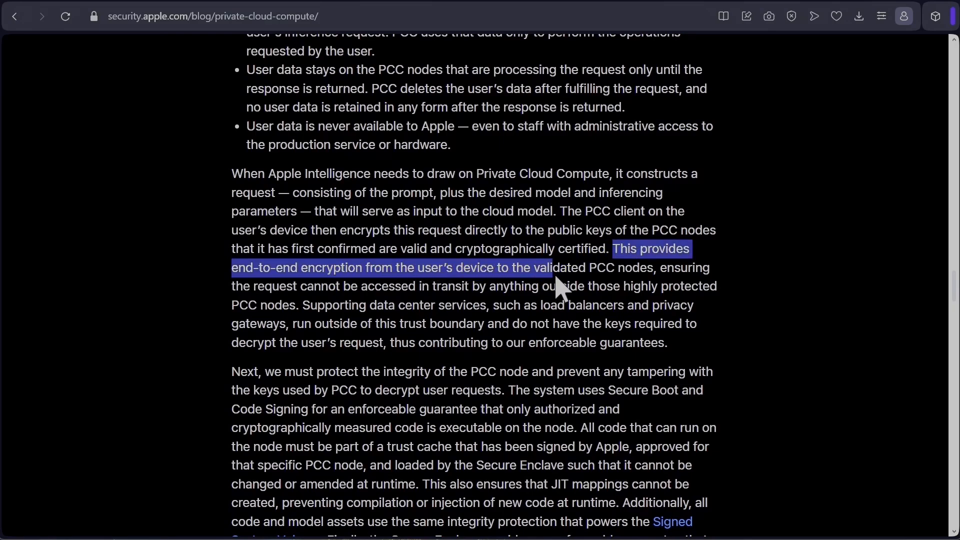
scroll(down, 3)
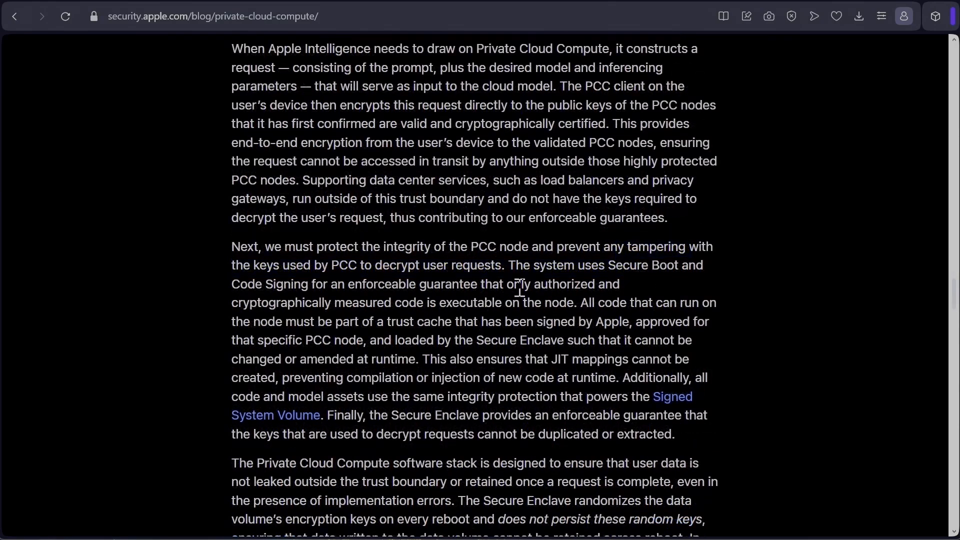
mouse_move(436, 272)
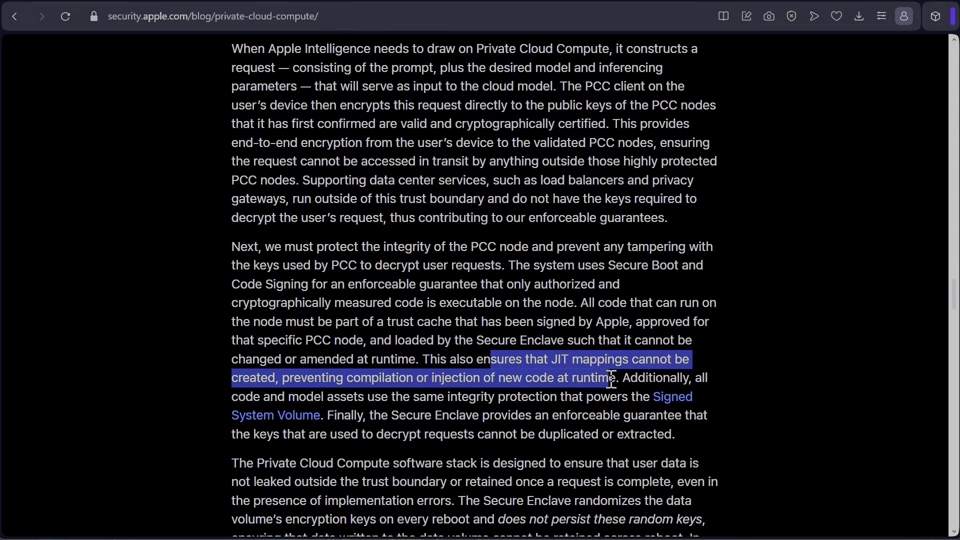
scroll(down, 3)
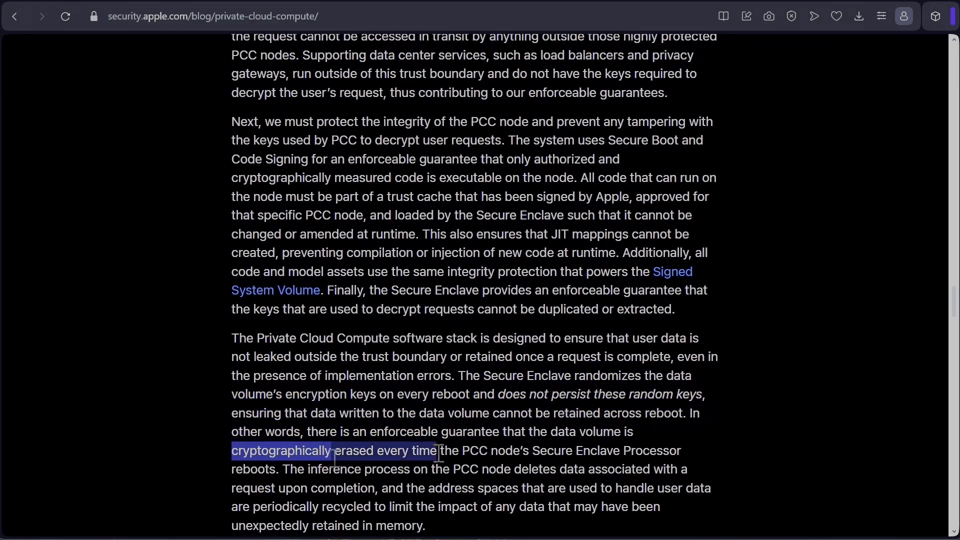
scroll(down, 3)
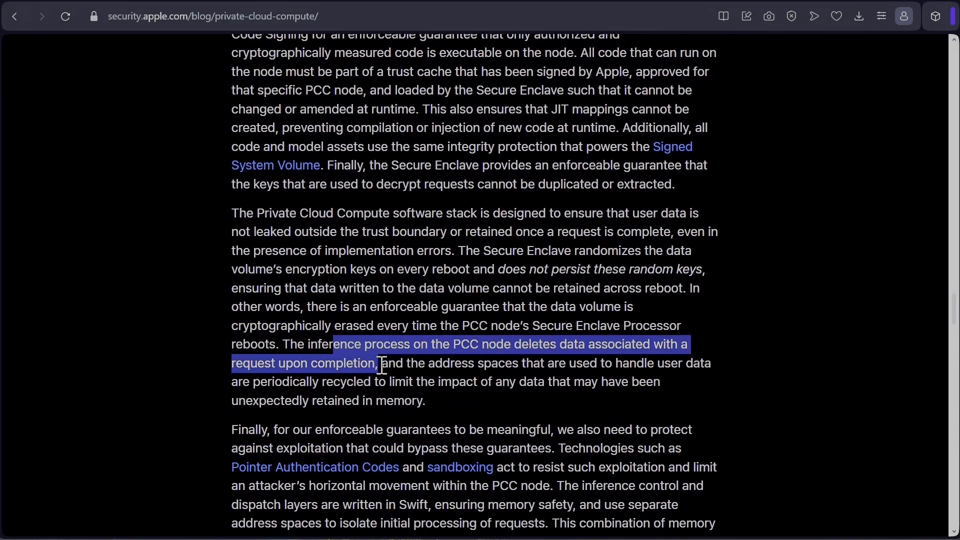
scroll(down, 3)
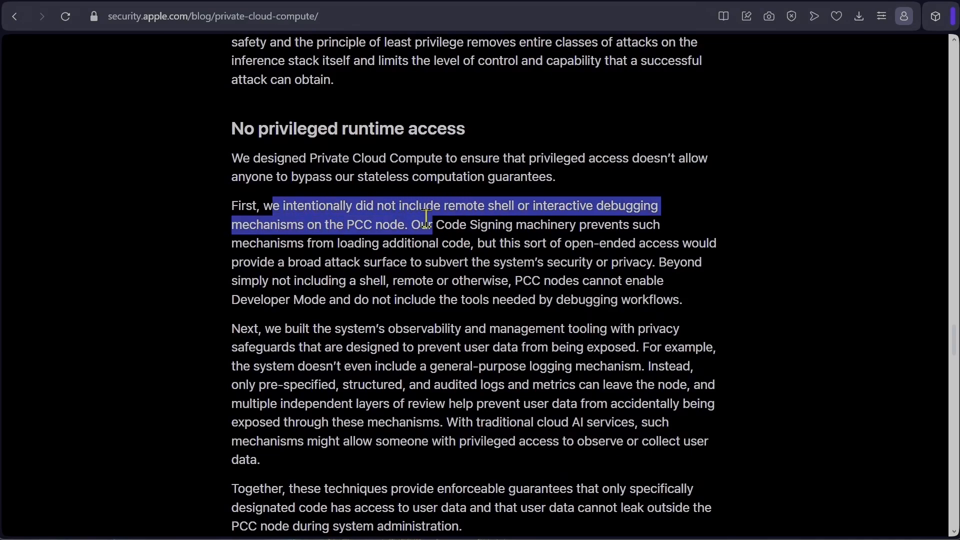
Step: Scroll past the No privileged runtime access section to the Non-targetability heading
scroll(down, 3)
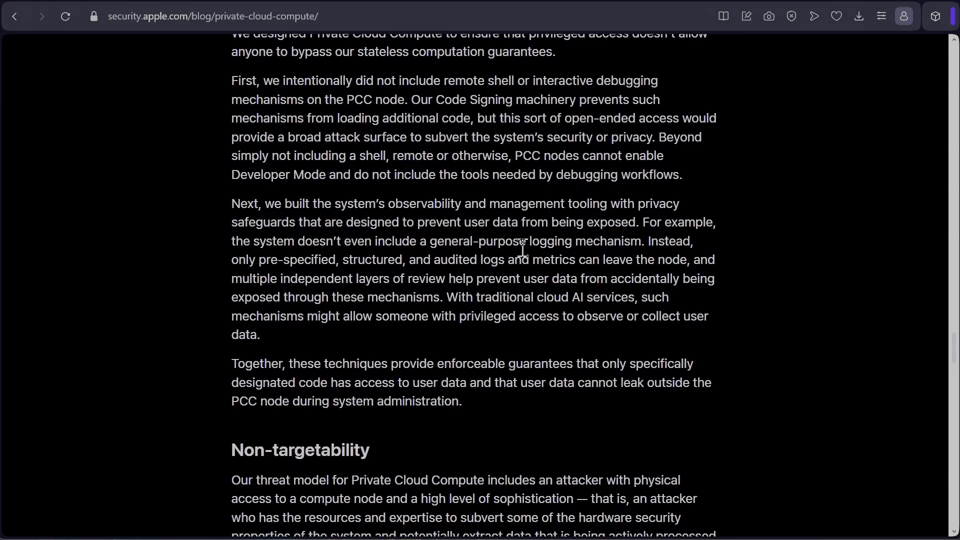
mouse_move(609, 282)
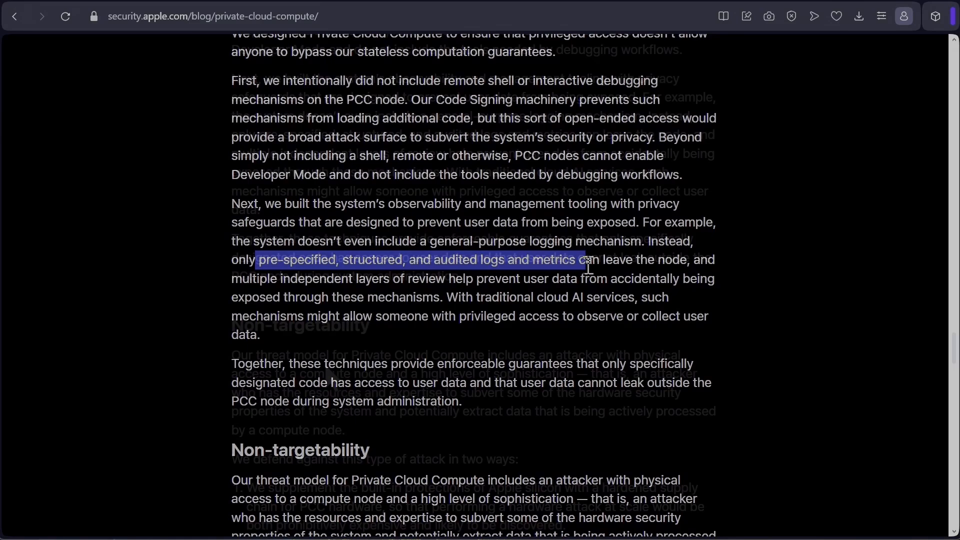
scroll(down, 3)
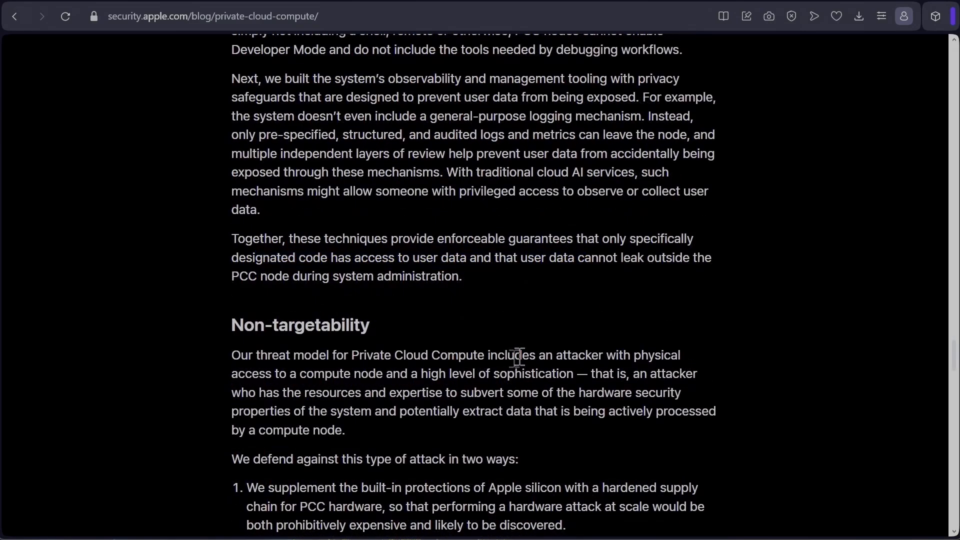
mouse_move(486, 357)
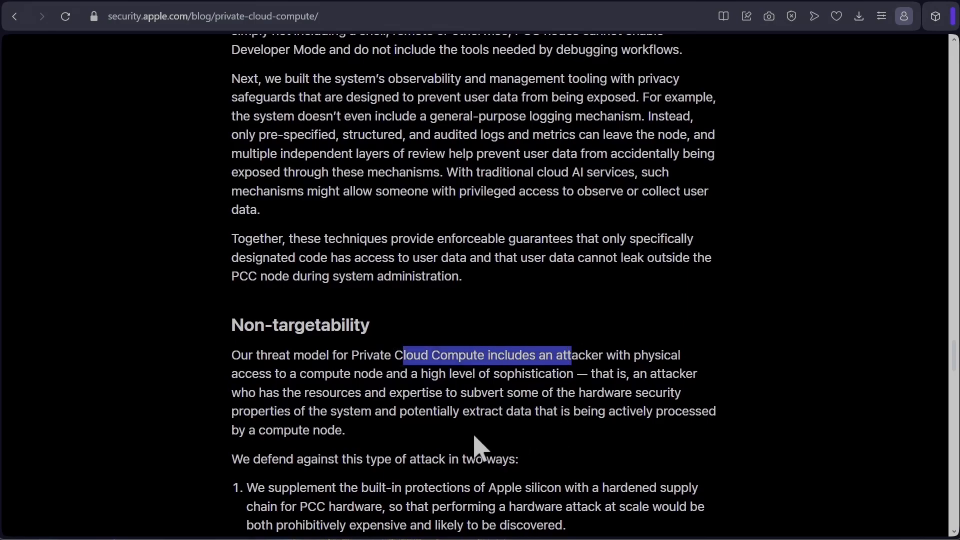
mouse_move(652, 398)
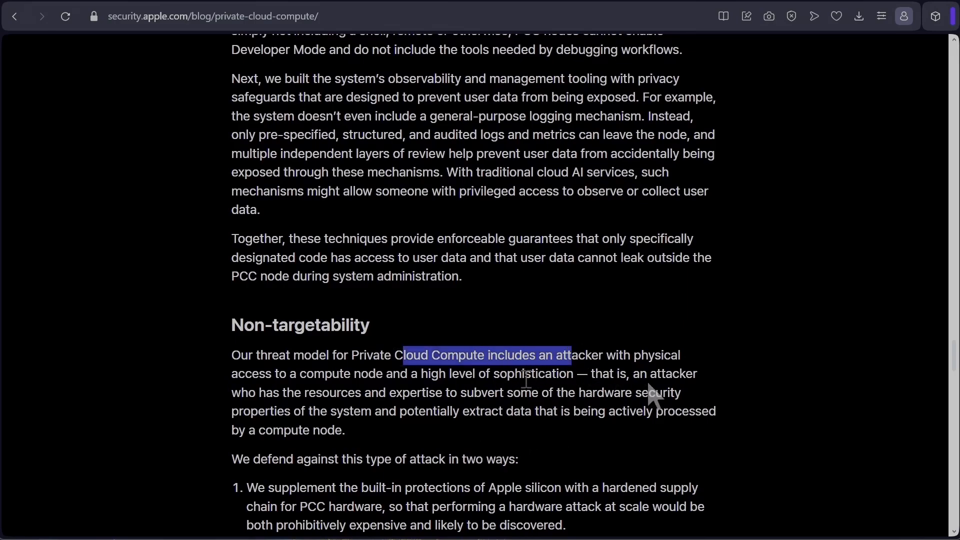
Step: Scroll to the paragraphs on request metadata, RSA Blind Signatures and the OHTTP relay
scroll(down, 3)
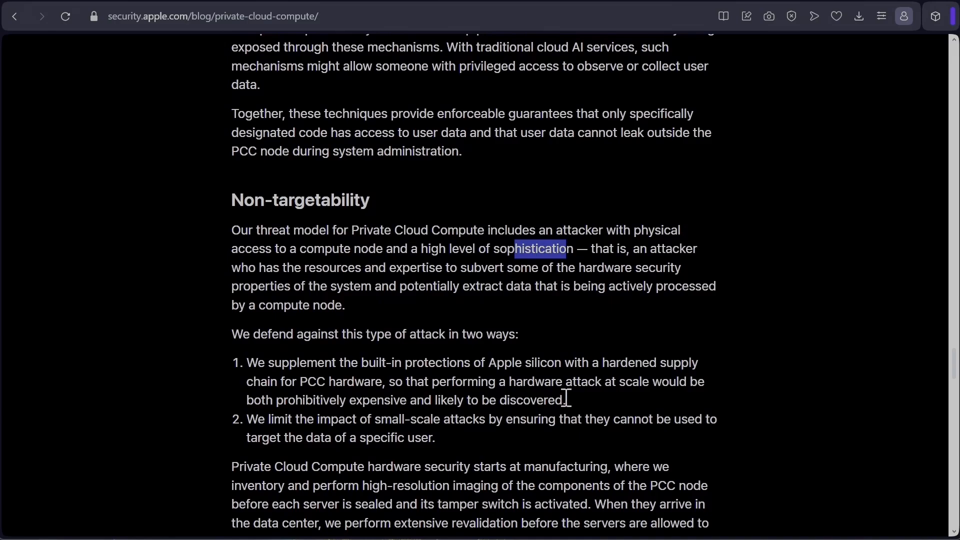
scroll(down, 3)
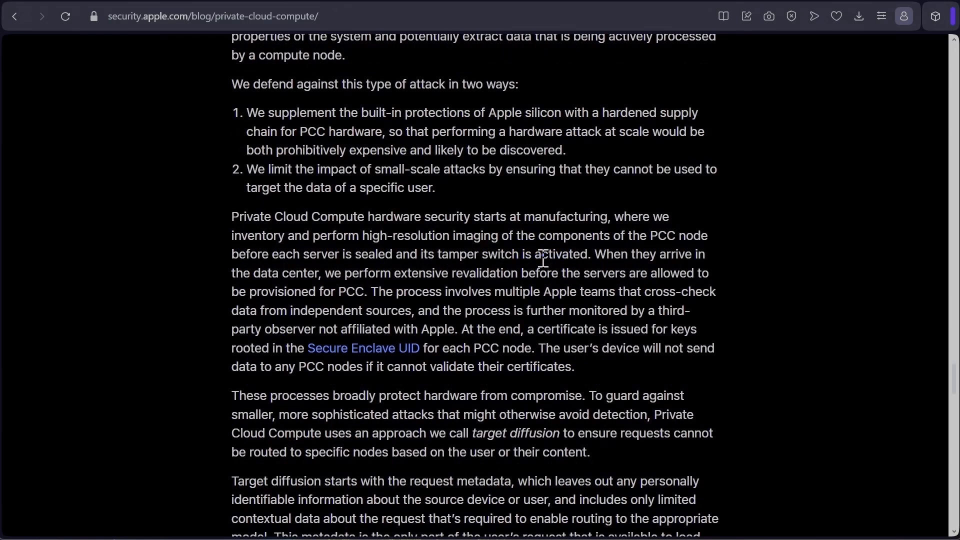
double_click(398, 235)
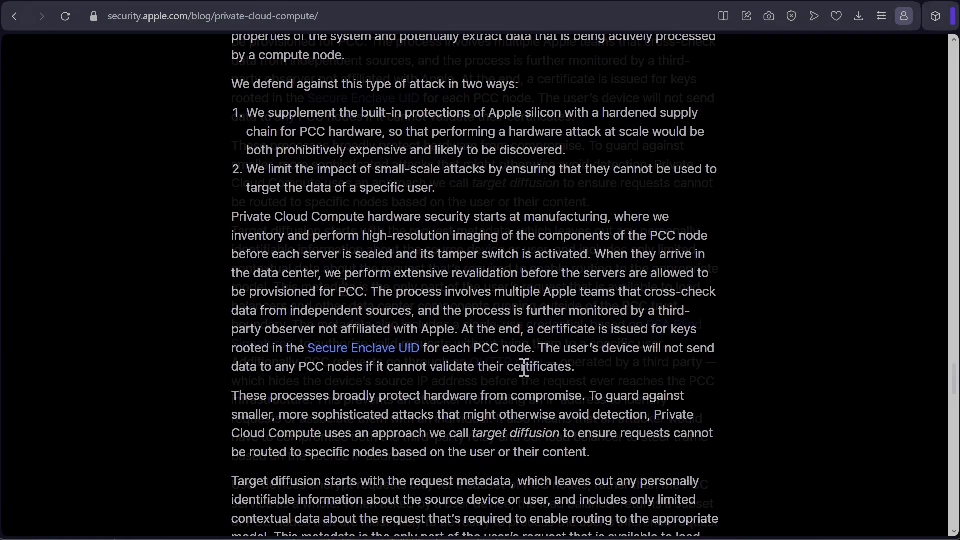
scroll(down, 3)
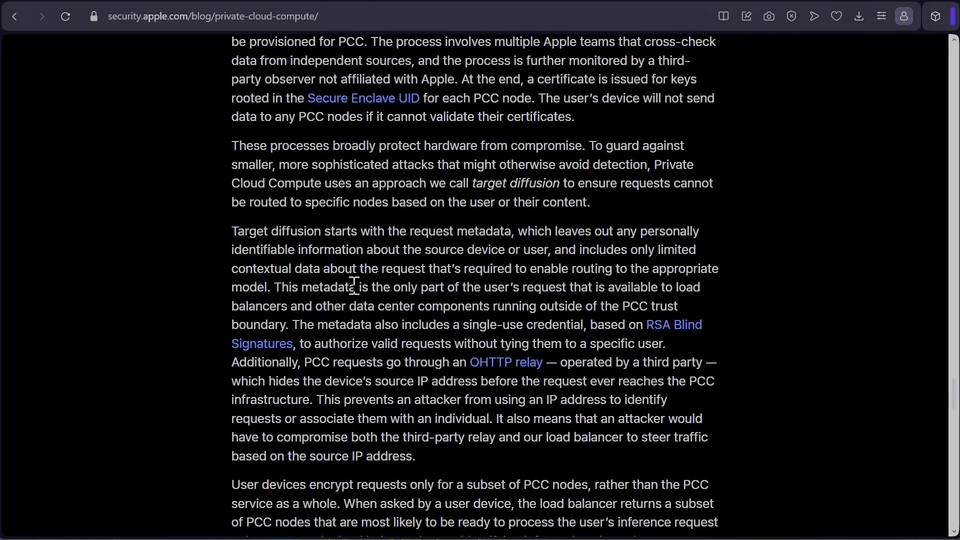
mouse_move(291, 294)
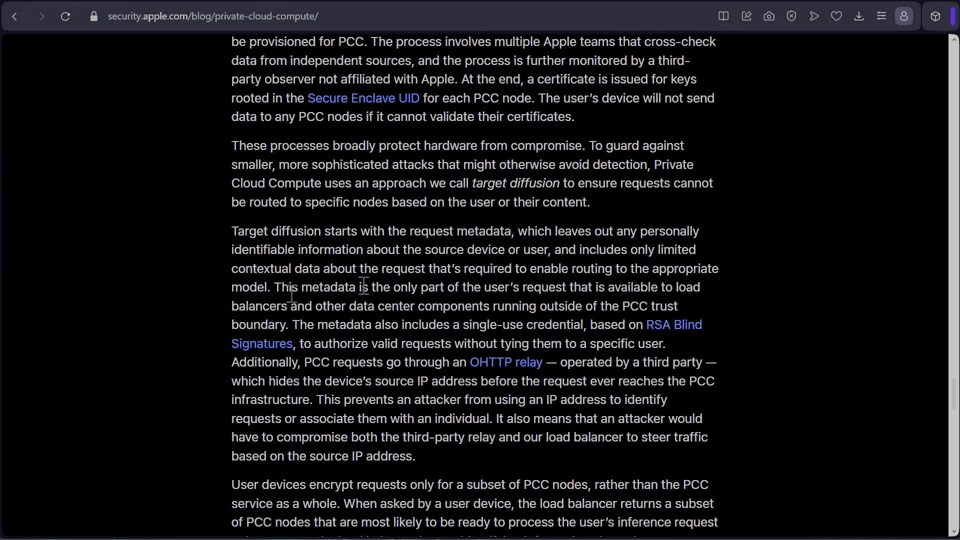
mouse_move(365, 294)
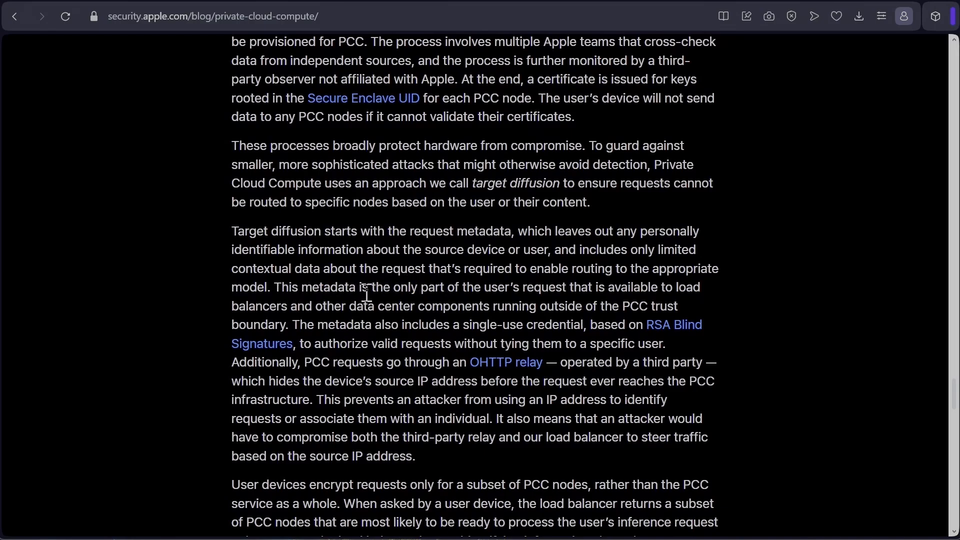
mouse_move(464, 331)
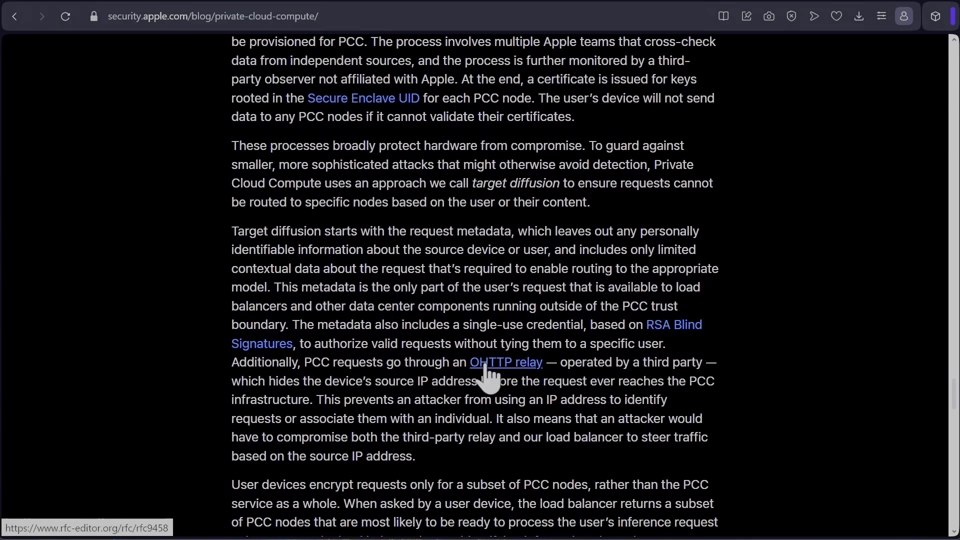
mouse_move(704, 361)
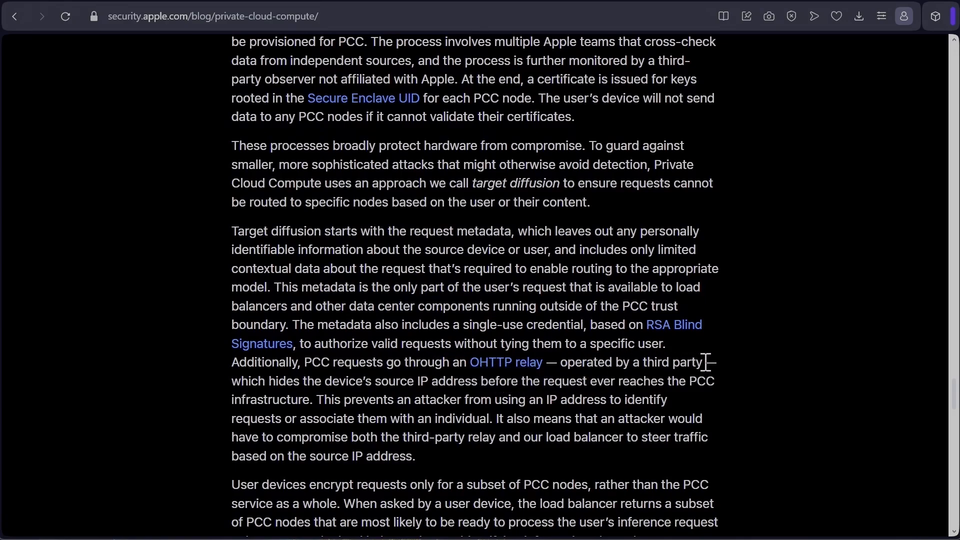
mouse_move(442, 404)
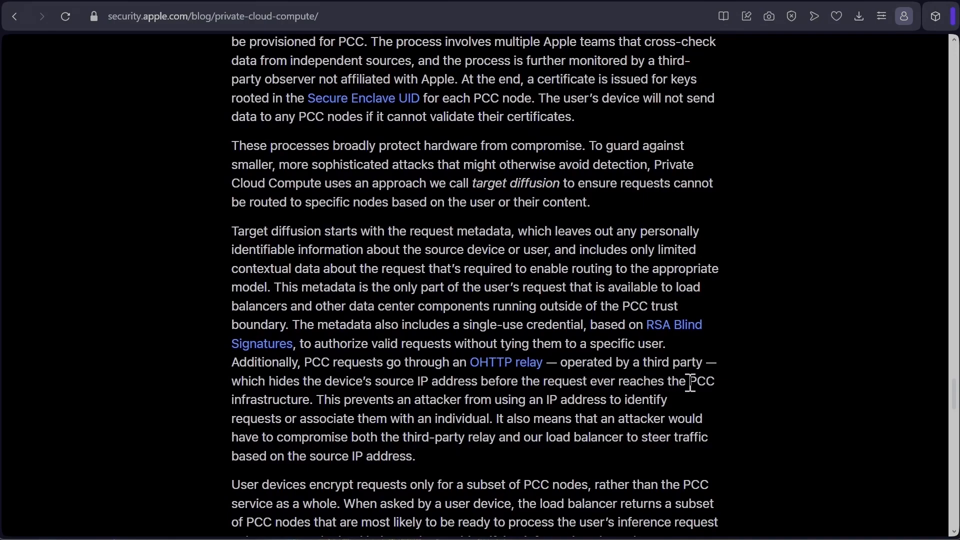
Step: Scroll through the Verifiable transparency section and its commitments on publishing PCC software images
scroll(down, 3)
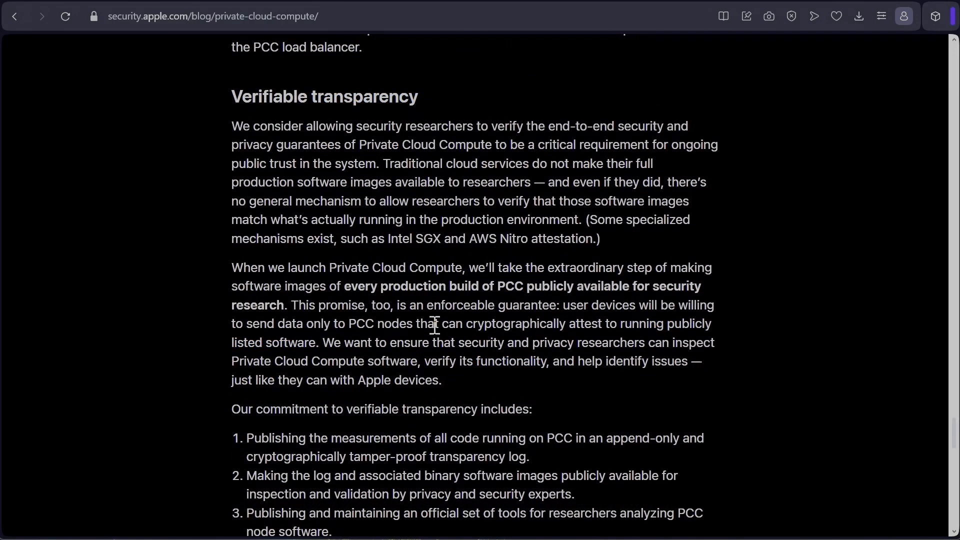
mouse_move(644, 260)
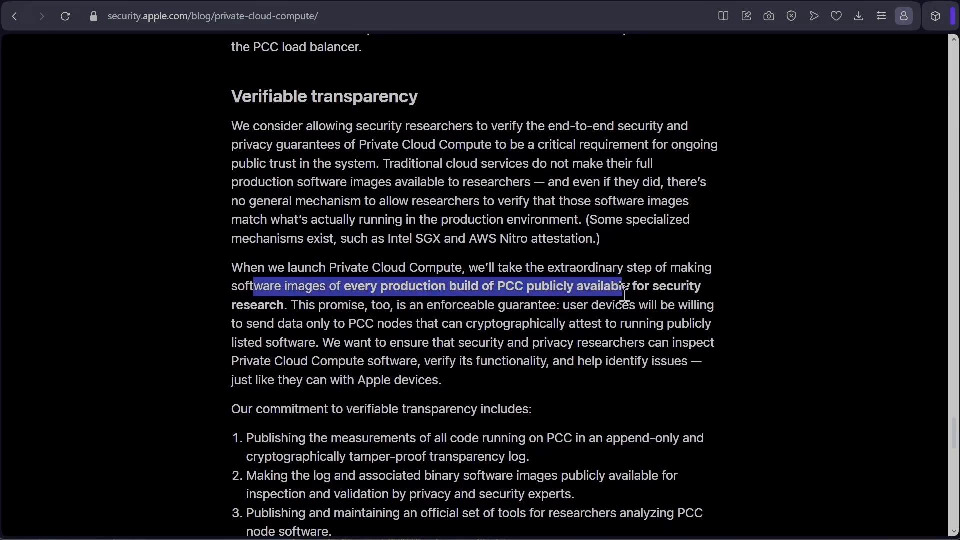
scroll(down, 3)
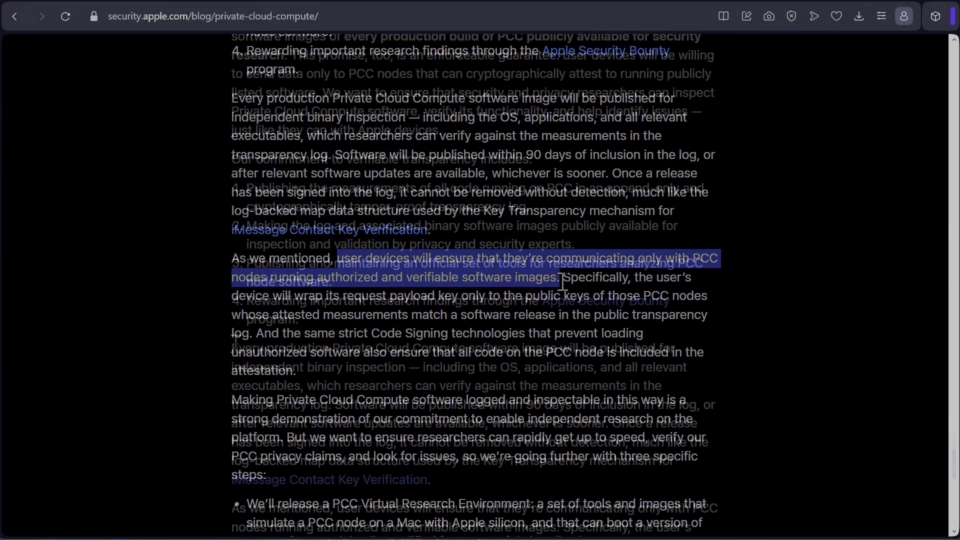
scroll(up, 3)
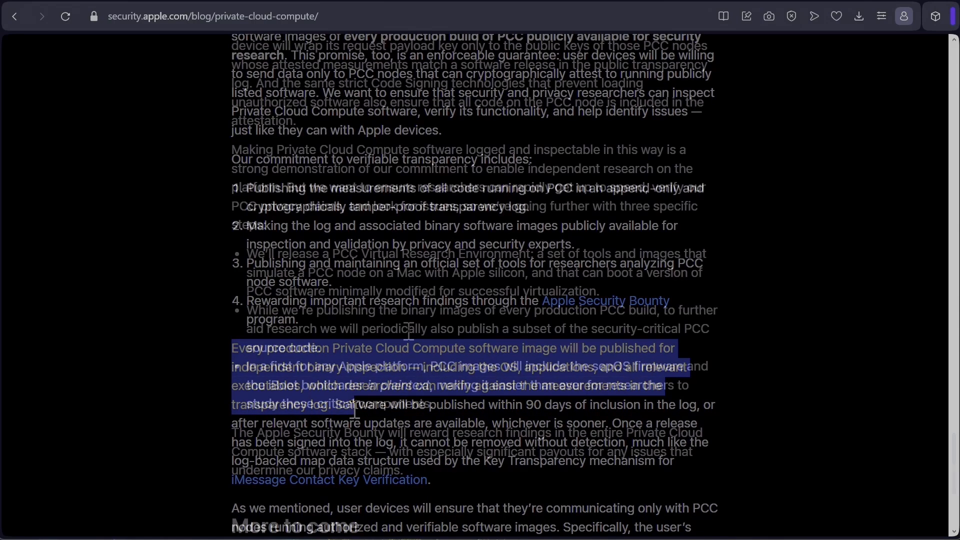
scroll(up, 3)
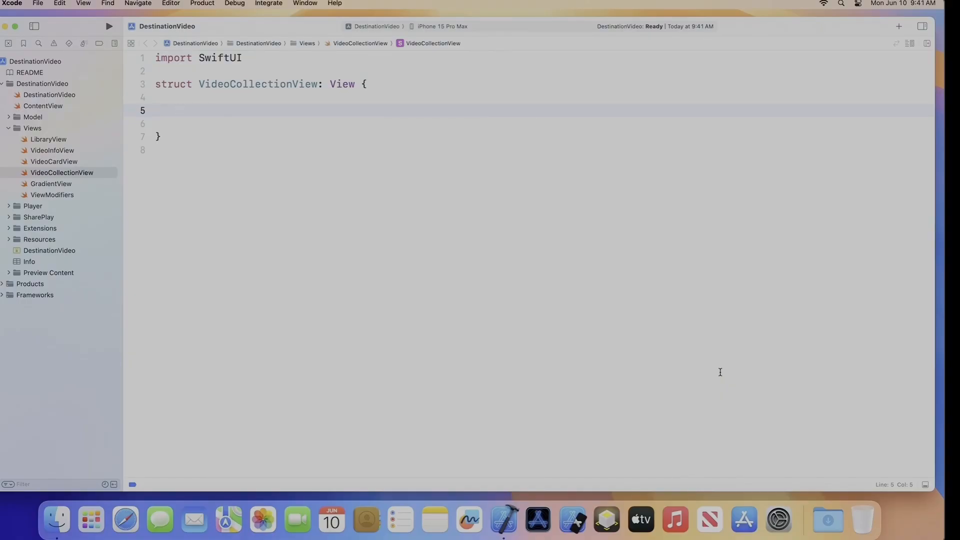
Step: Add 'let name: String' and 'let videos: [Video]', then return videos sorted by info.releaseDate
text(let name: String)
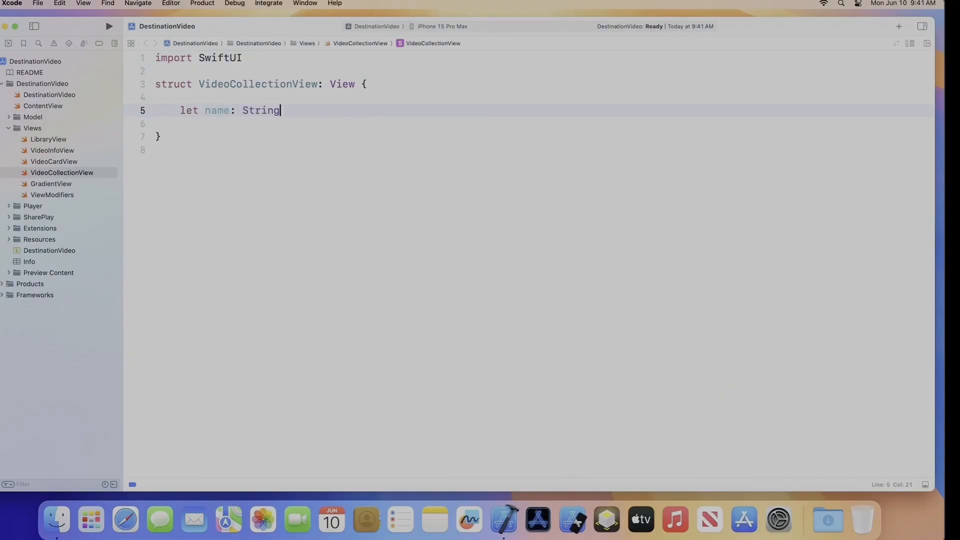
key(Return)
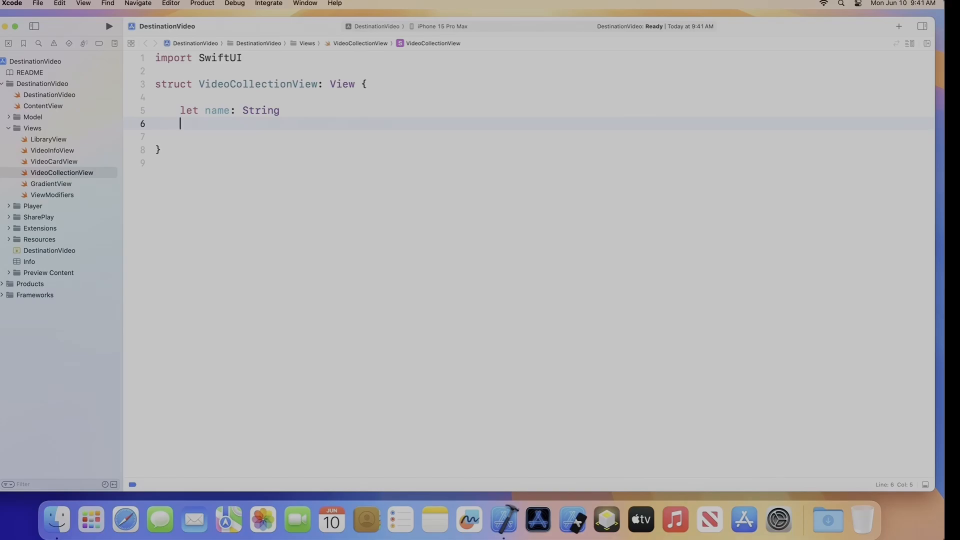
text(let videos: [Video])
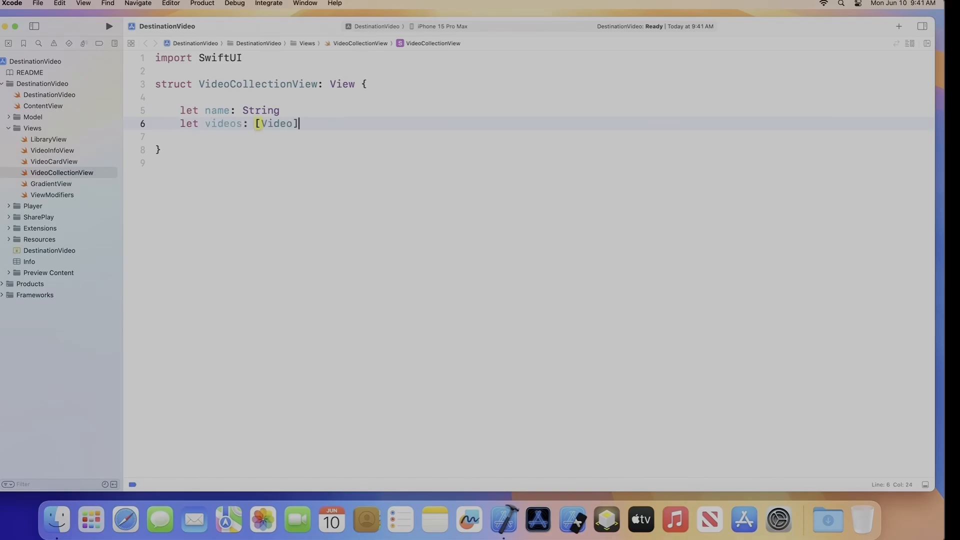
key(return)
text(func videosS)
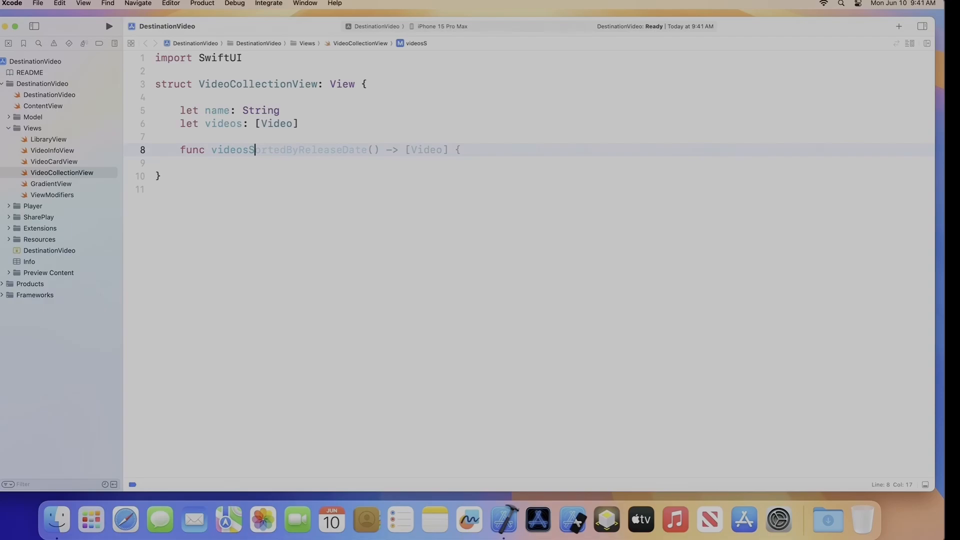
text(videos.sorted { $0.info.releaseDate < $1.info.releaseDate })
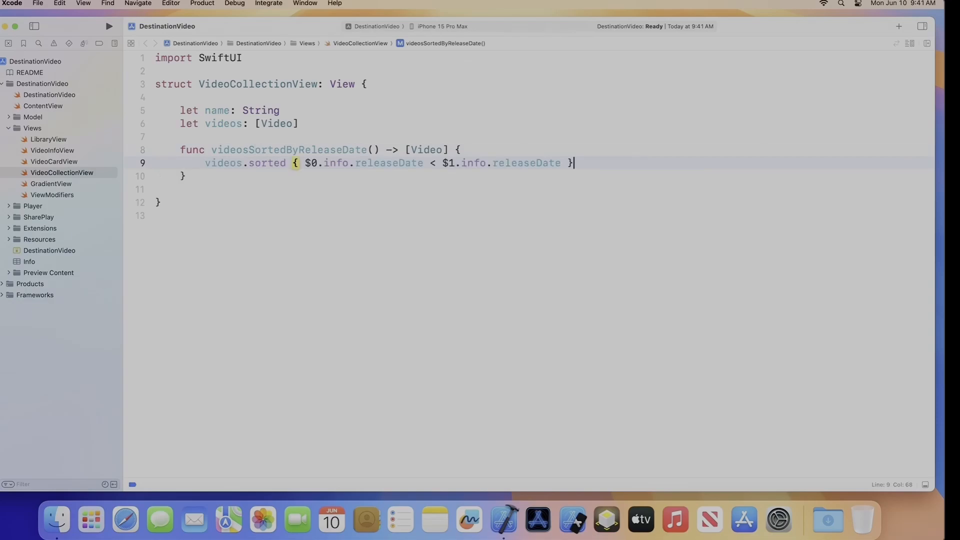